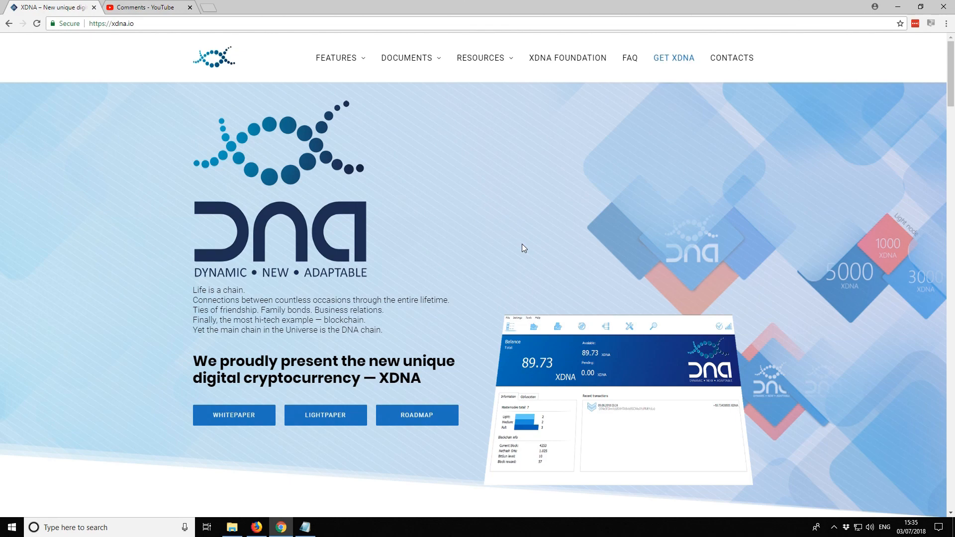
mouse_move(526, 251)
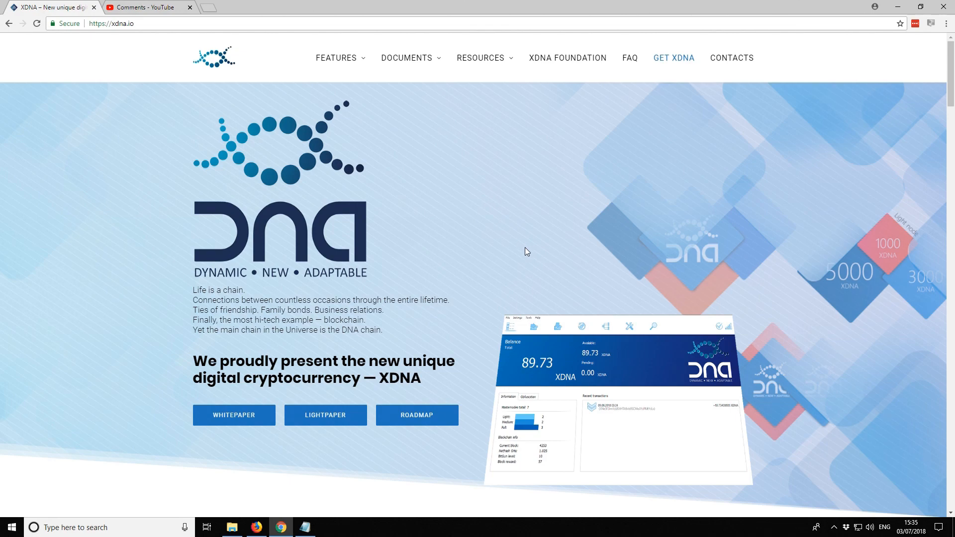
Step: Show the channel's published comments and select the XDNA masternode guide request
click(146, 7)
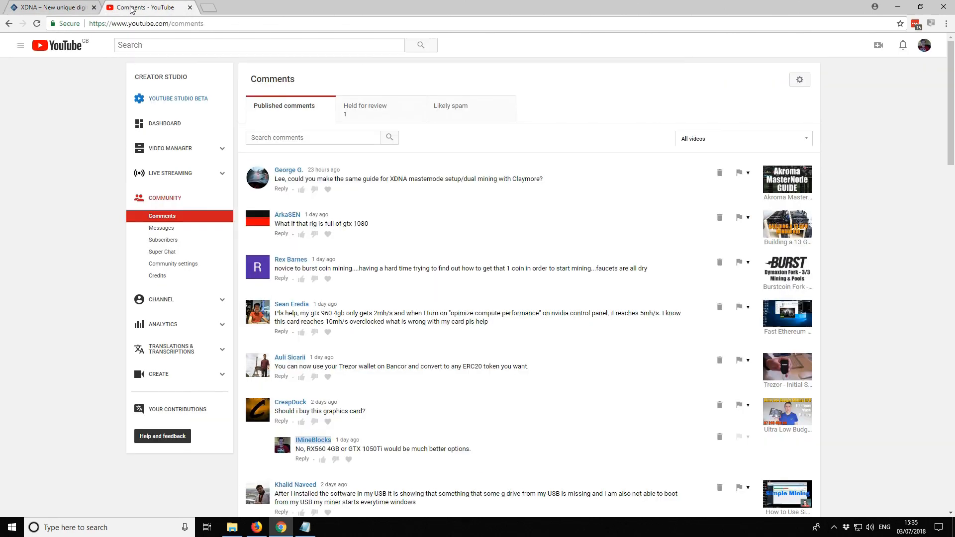
mouse_move(425, 180)
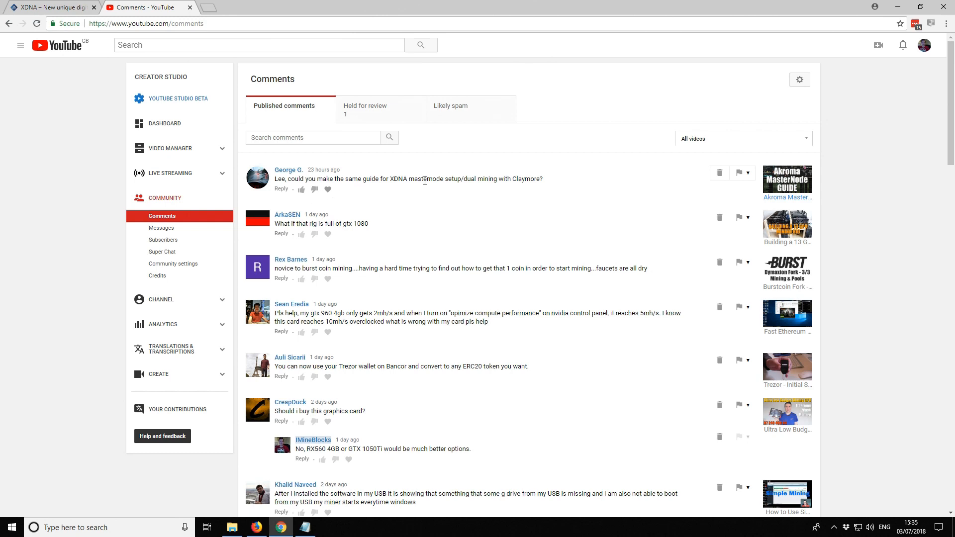
mouse_move(288, 170)
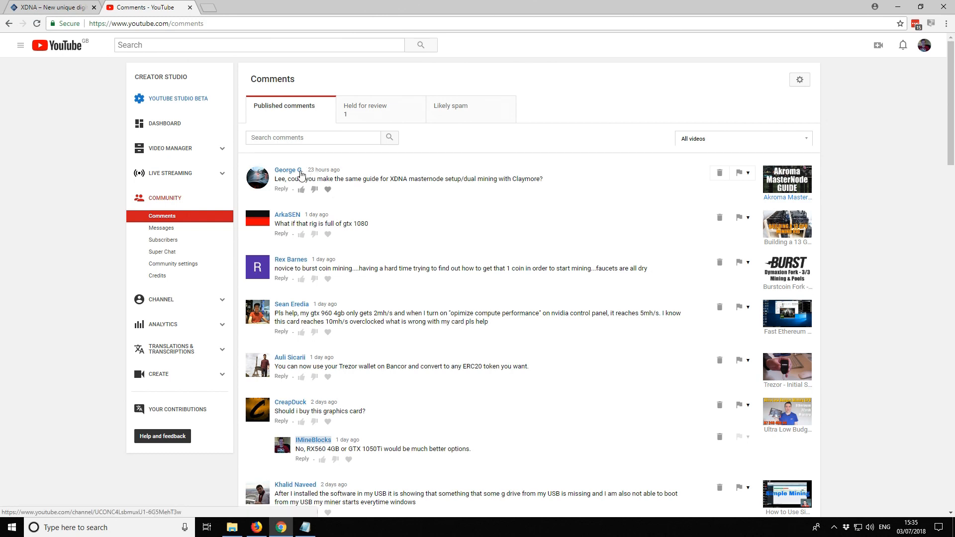
mouse_move(454, 210)
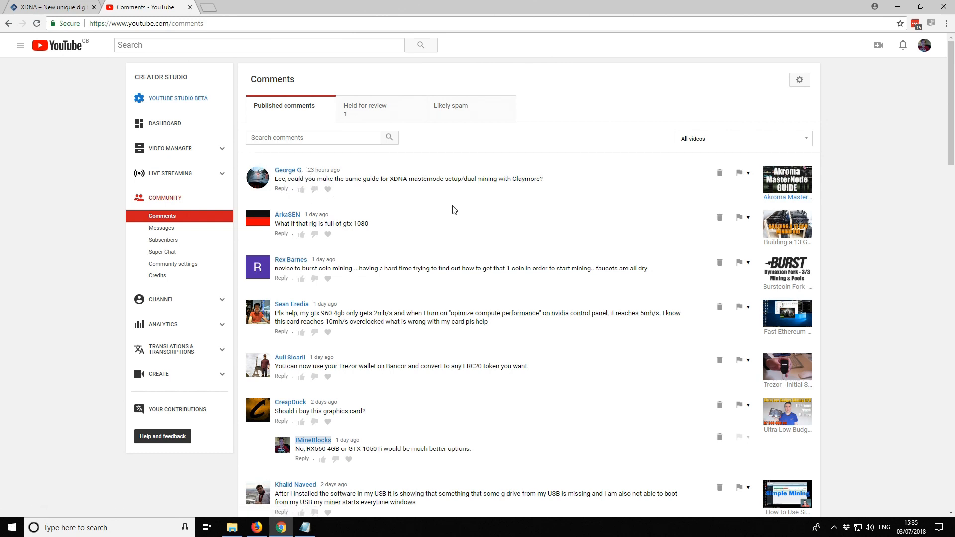
mouse_move(389, 187)
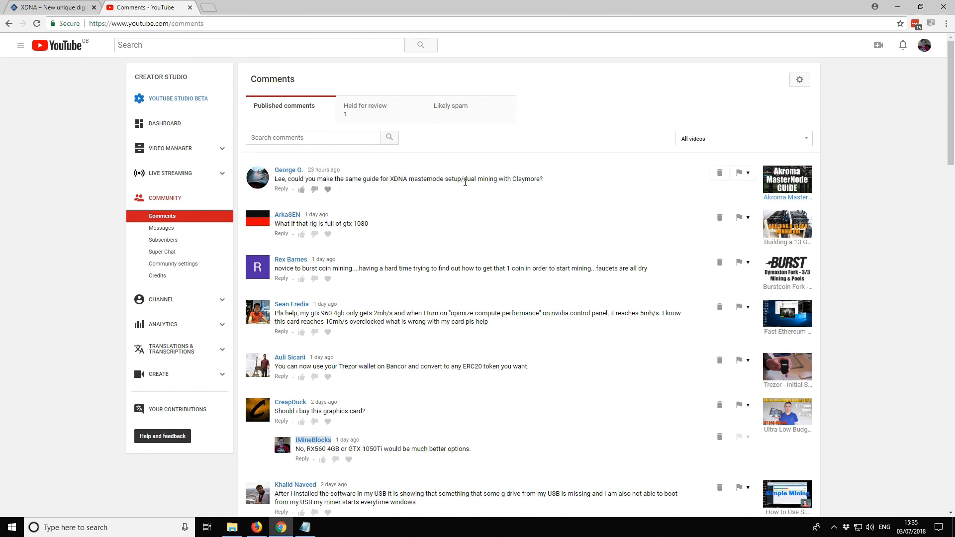
triple_click(407, 179)
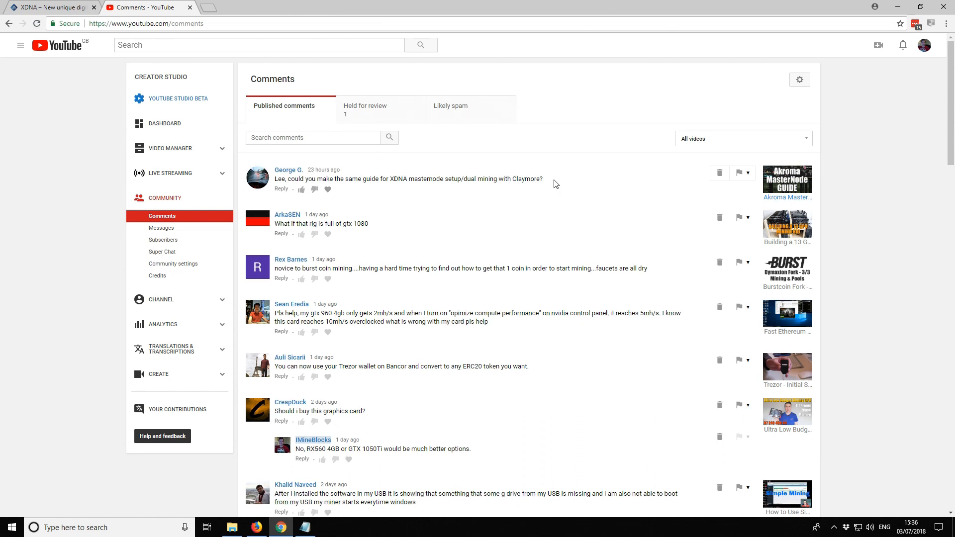
mouse_move(545, 182)
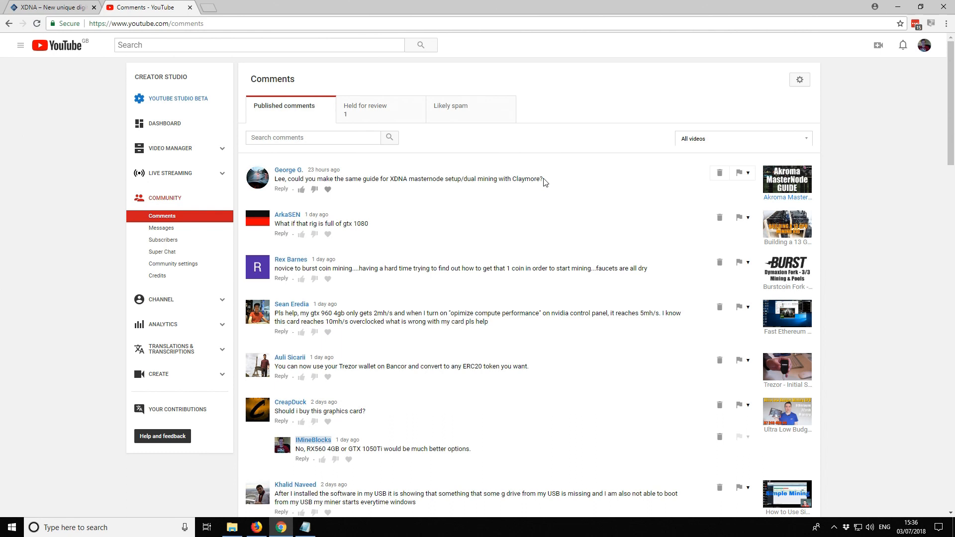
mouse_move(561, 185)
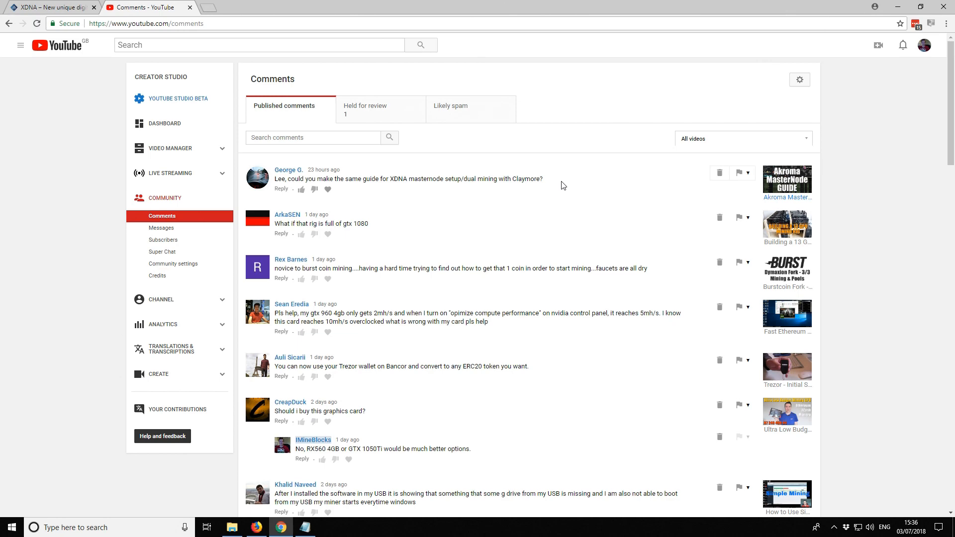
Step: Switch back to the xdna.io homepage introducing the XDNA cryptocurrency
click(49, 7)
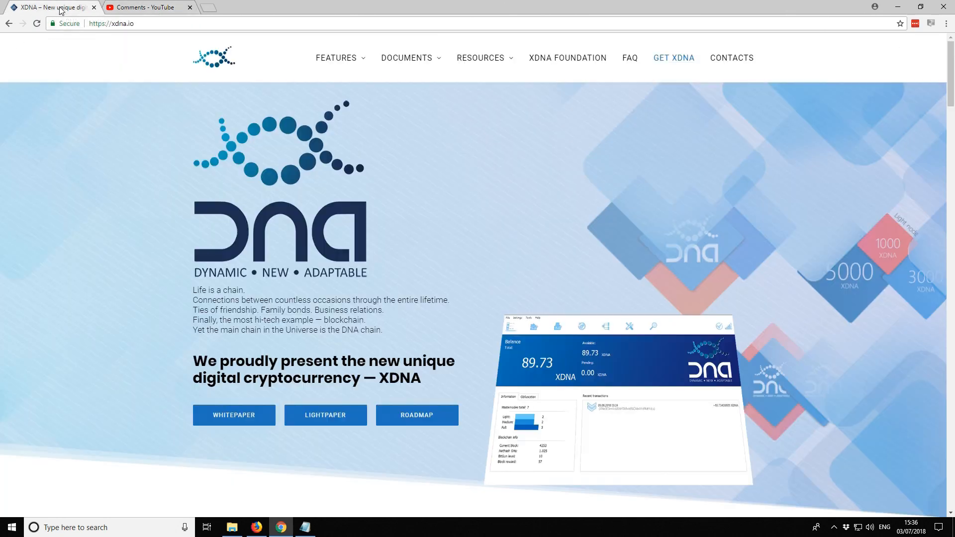
mouse_move(461, 177)
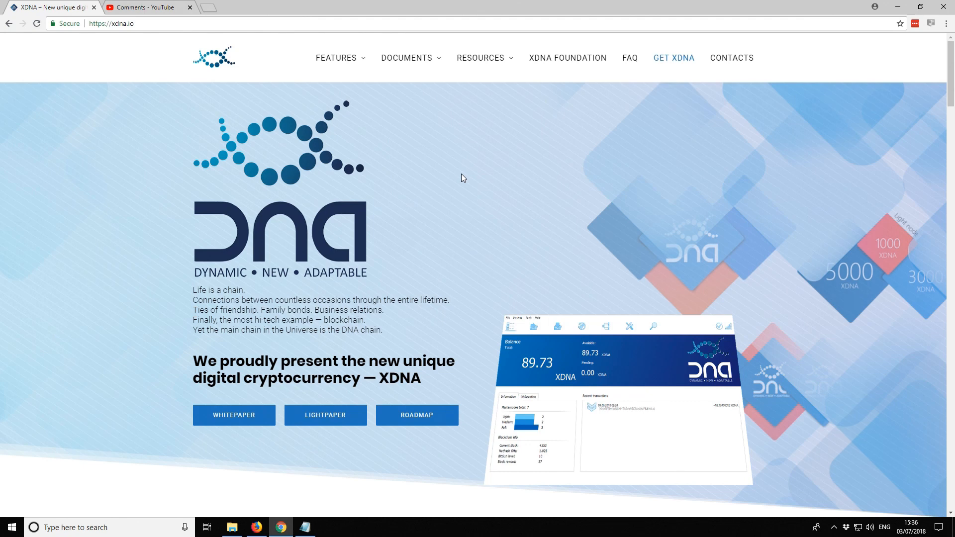
mouse_move(454, 185)
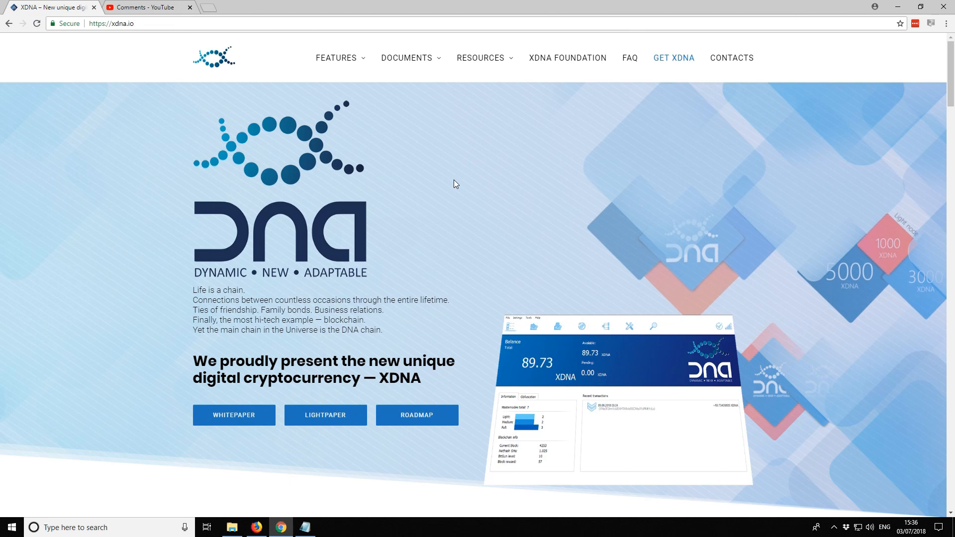
mouse_move(471, 192)
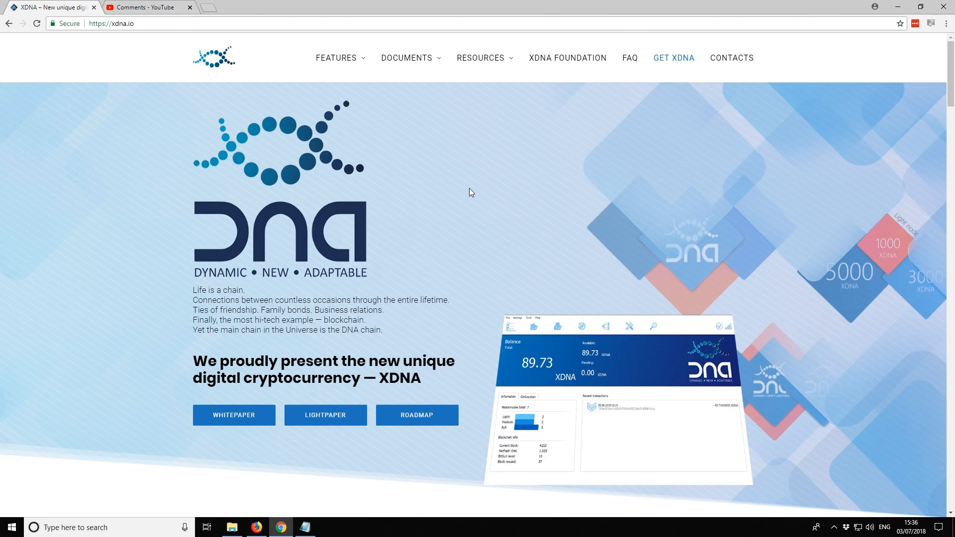
mouse_move(500, 202)
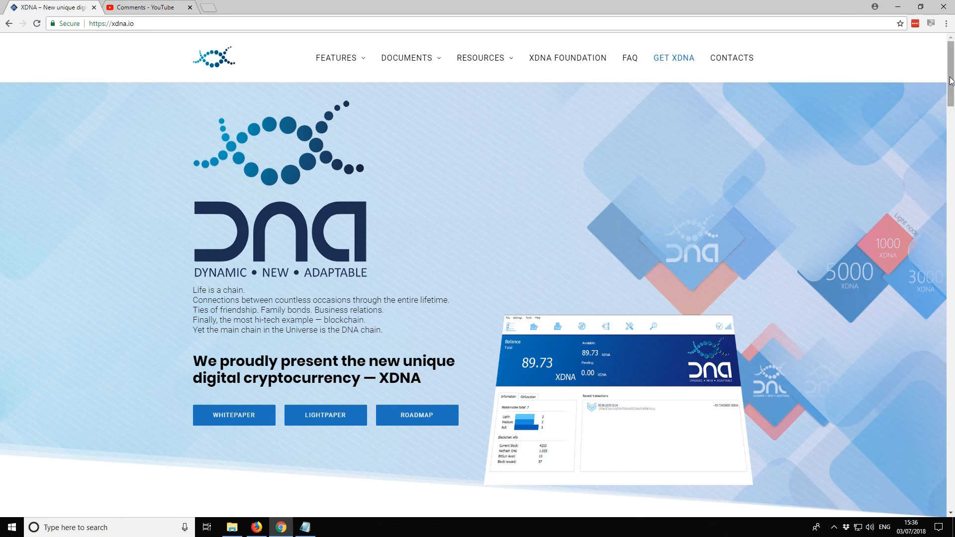
Step: Scroll the xdna.io page to the 'What is XDNA?' section with its five aims
scroll(down, 3)
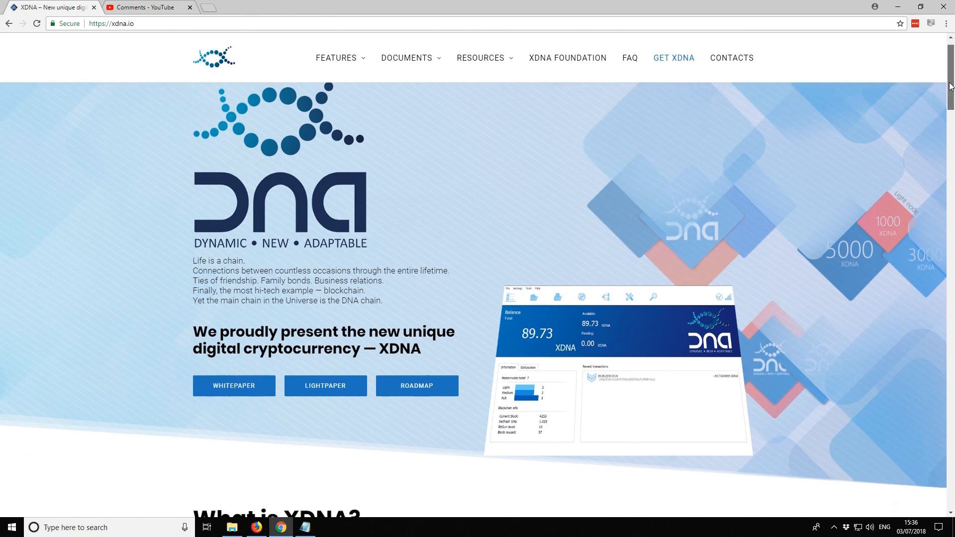
scroll(down, 3)
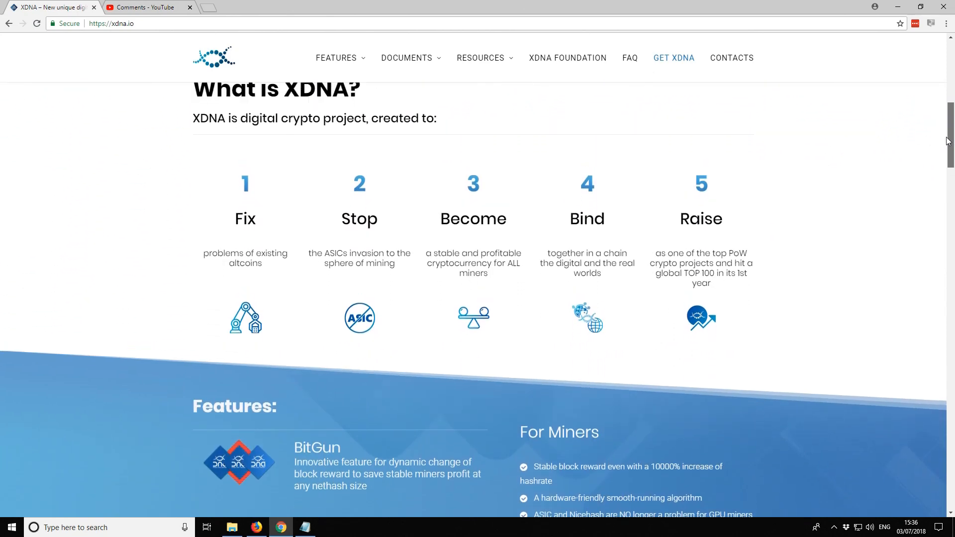
scroll(up, 3)
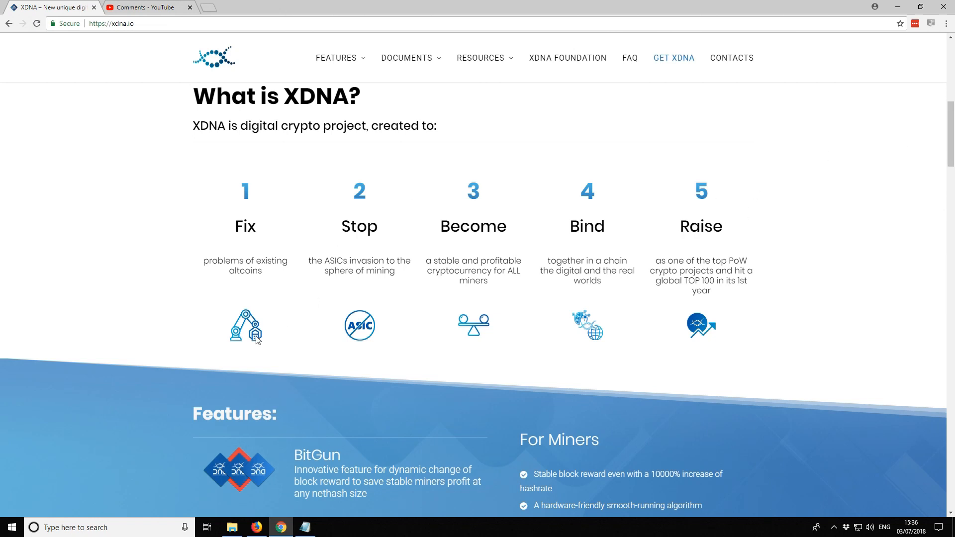
mouse_move(257, 311)
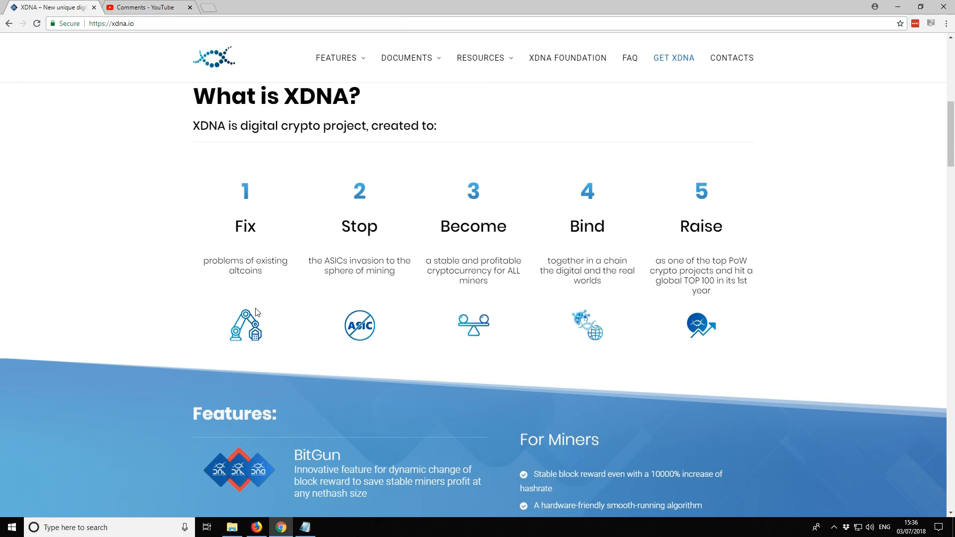
mouse_move(267, 309)
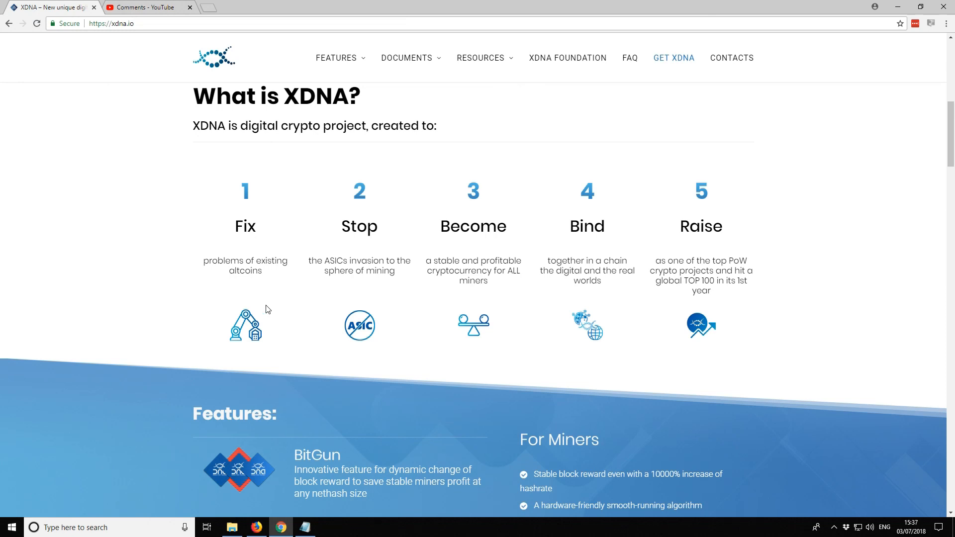
mouse_move(414, 314)
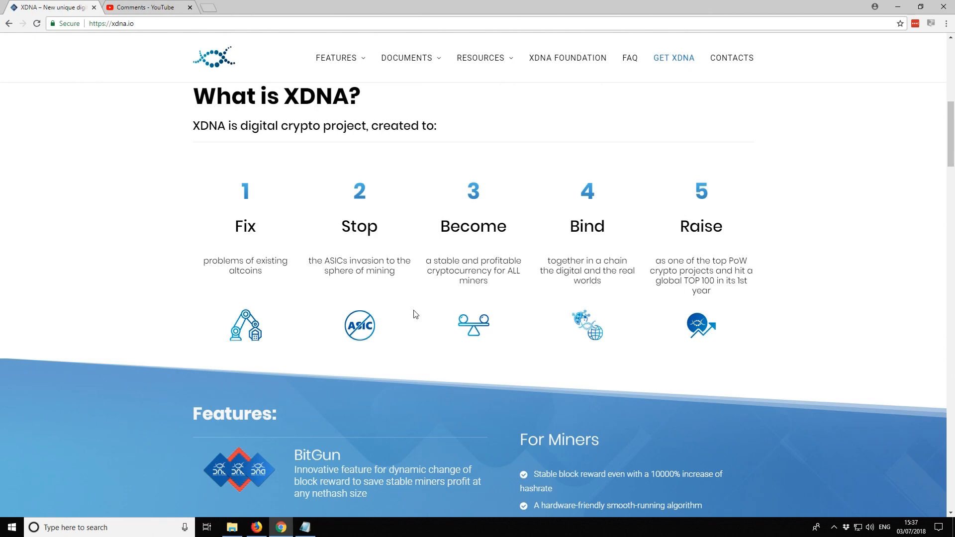
mouse_move(441, 317)
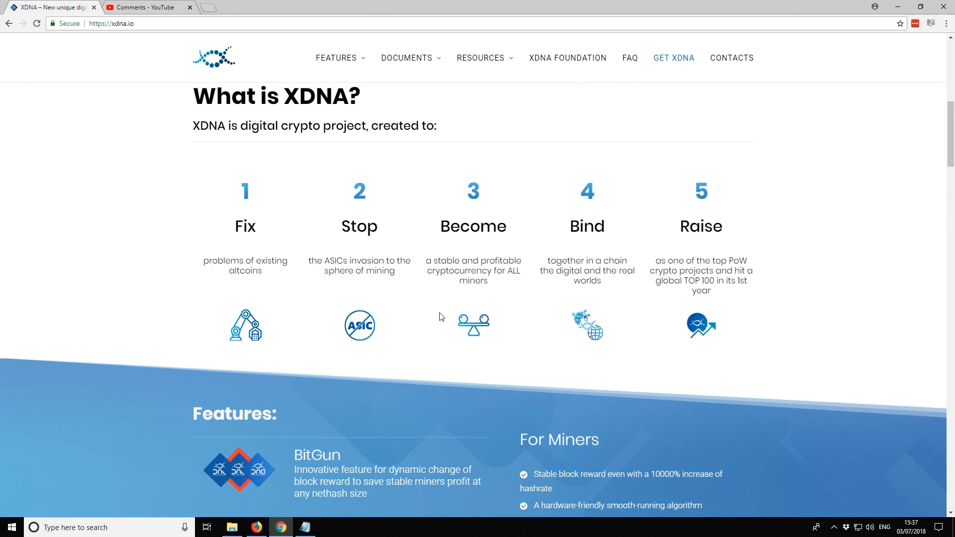
mouse_move(948, 140)
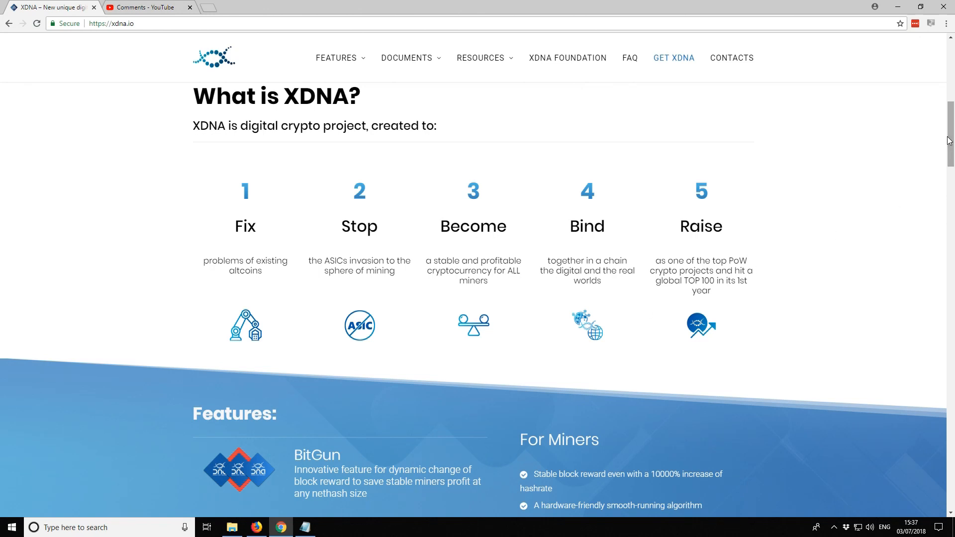
scroll(down, 3)
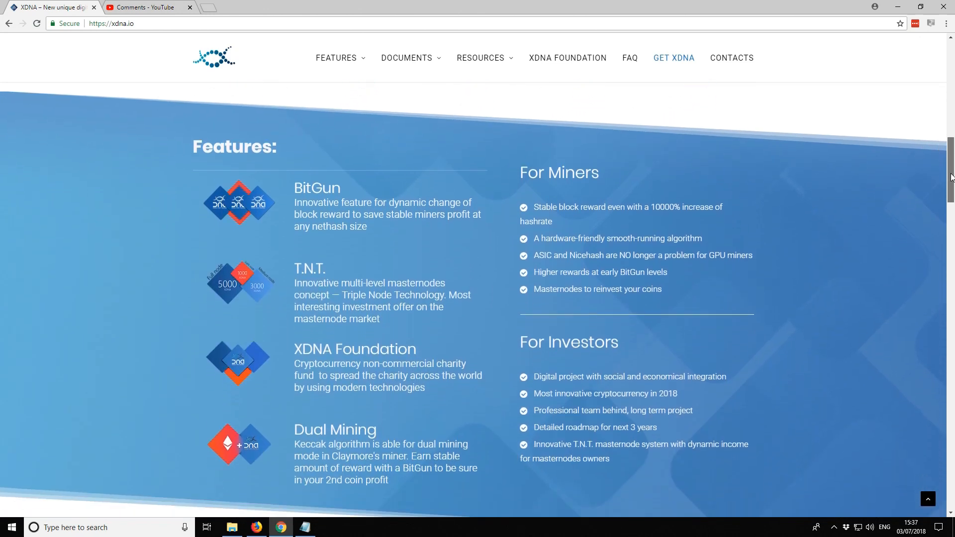
scroll(down, 3)
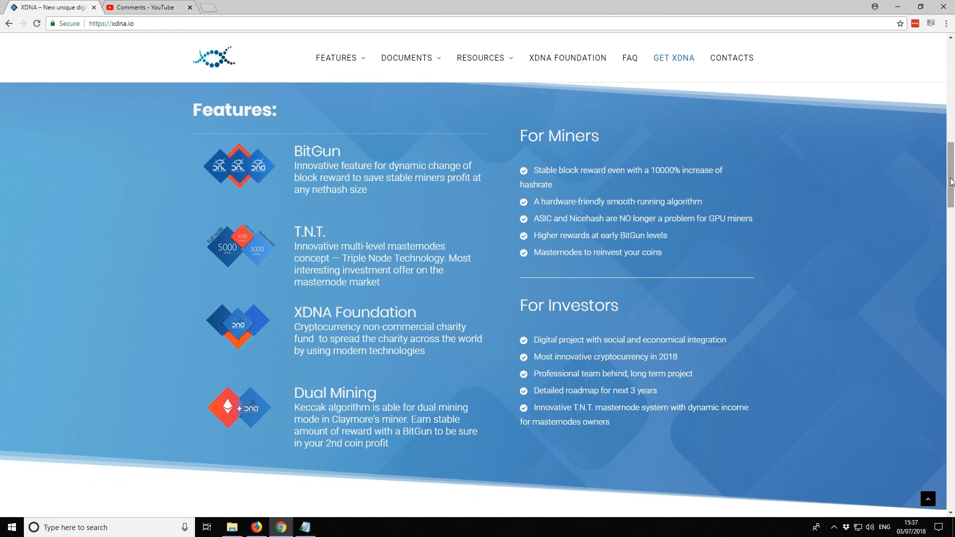
mouse_move(314, 157)
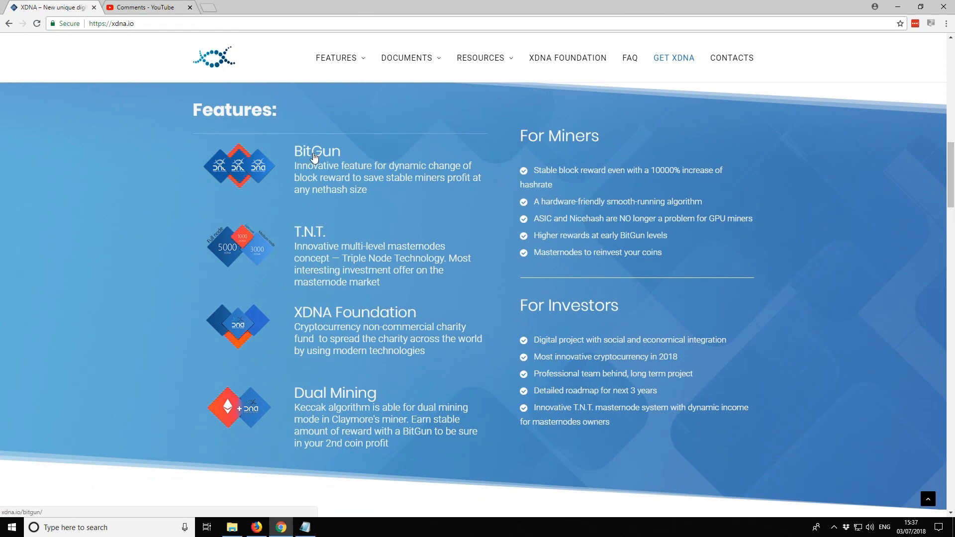
mouse_move(361, 171)
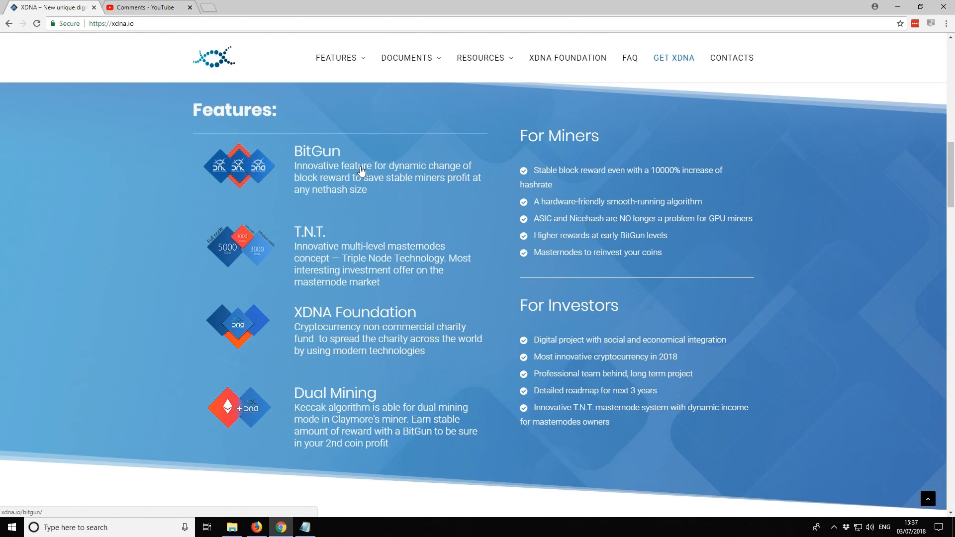
mouse_move(299, 170)
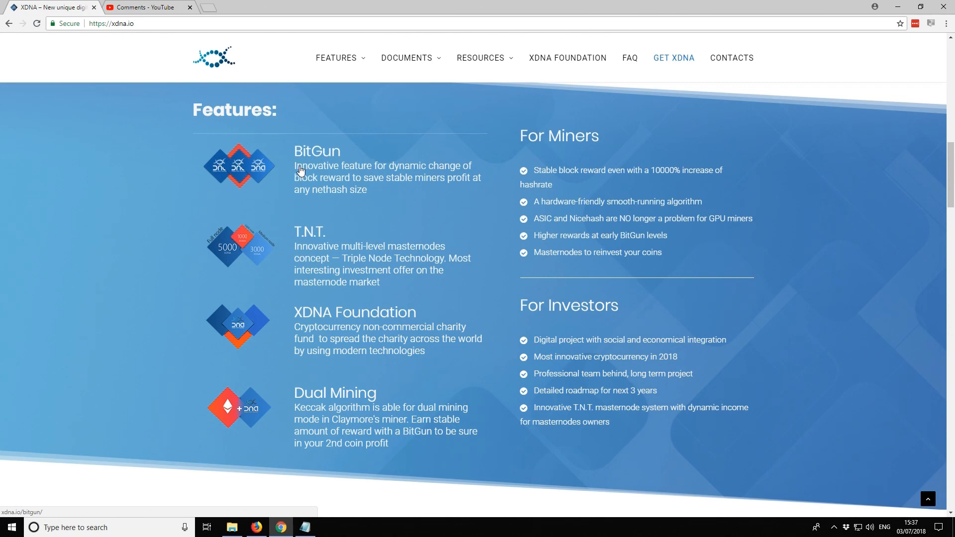
mouse_move(315, 233)
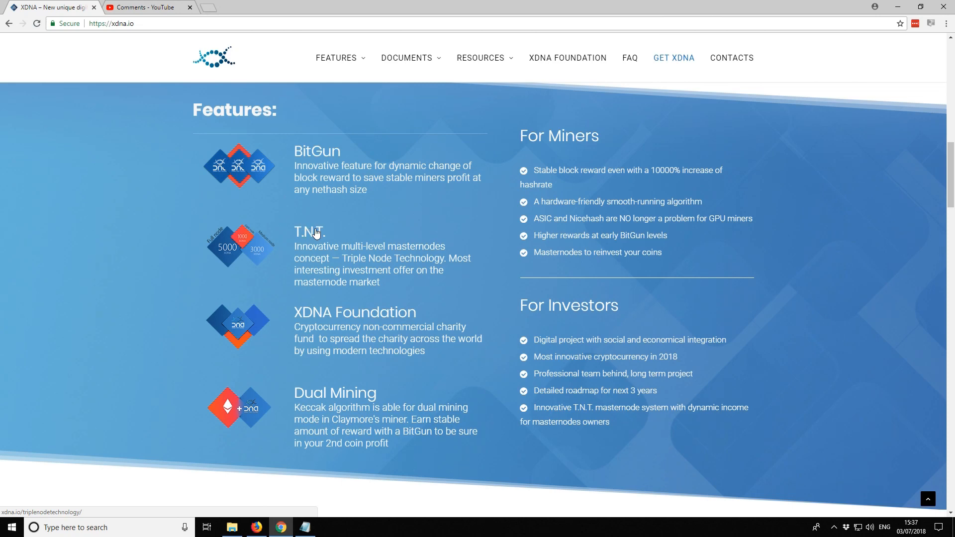
mouse_move(333, 254)
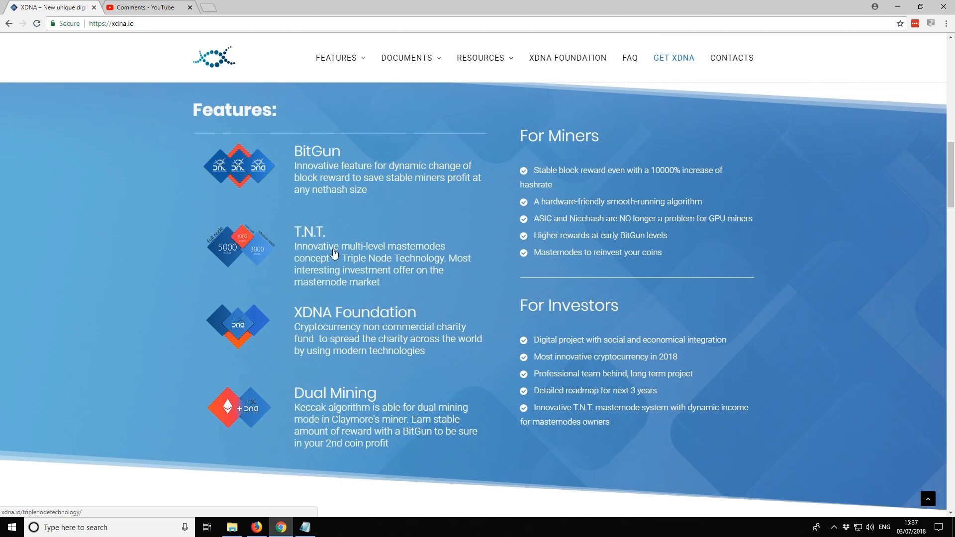
mouse_move(388, 251)
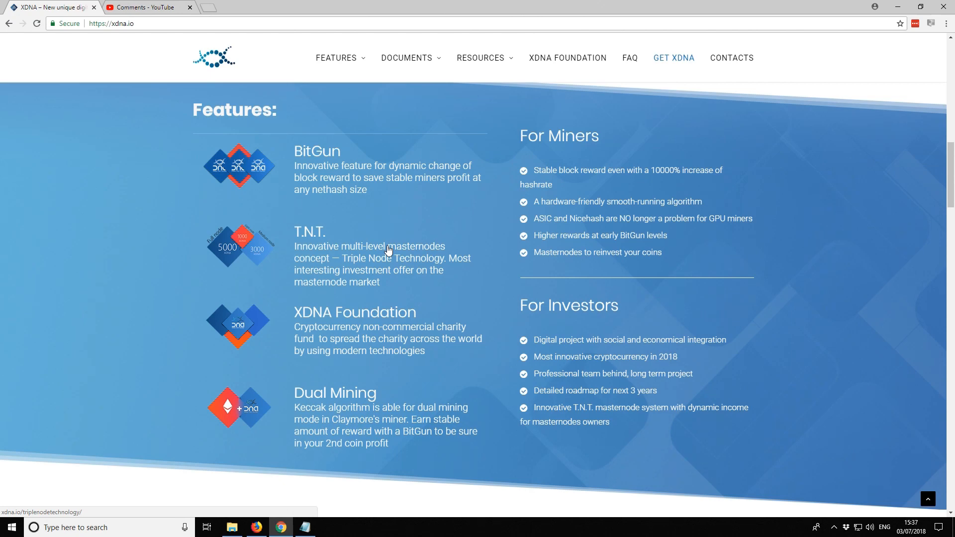
mouse_move(251, 249)
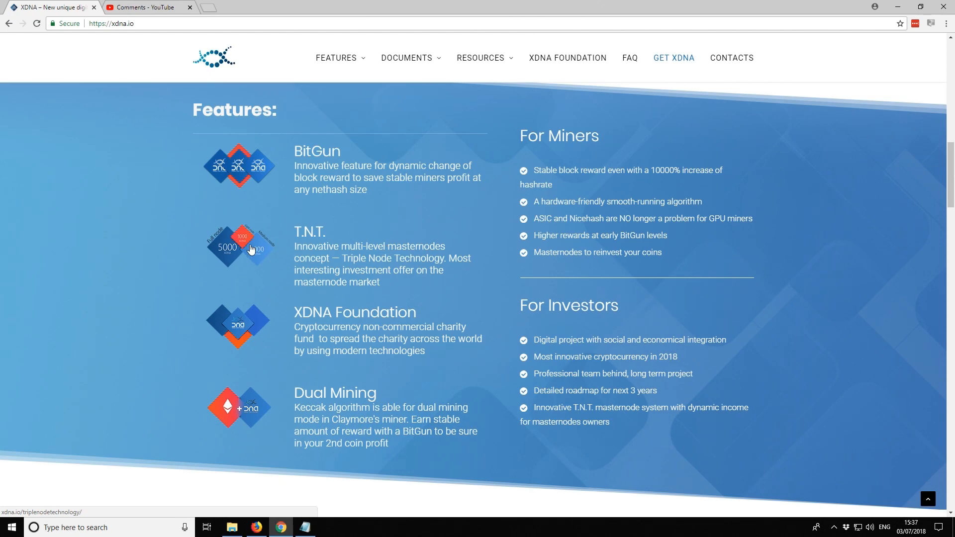
mouse_move(327, 269)
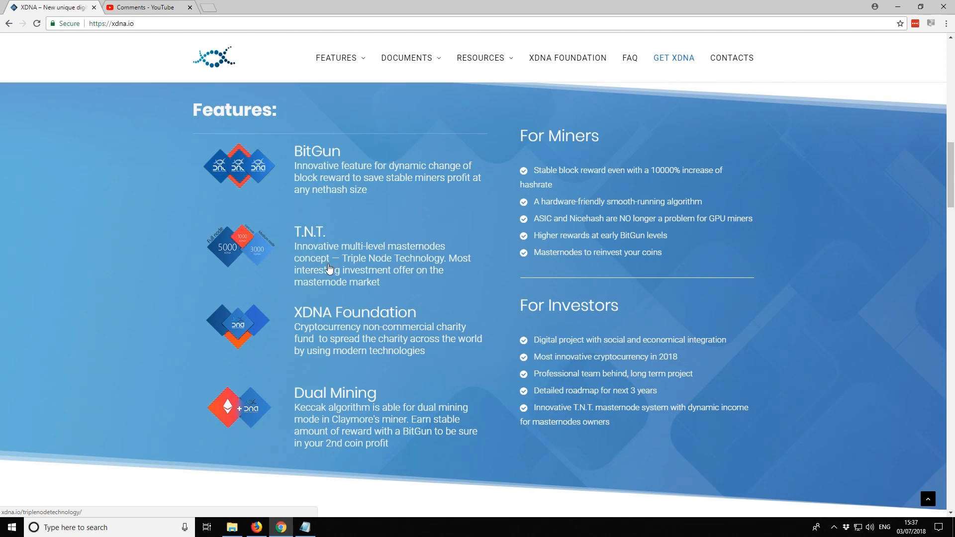
mouse_move(374, 240)
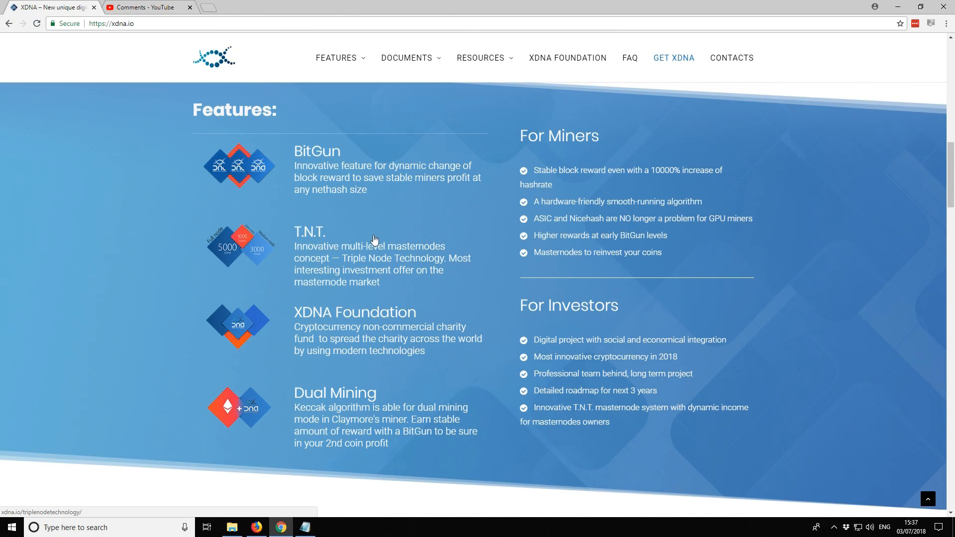
mouse_move(364, 265)
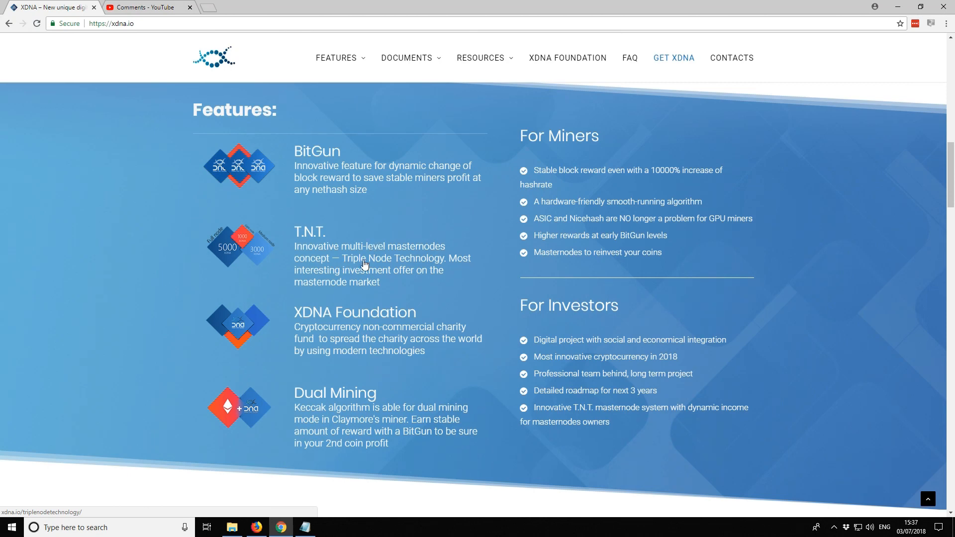
mouse_move(418, 317)
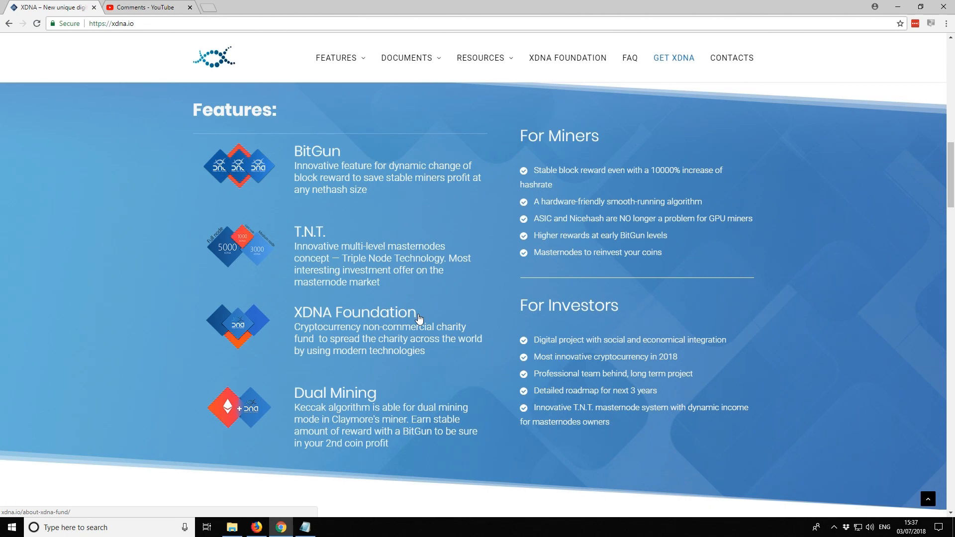
mouse_move(364, 321)
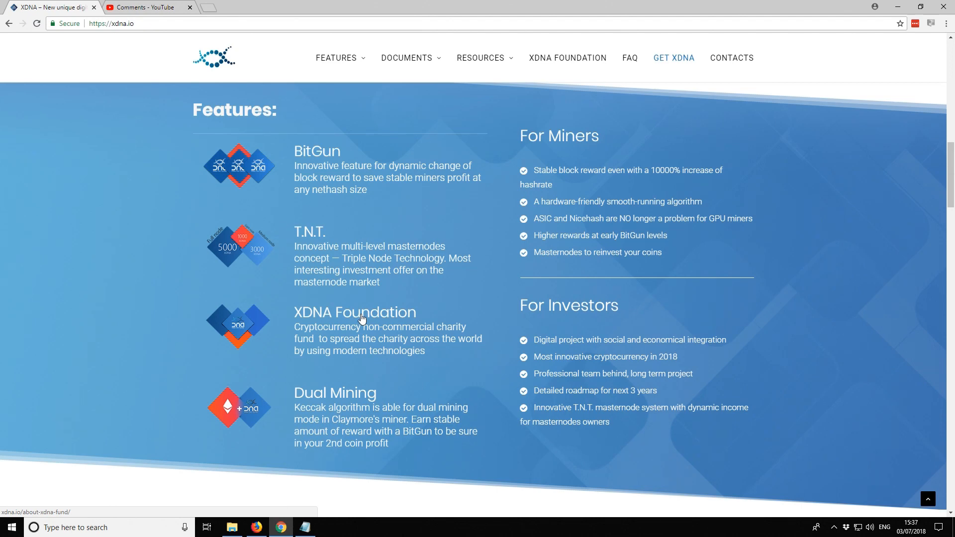
Step: Scroll down to the 'Problems and solutions' comparison table
scroll(down, 3)
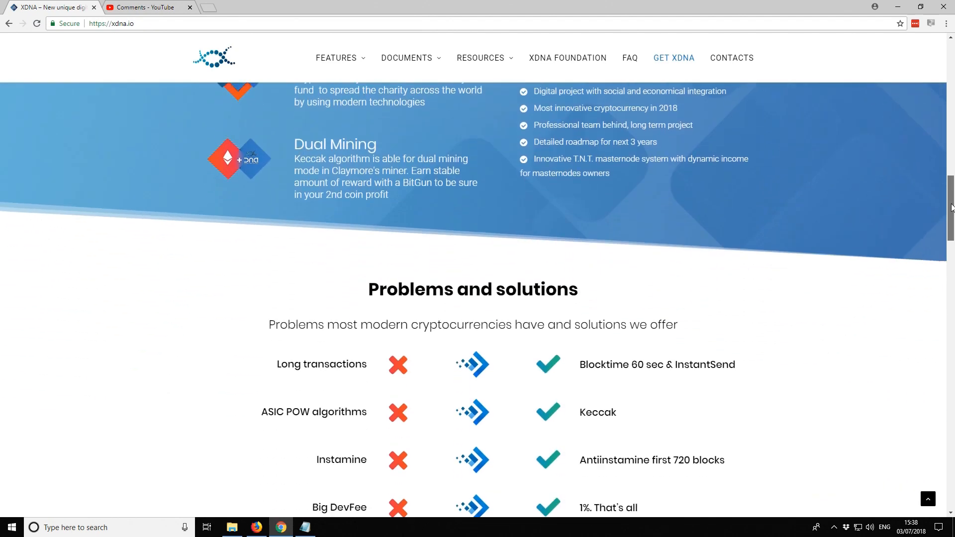
scroll(down, 3)
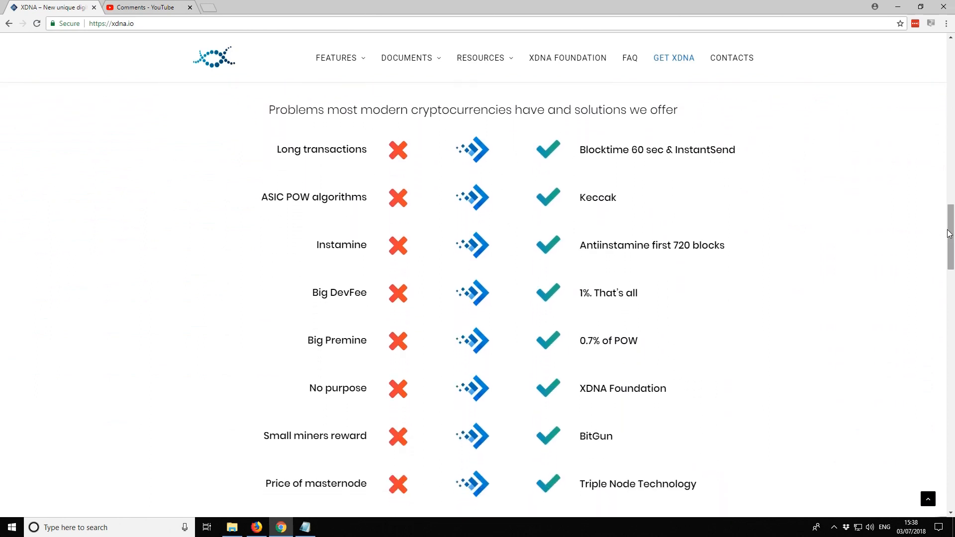
mouse_move(589, 185)
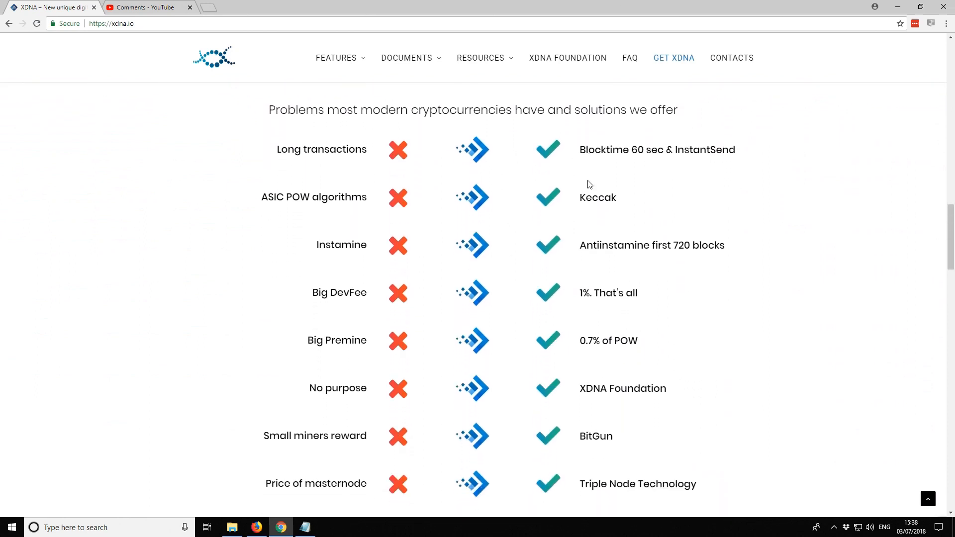
mouse_move(617, 282)
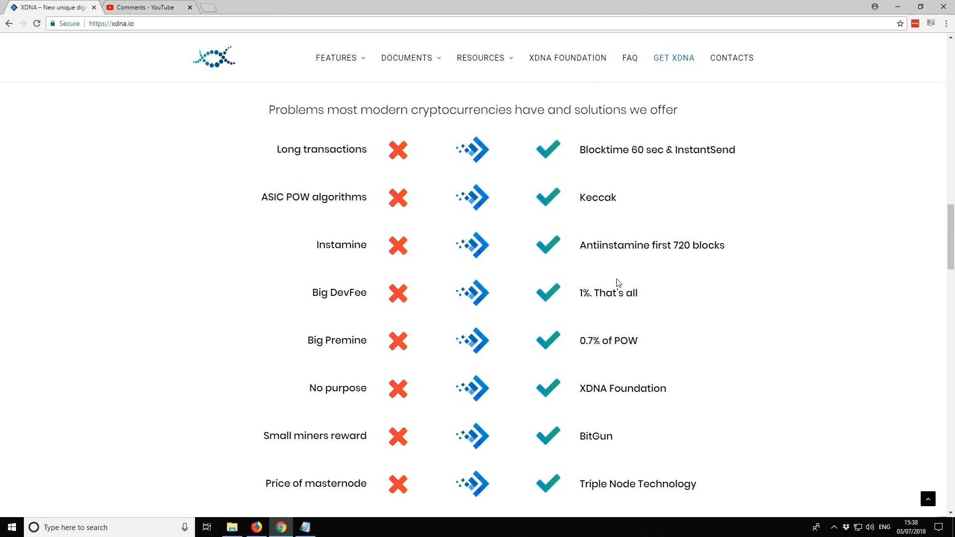
mouse_move(582, 199)
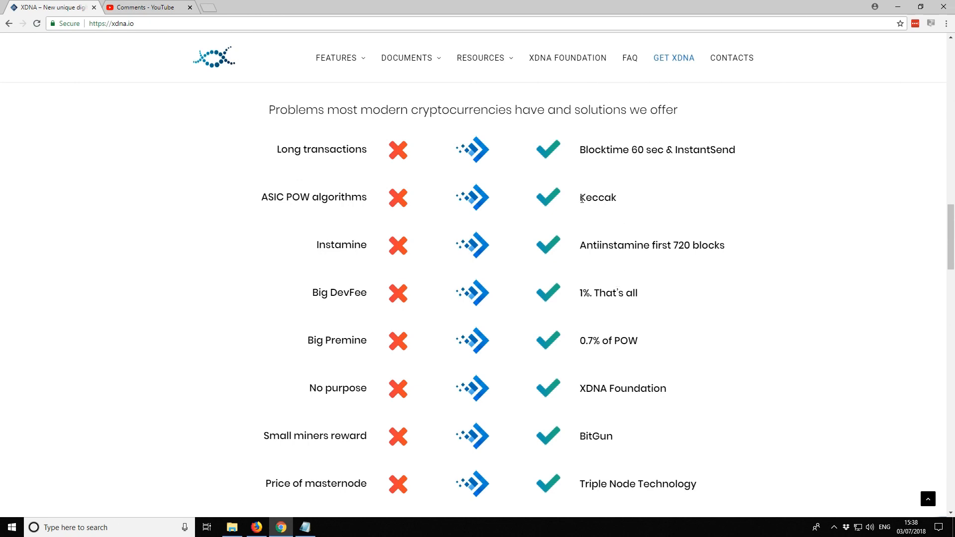
mouse_move(752, 200)
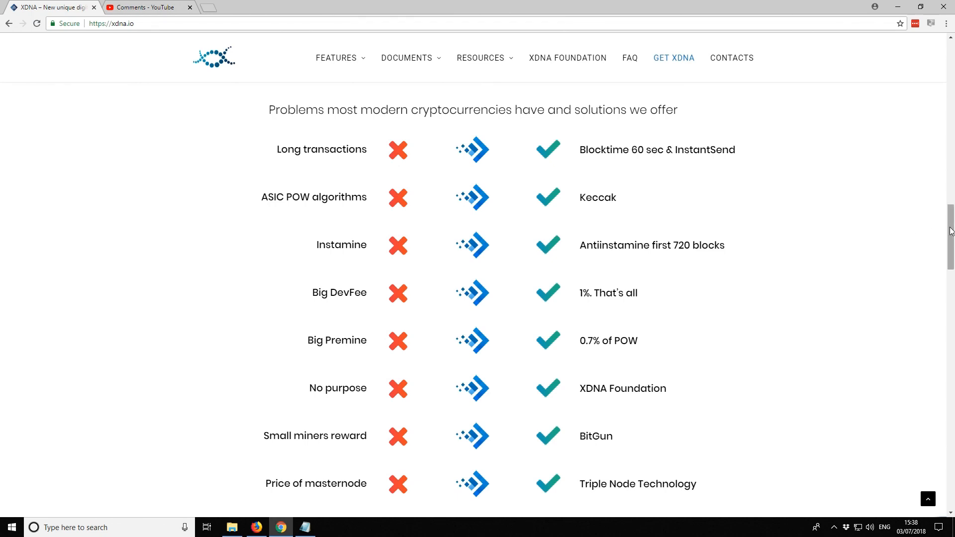
Step: Scroll to the Current Tasks 2018 Q2 roadmap above Technical specifications
scroll(down, 3)
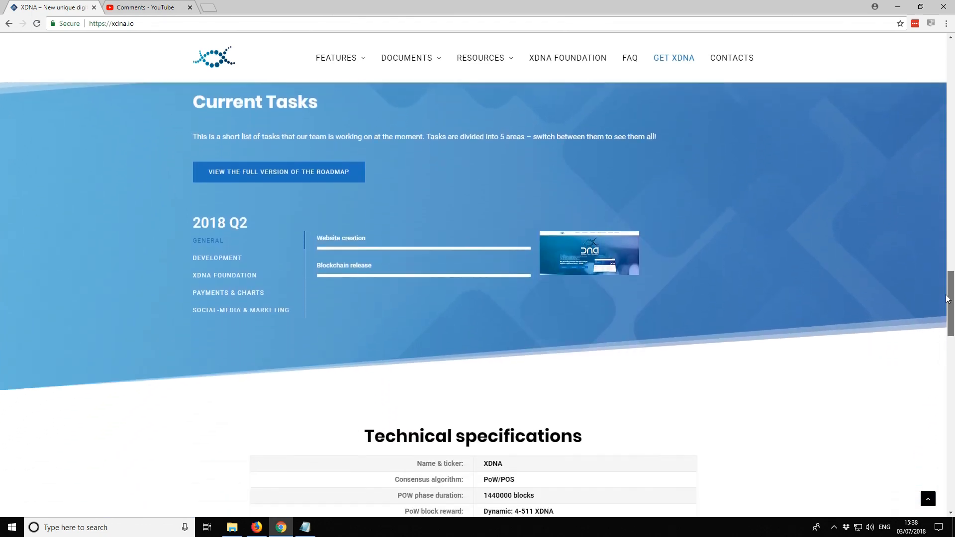
scroll(up, 3)
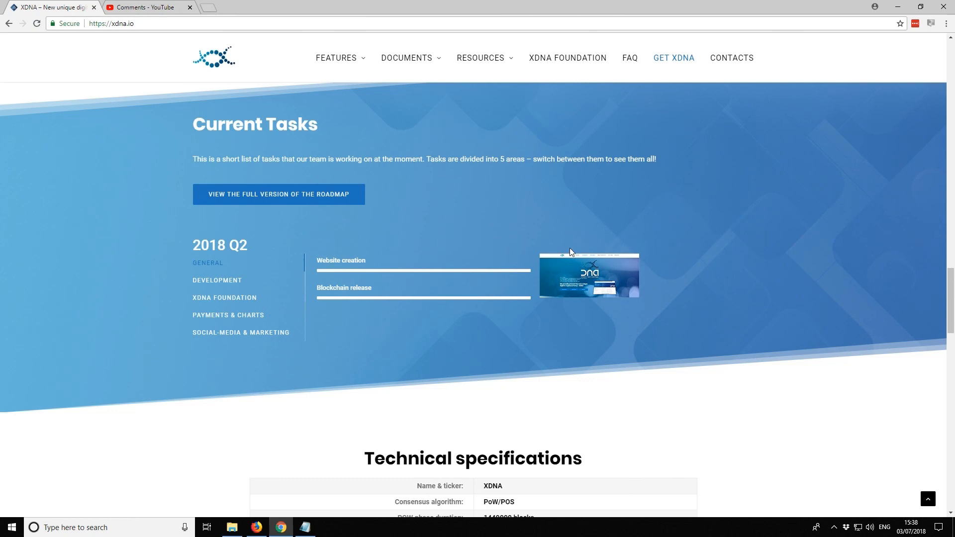
mouse_move(653, 262)
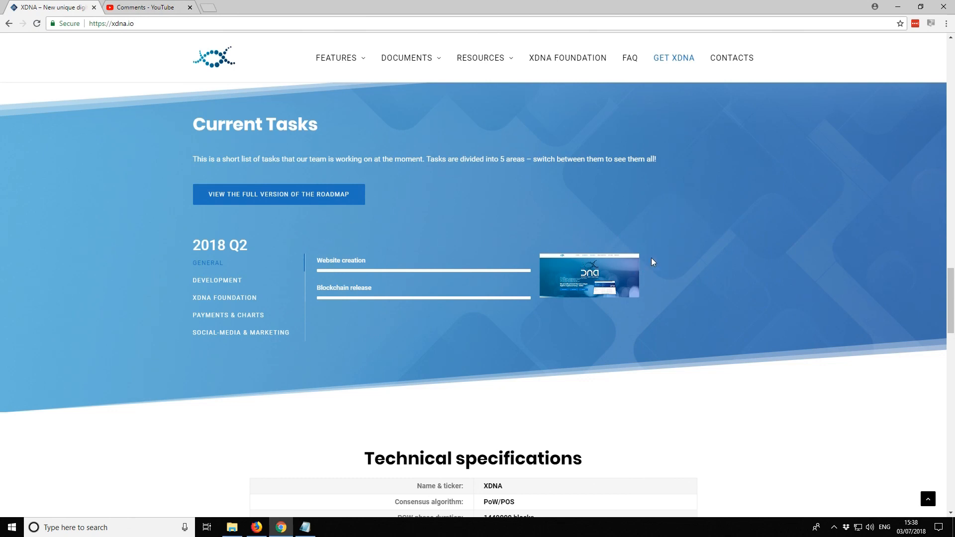
mouse_move(648, 254)
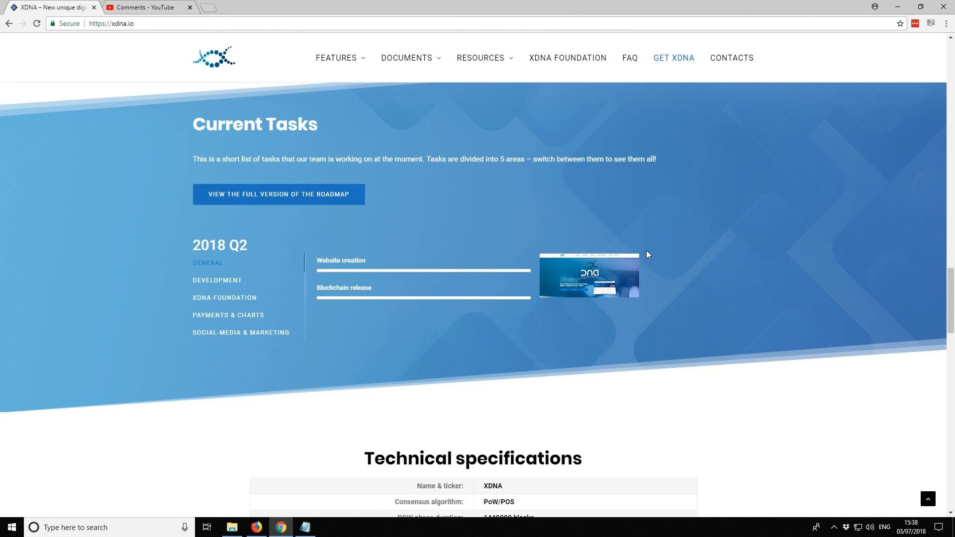
mouse_move(894, 266)
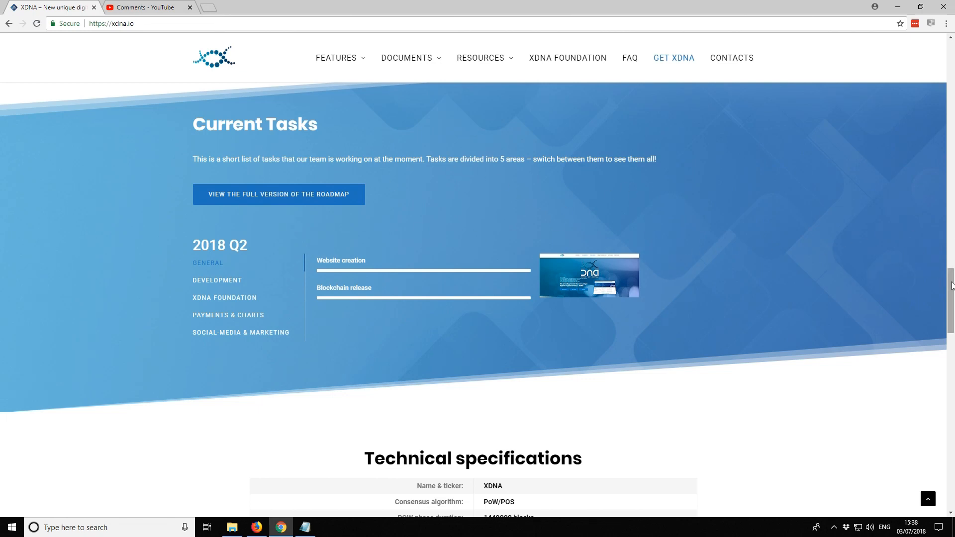
scroll(down, 3)
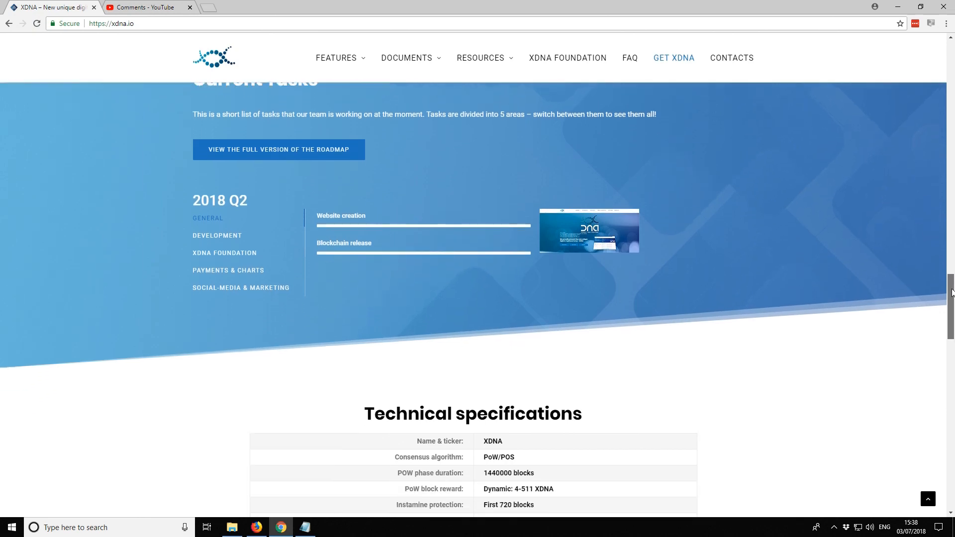
Step: Scroll to the Technical specifications table and highlight the 5000 full masternode requirement
scroll(down, 3)
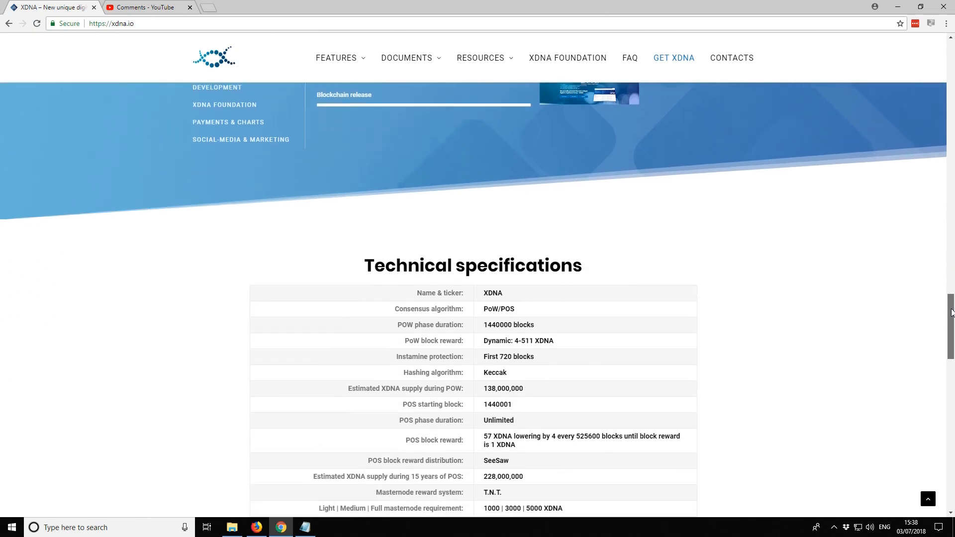
scroll(down, 3)
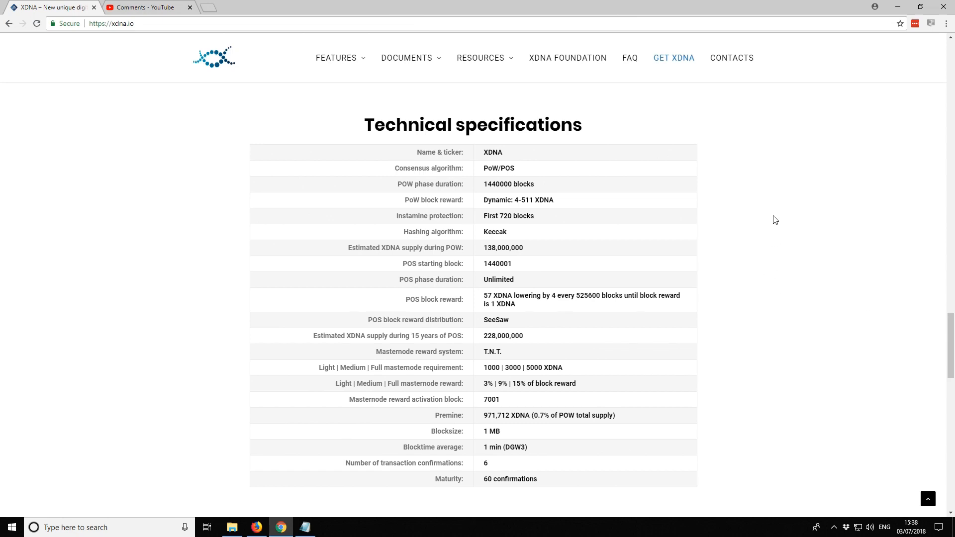
mouse_move(490, 183)
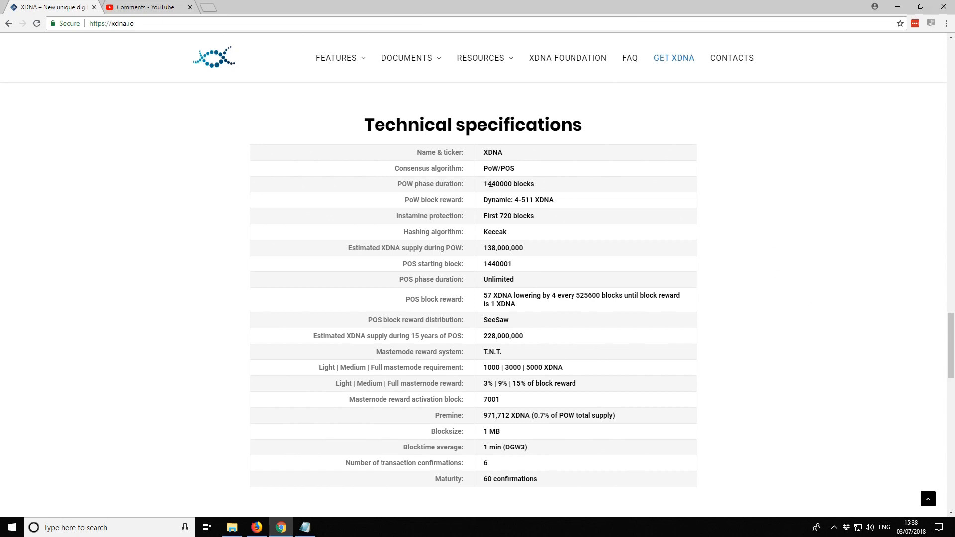
double_click(498, 184)
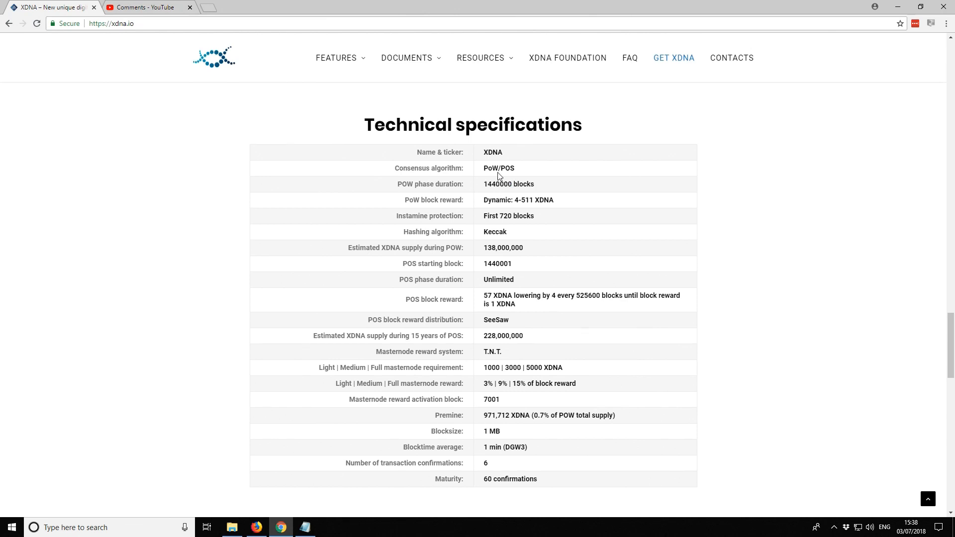
mouse_move(489, 203)
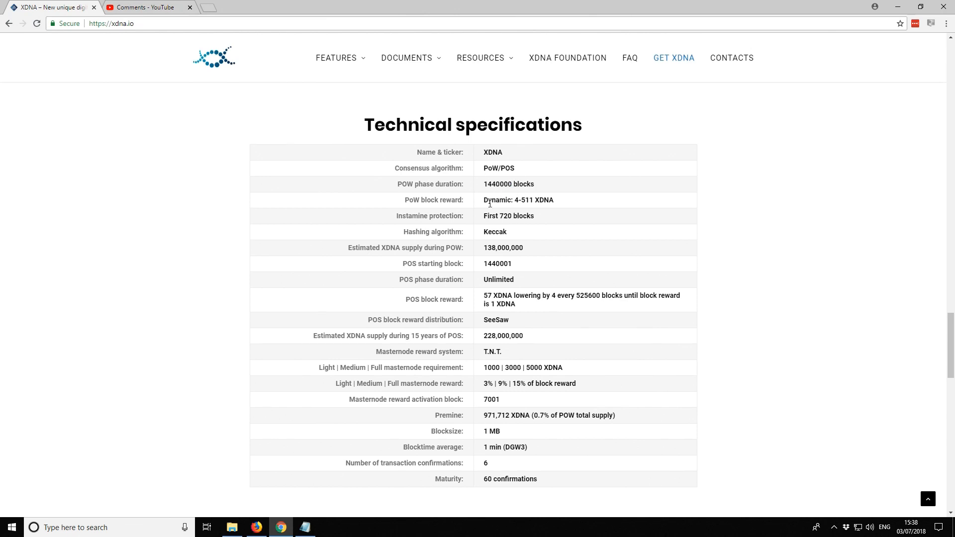
mouse_move(533, 245)
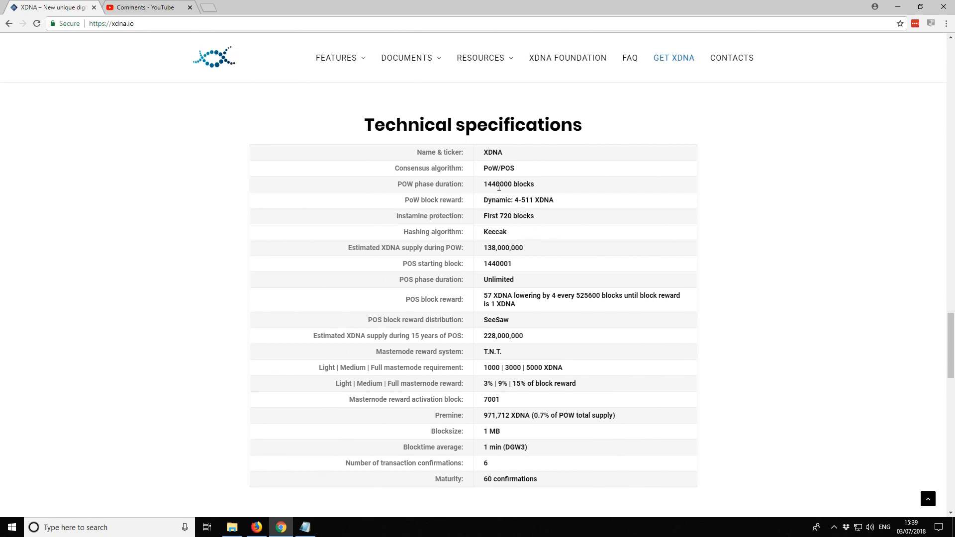
mouse_move(493, 307)
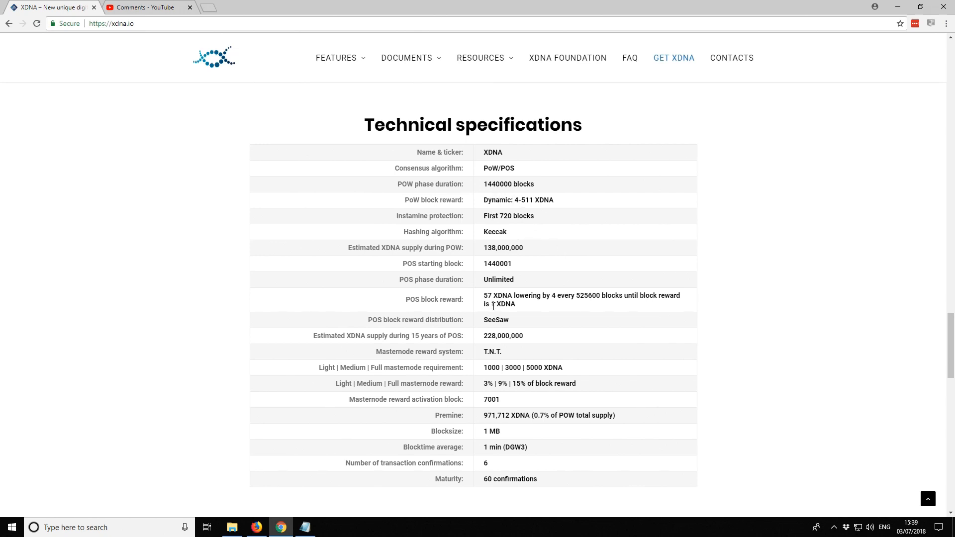
mouse_move(498, 371)
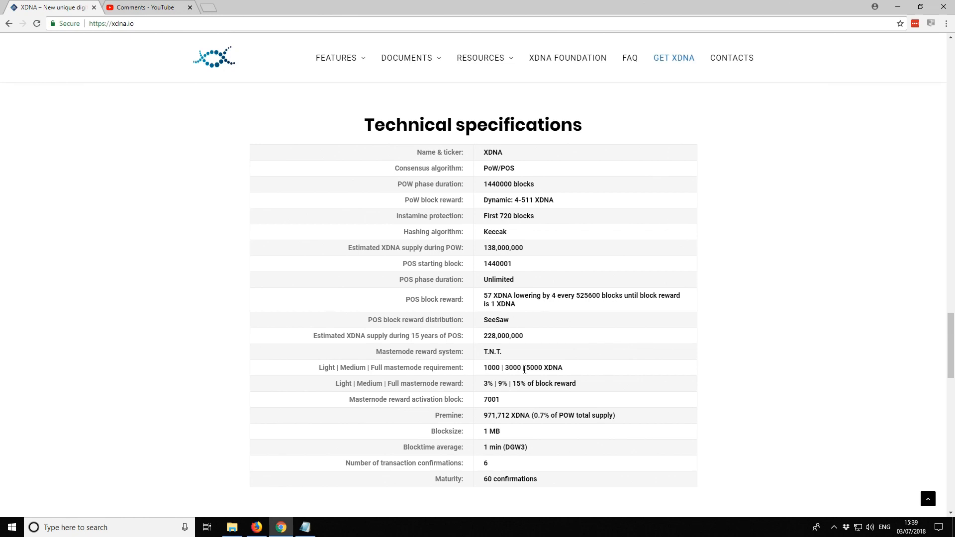
double_click(533, 367)
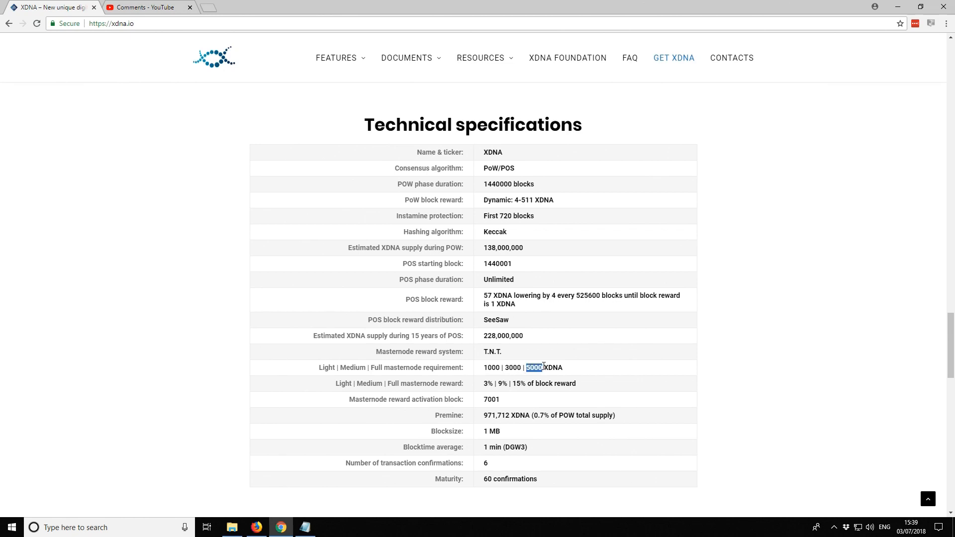
mouse_move(550, 370)
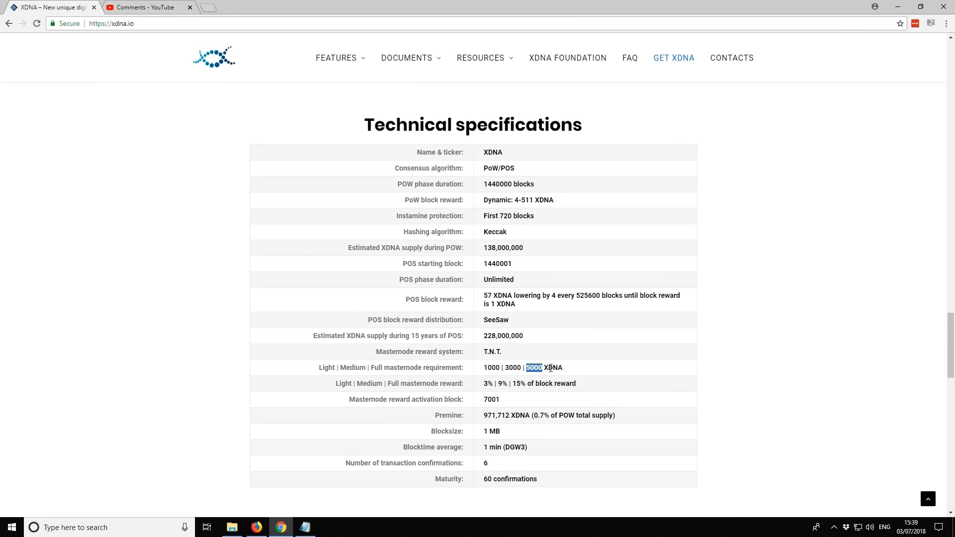
mouse_move(515, 384)
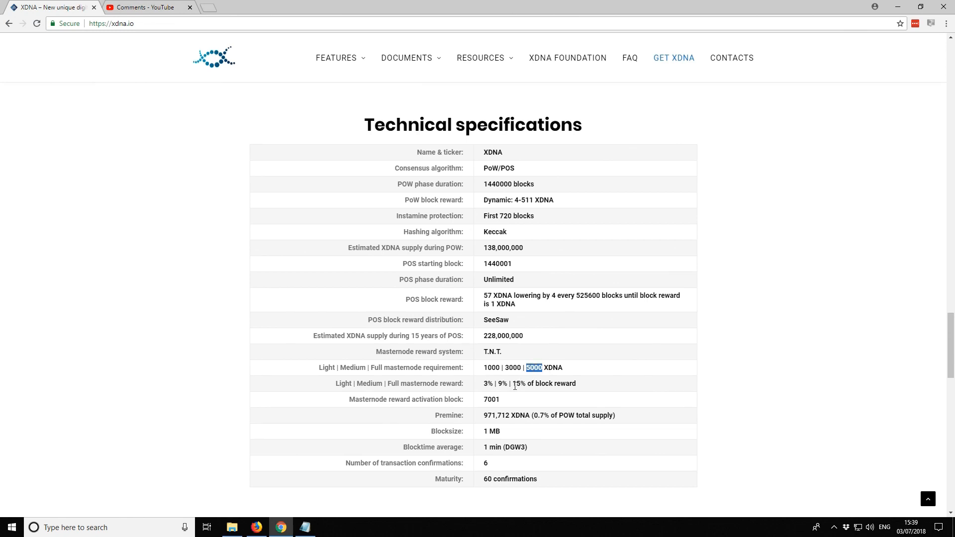
mouse_move(498, 431)
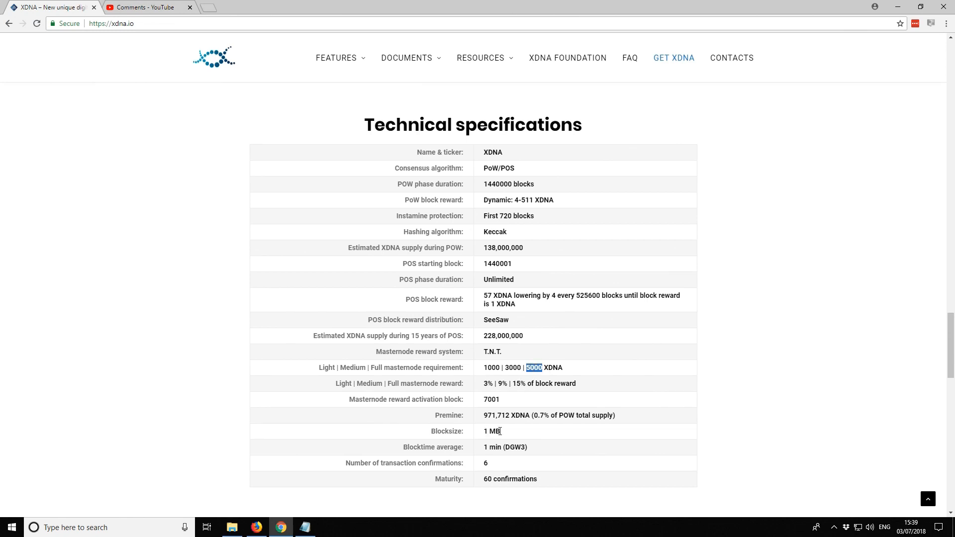
mouse_move(486, 447)
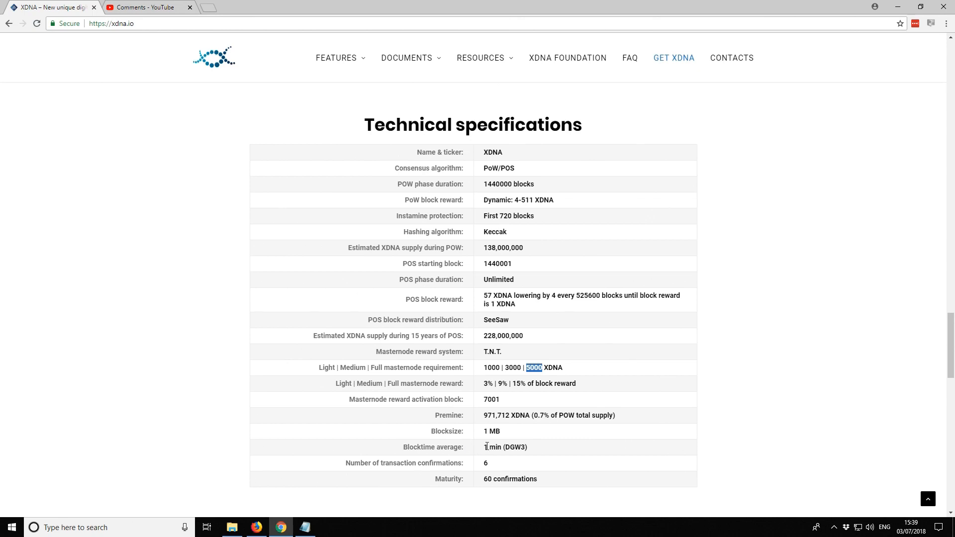
mouse_move(522, 454)
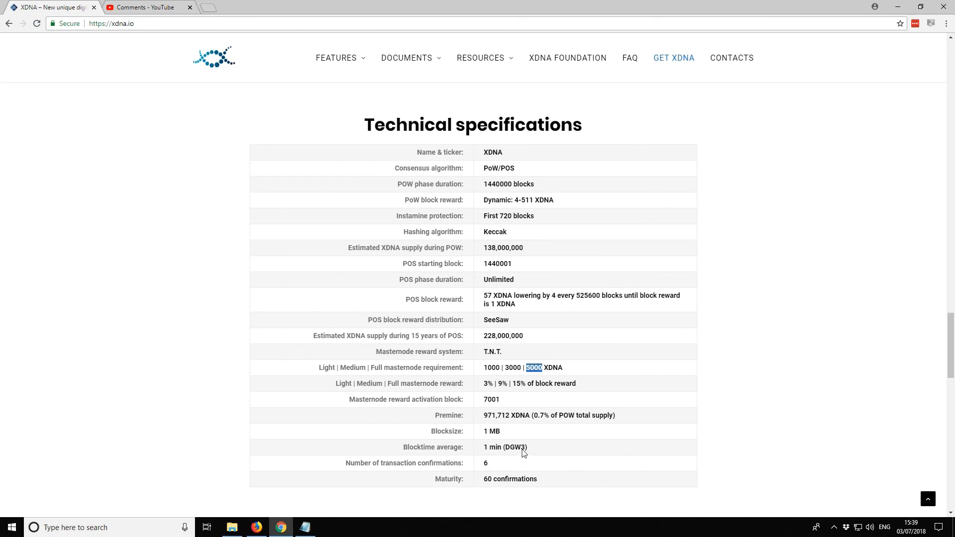
mouse_move(508, 381)
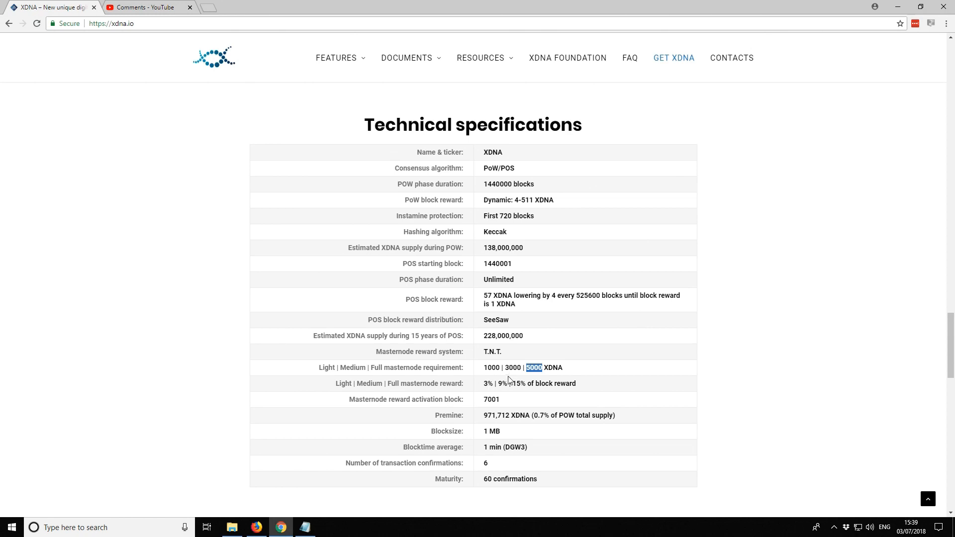
mouse_move(440, 153)
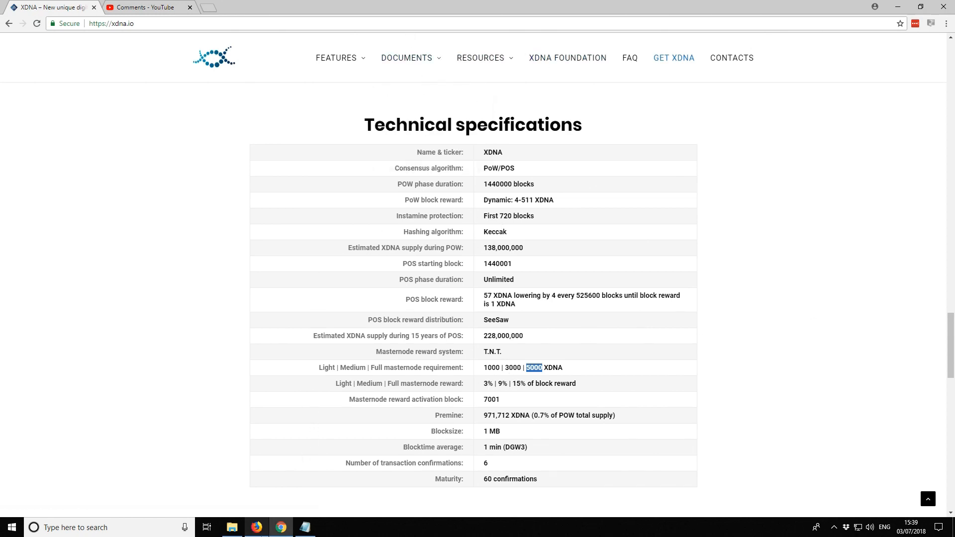
mouse_move(257, 527)
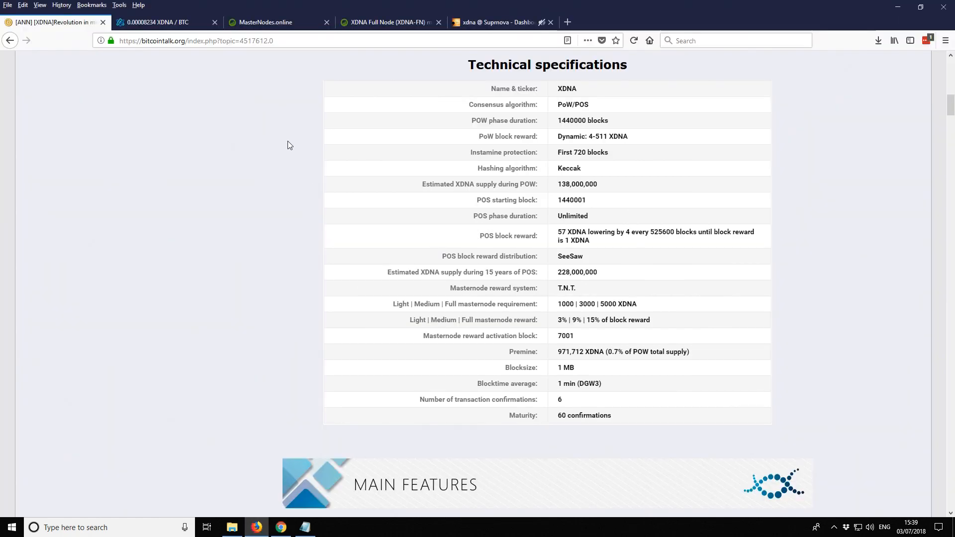
Step: Scroll the Bitcointalk ANN thread to the BitGun 15-level block reward table
scroll(up, 3)
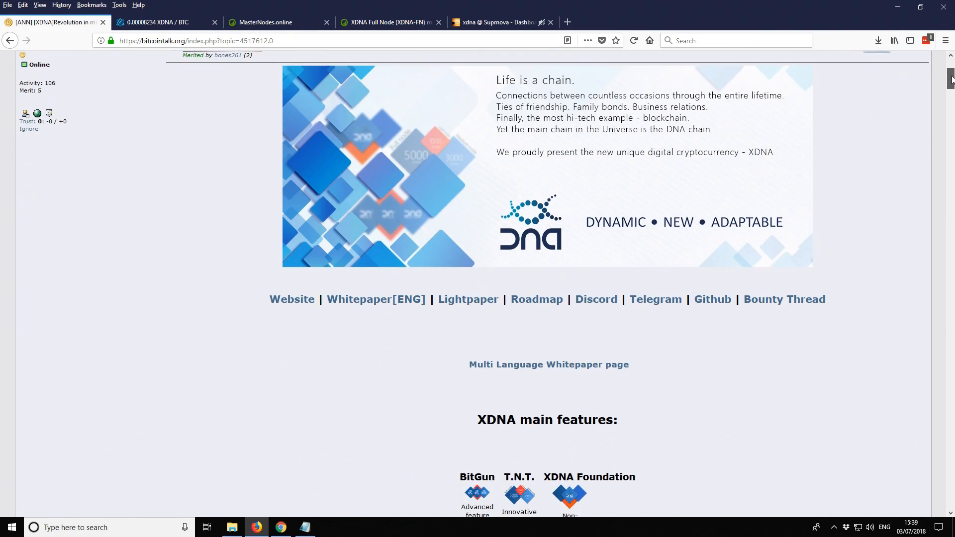
scroll(down, 3)
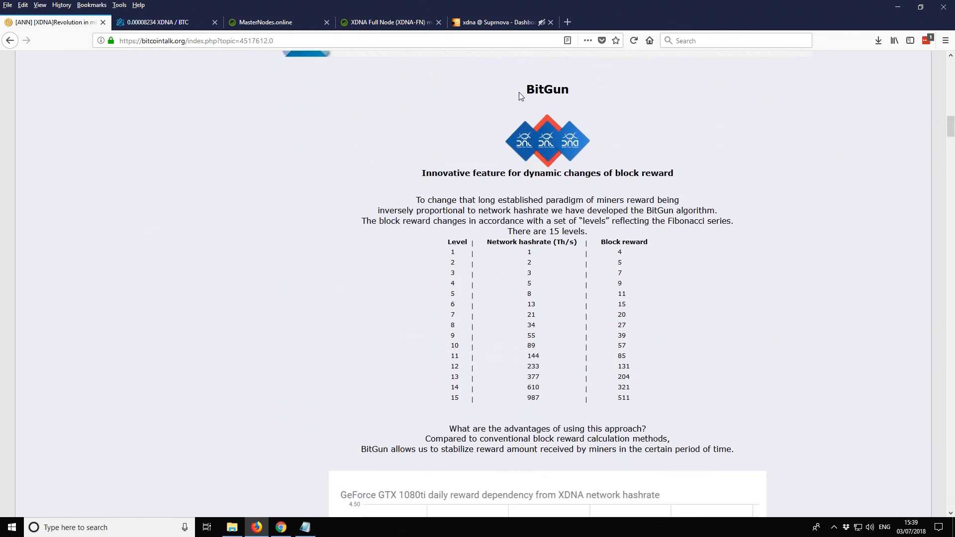
mouse_move(636, 151)
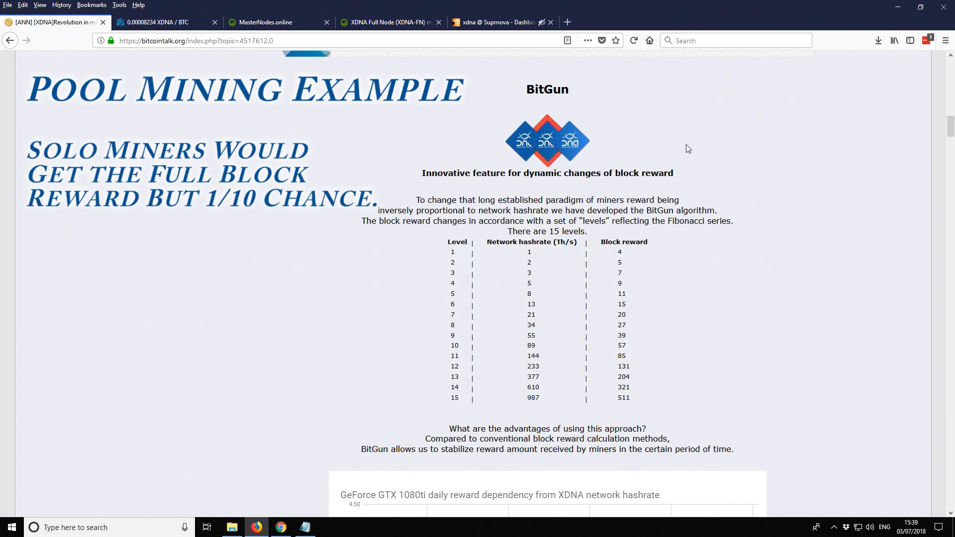
scroll(down, 3)
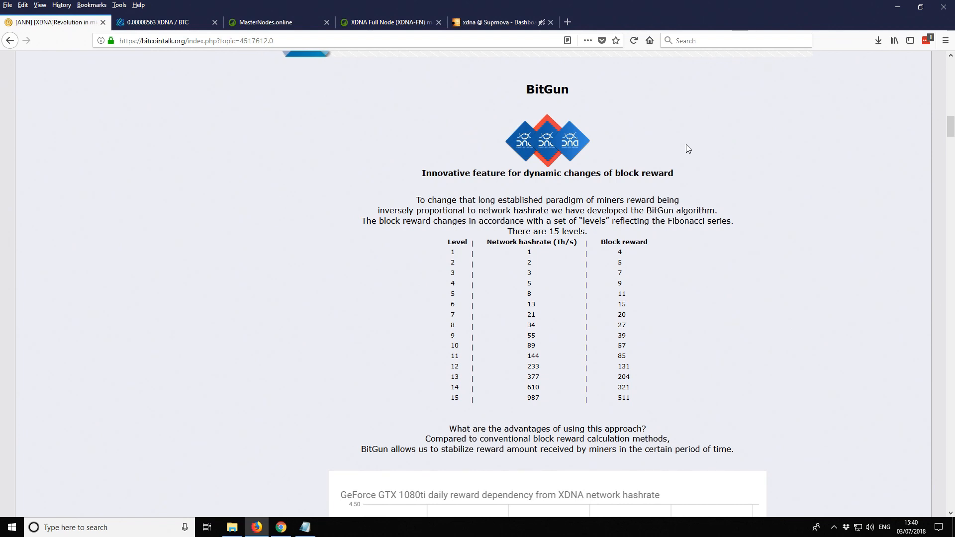
Step: Scroll down to the GTX 1080ti daily reward versus network hashrate chart
scroll(down, 3)
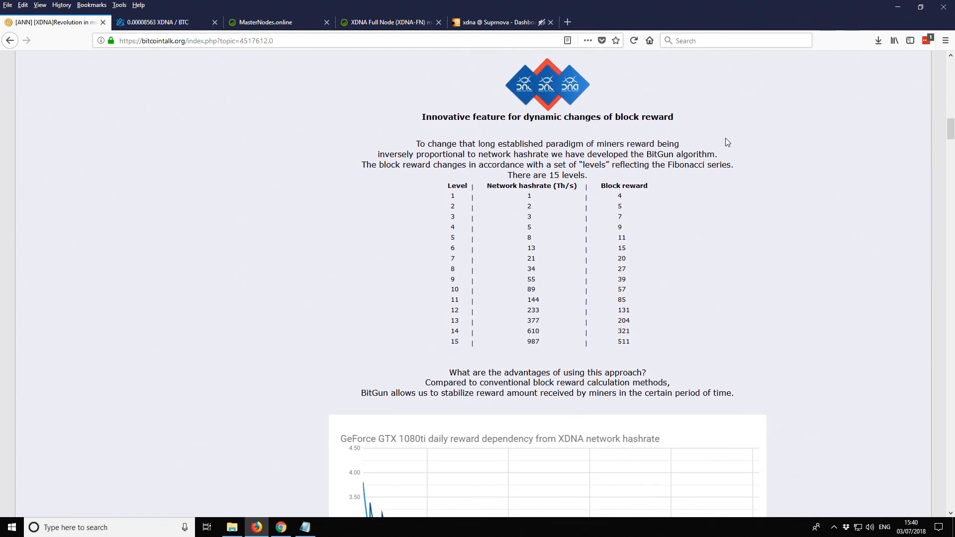
mouse_move(610, 189)
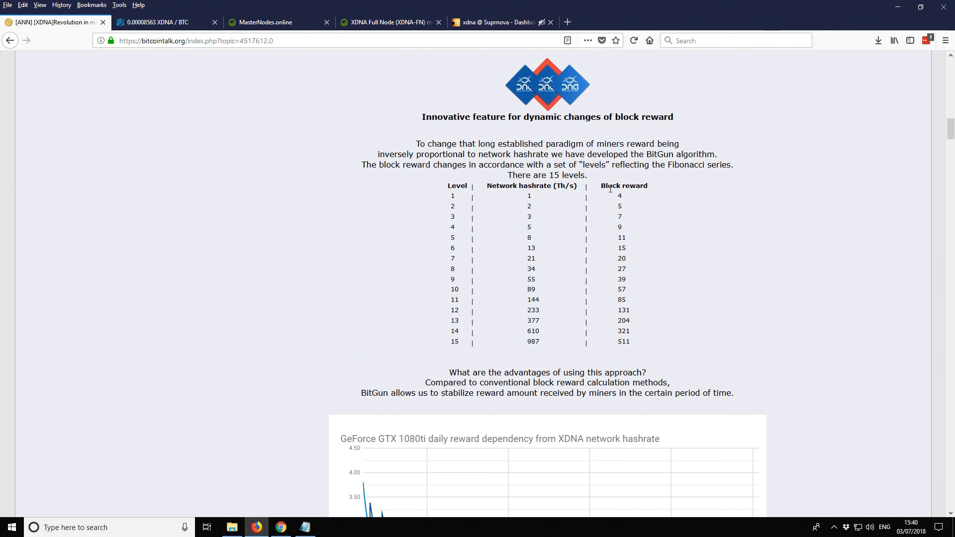
mouse_move(576, 196)
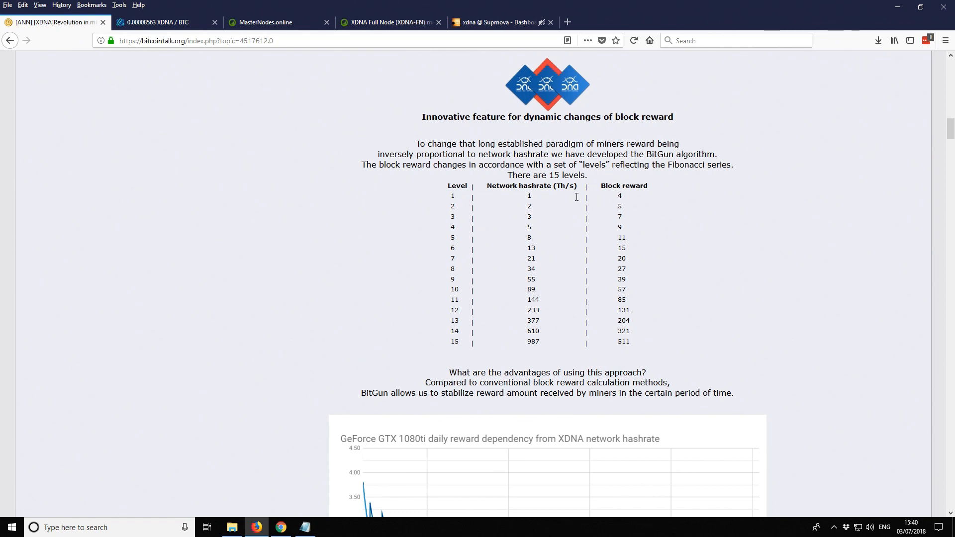
mouse_move(599, 197)
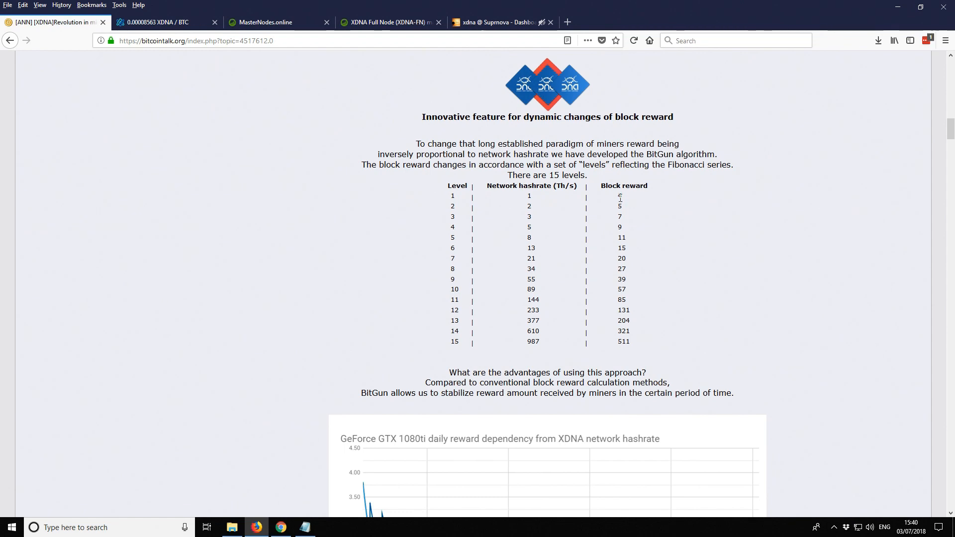
mouse_move(525, 169)
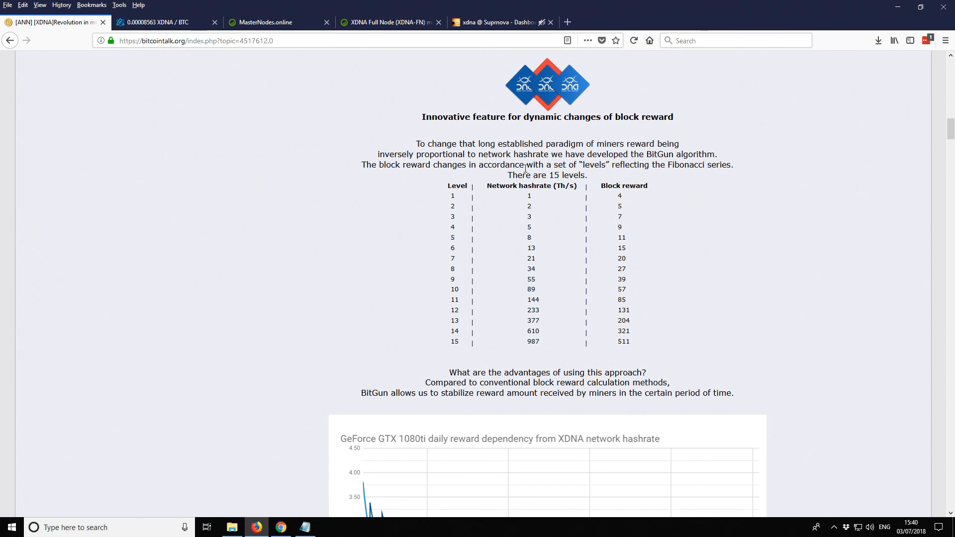
mouse_move(644, 181)
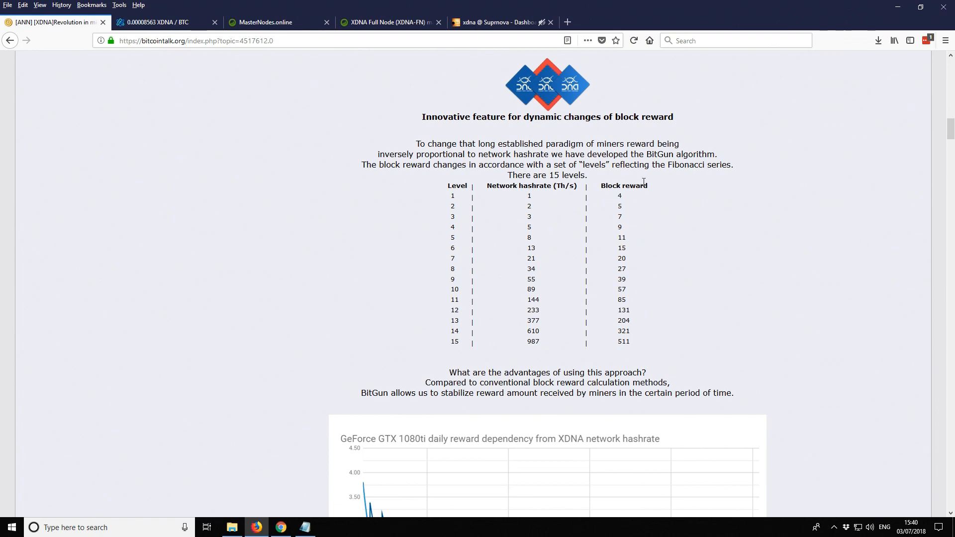
mouse_move(631, 246)
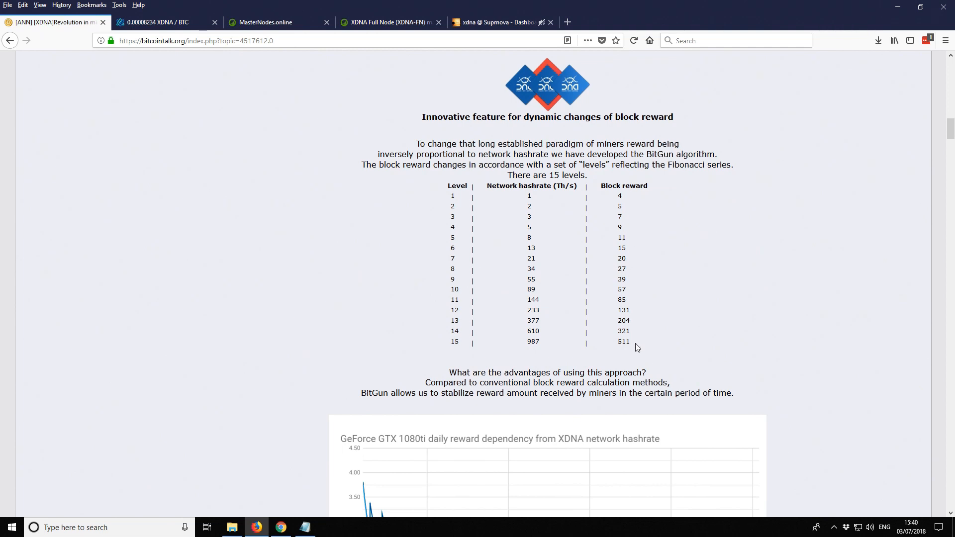
mouse_move(647, 241)
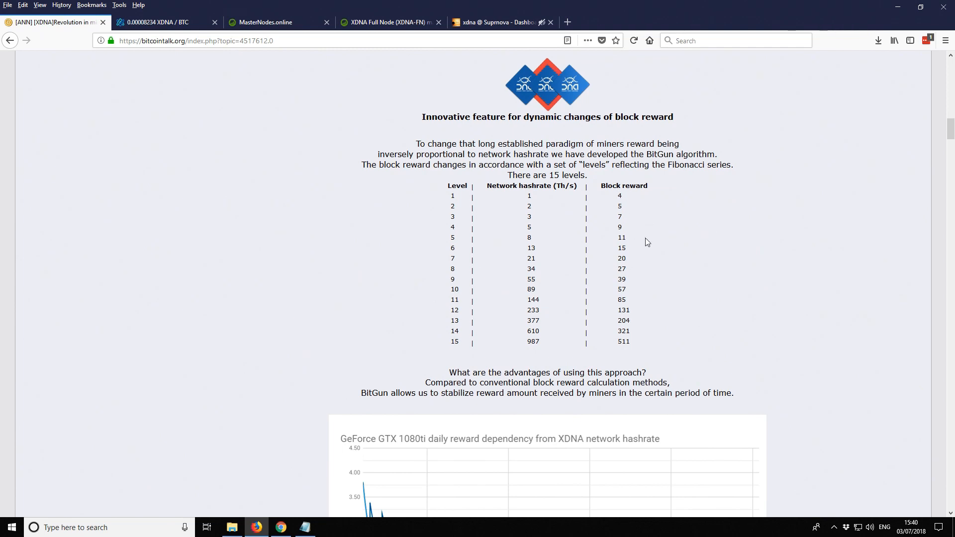
mouse_move(649, 226)
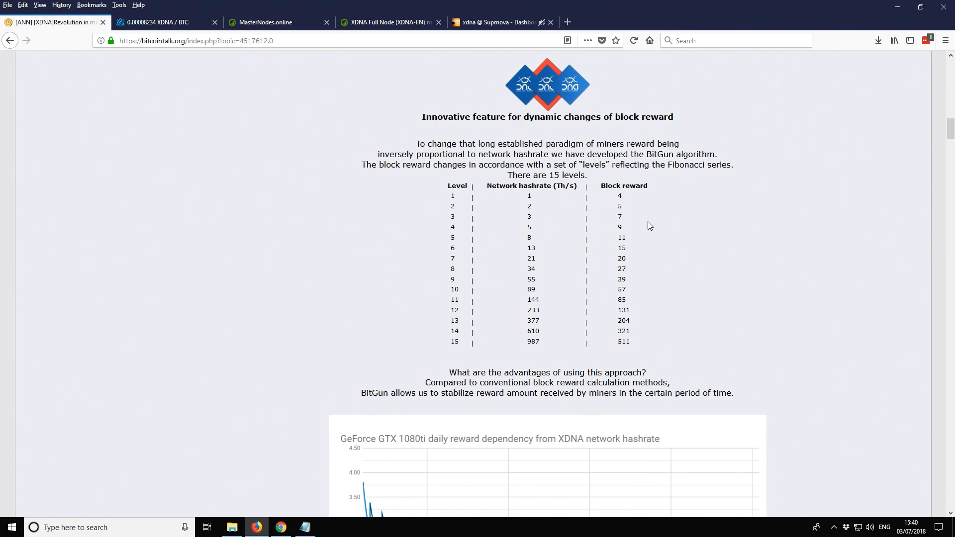
scroll(down, 3)
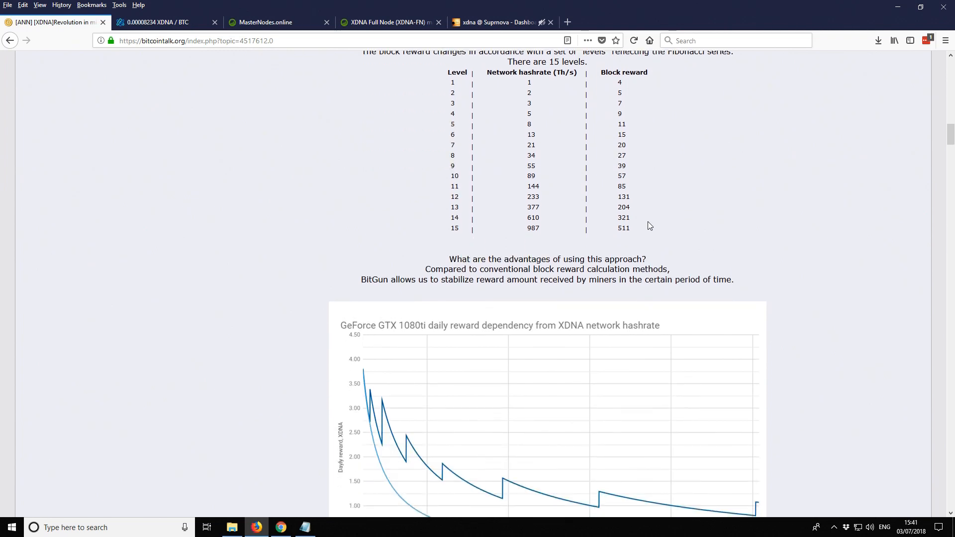
mouse_move(656, 188)
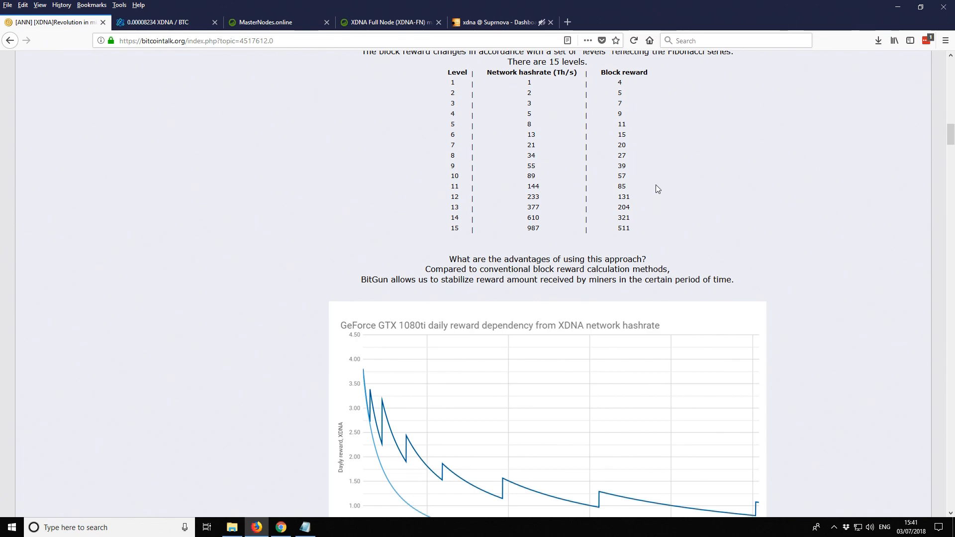
Step: Scroll down to the premine distribution chart with Foundation, development and marketing shares
scroll(down, 3)
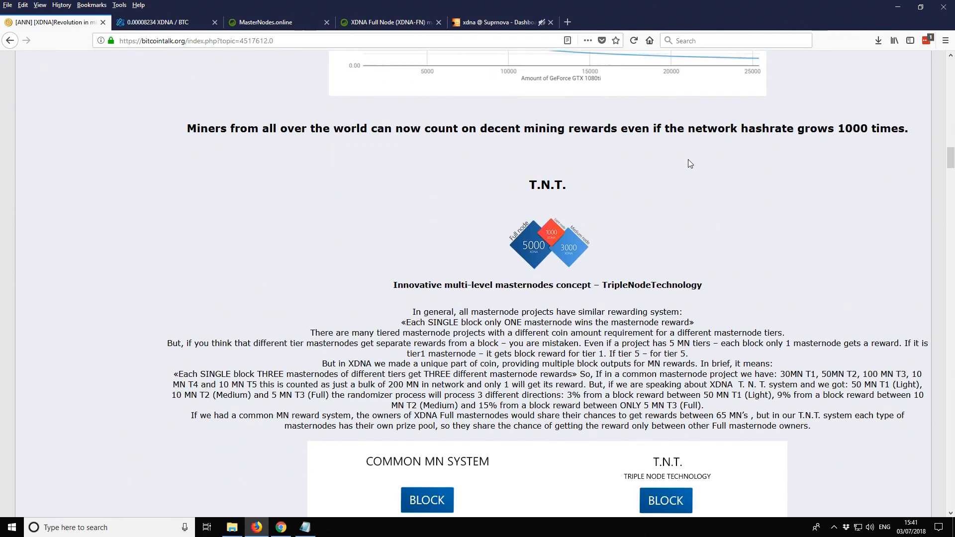
scroll(down, 3)
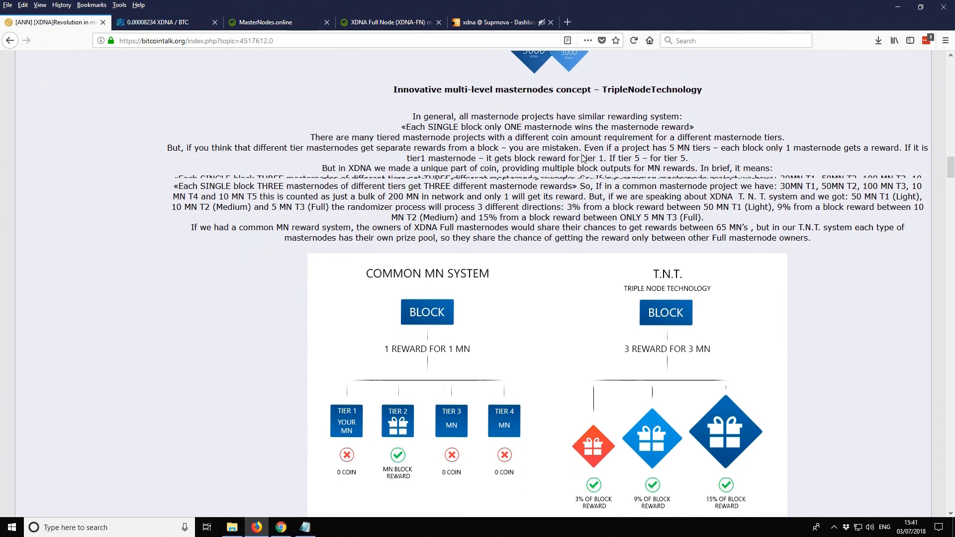
scroll(down, 3)
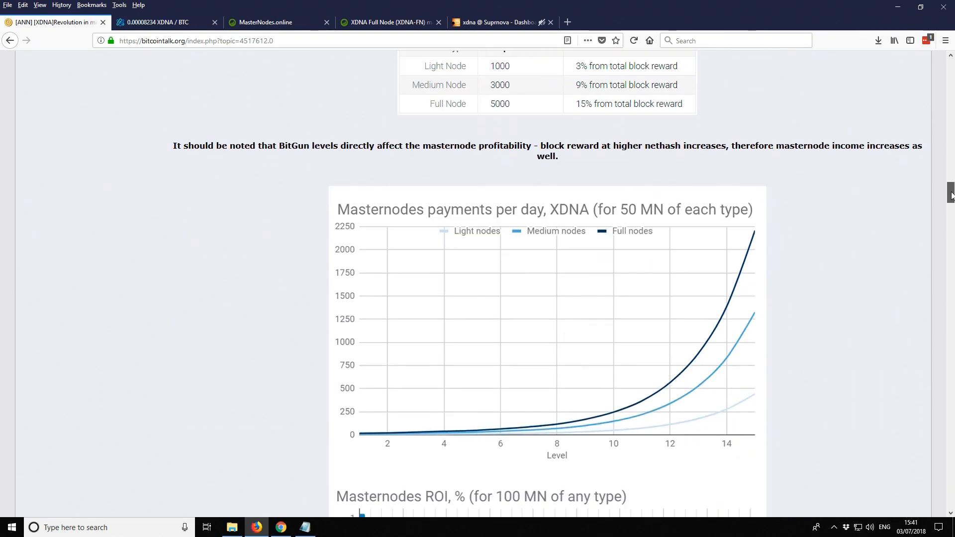
scroll(down, 3)
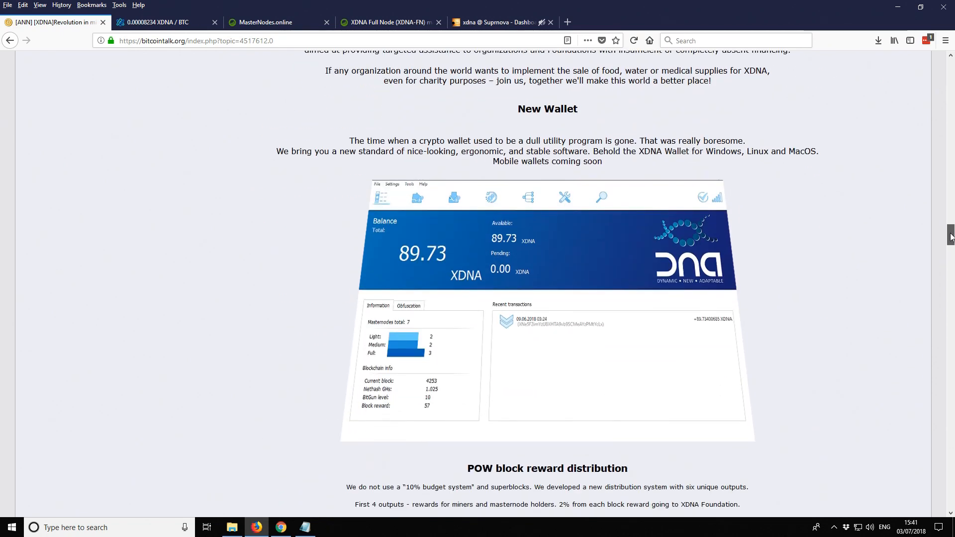
scroll(down, 3)
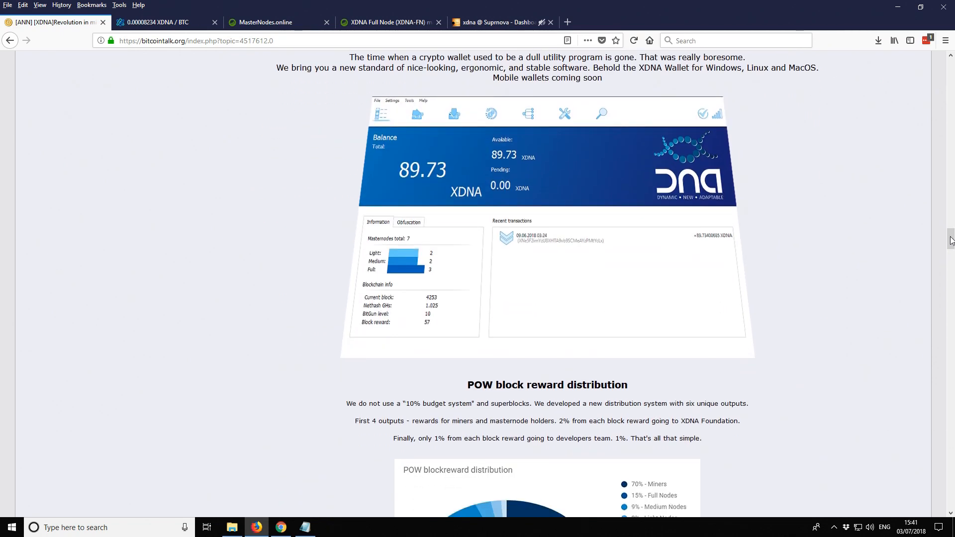
scroll(down, 3)
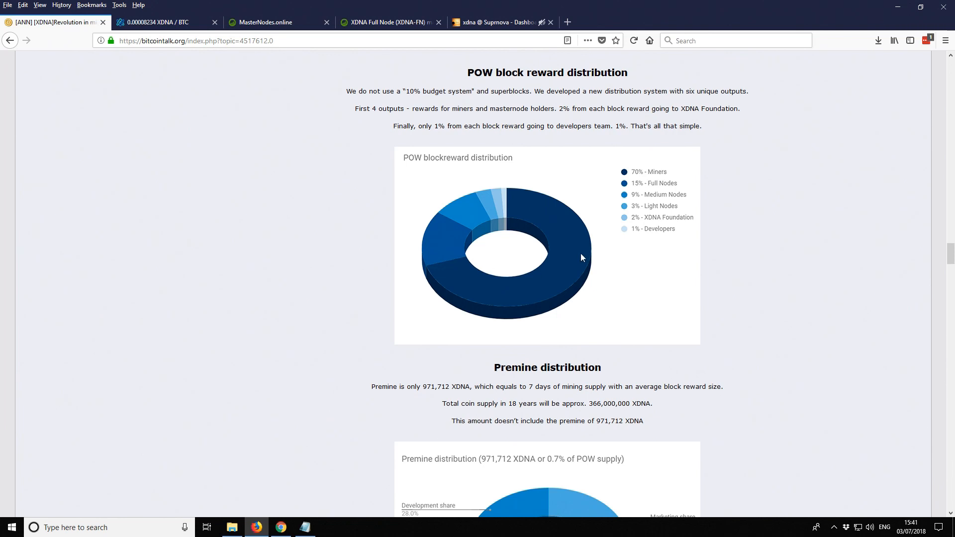
mouse_move(655, 177)
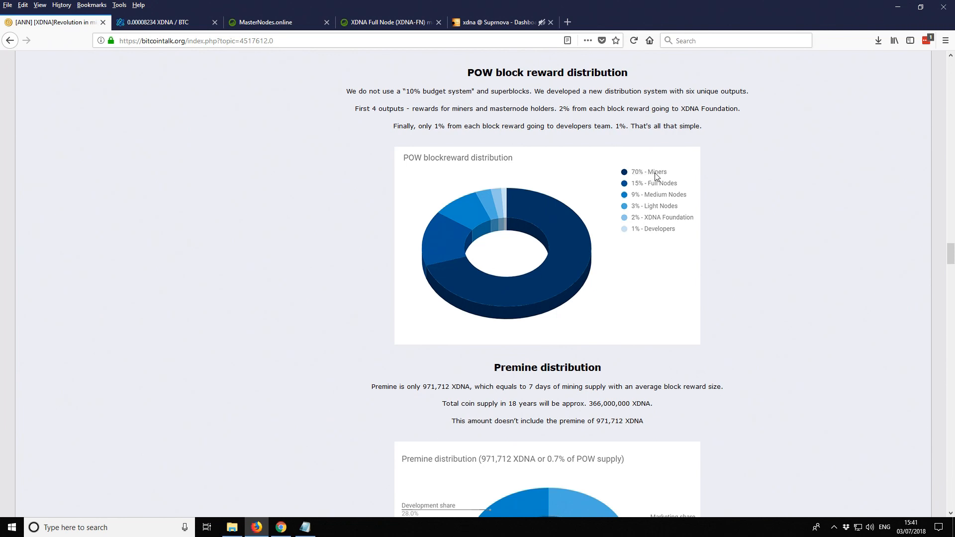
mouse_move(647, 195)
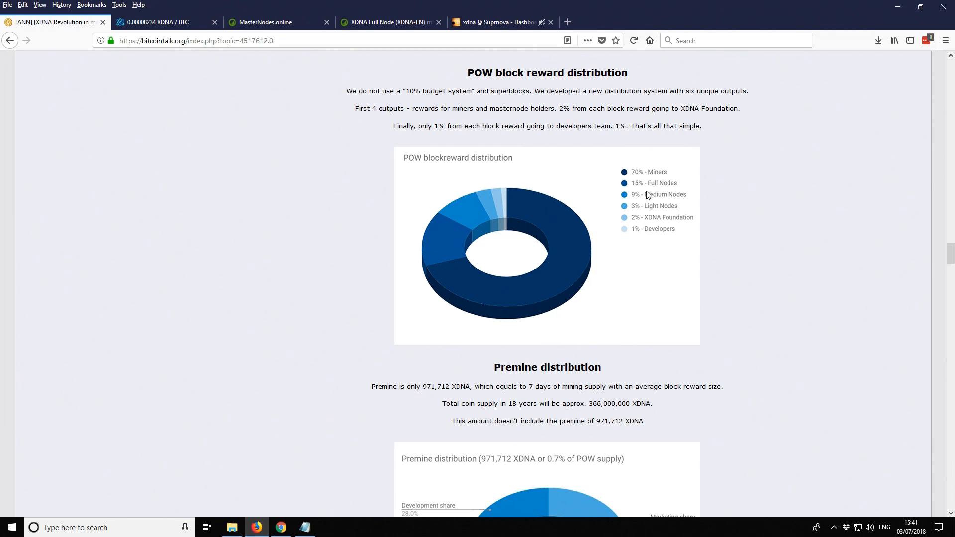
mouse_move(654, 213)
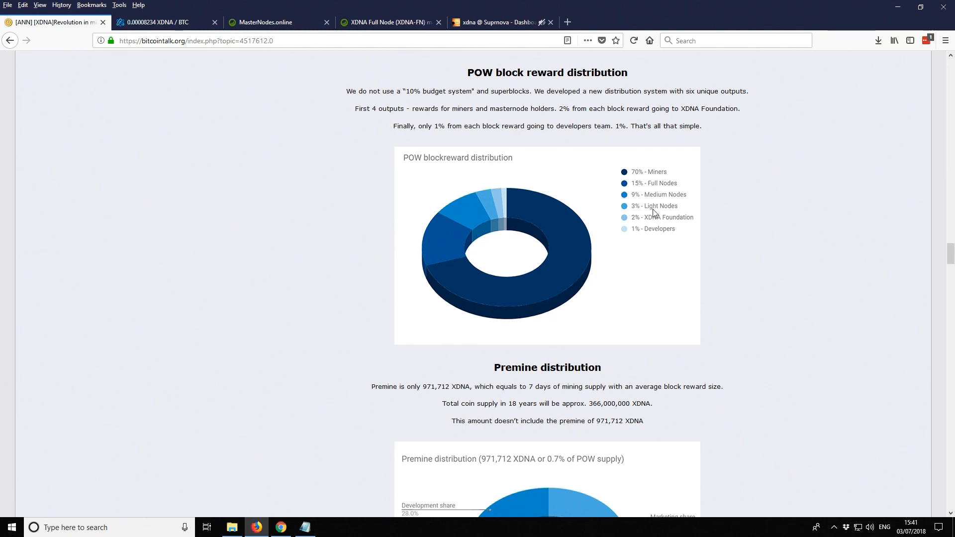
mouse_move(651, 228)
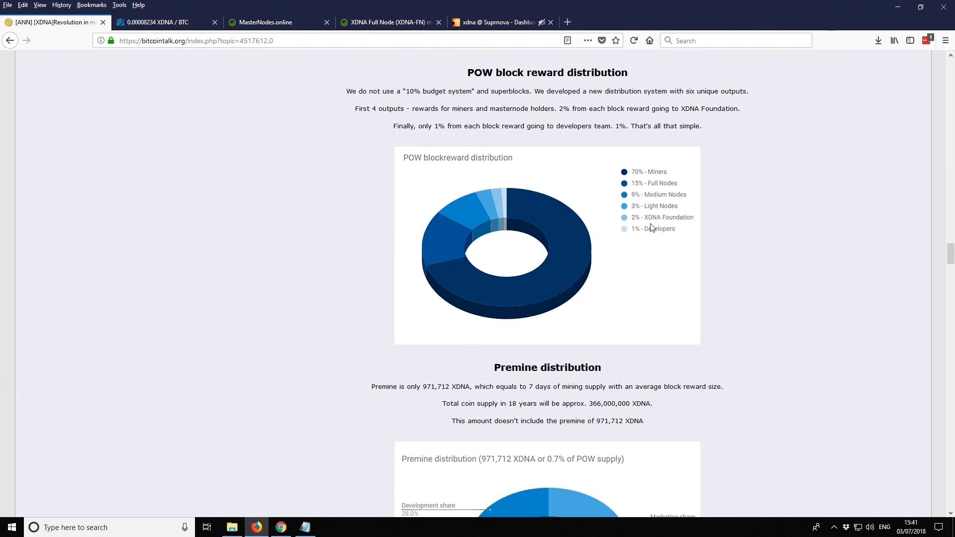
mouse_move(668, 227)
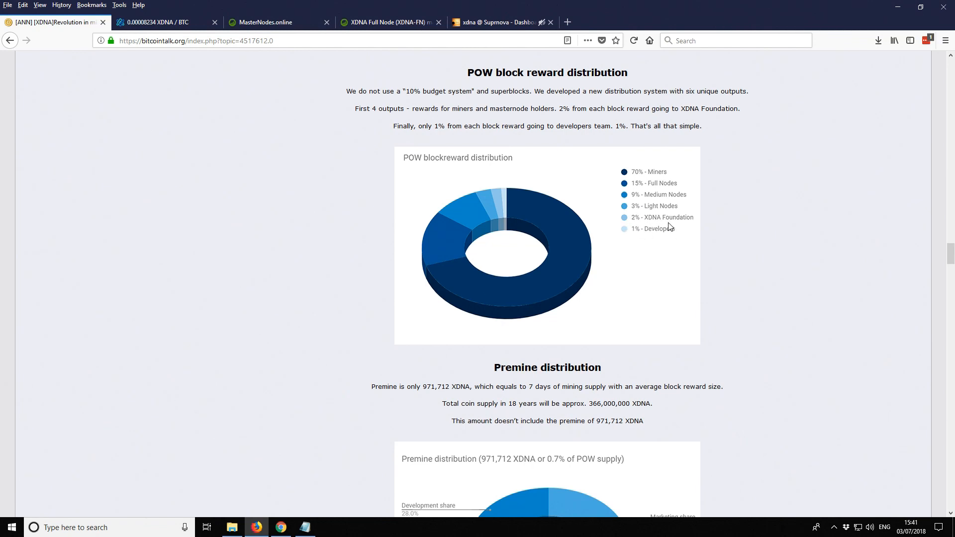
scroll(down, 3)
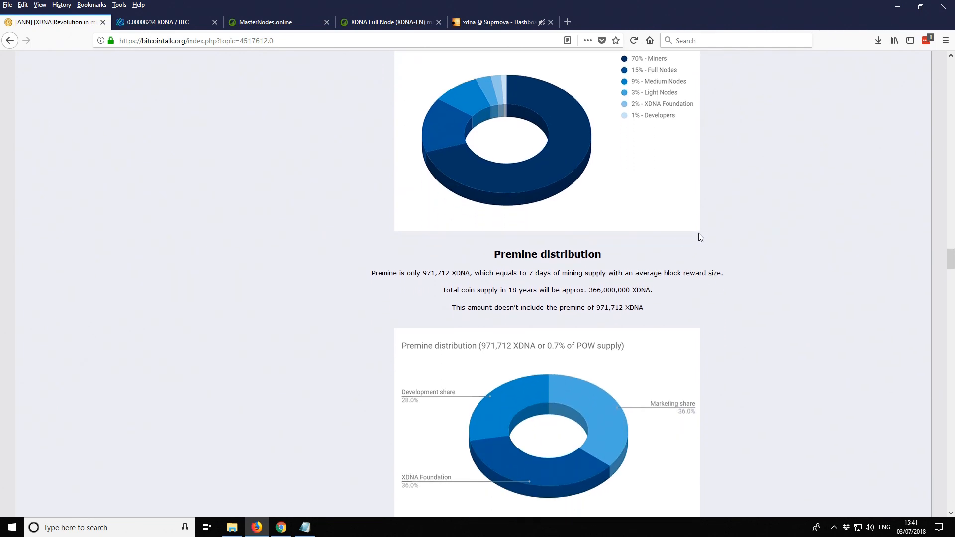
scroll(down, 3)
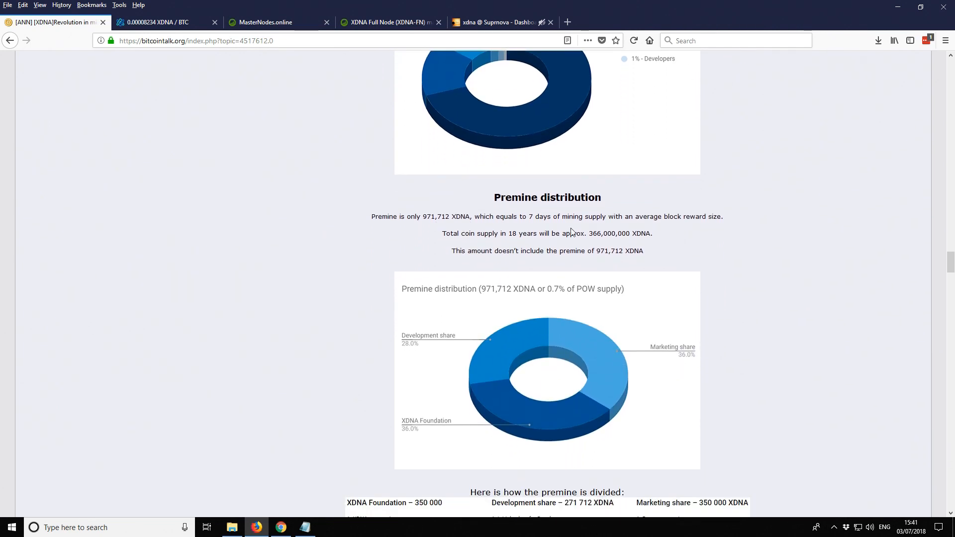
mouse_move(707, 225)
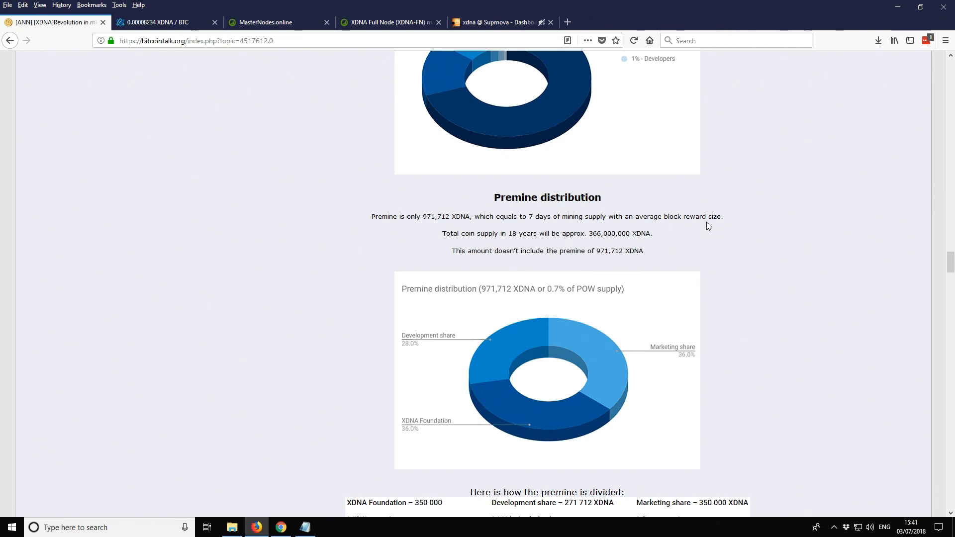
scroll(up, 3)
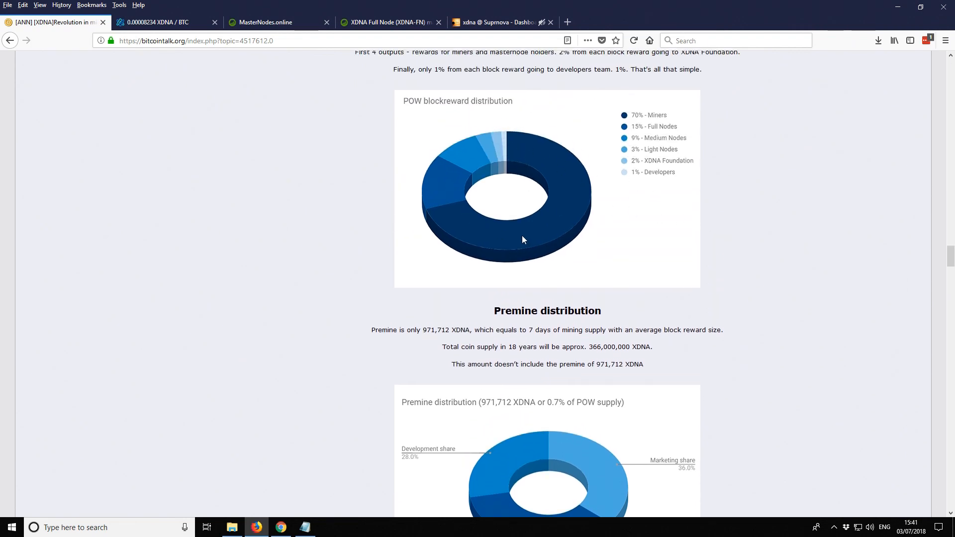
scroll(down, 3)
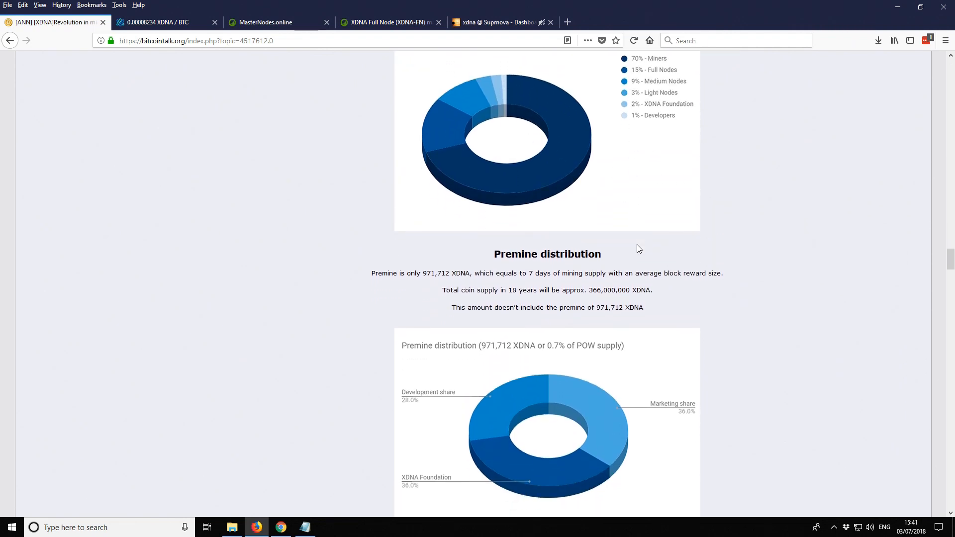
scroll(down, 3)
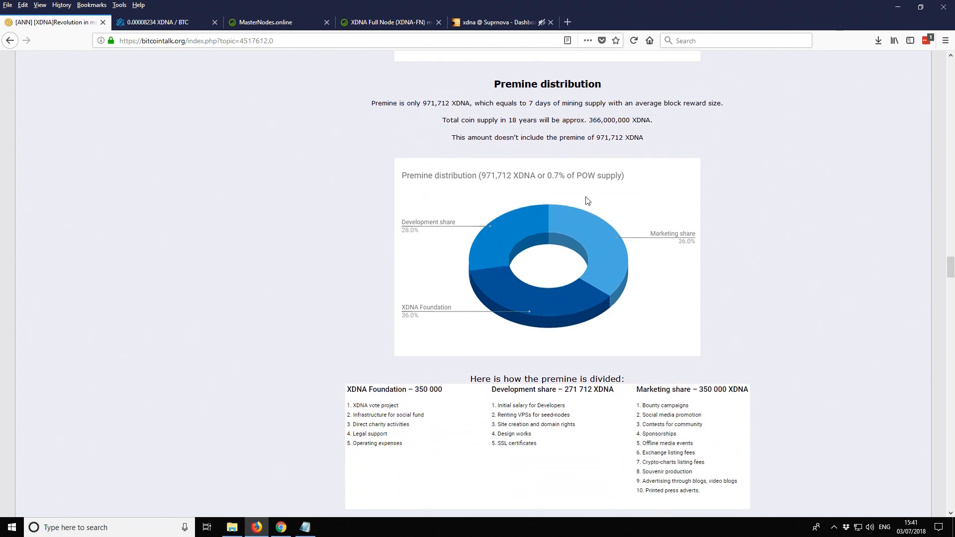
mouse_move(283, 210)
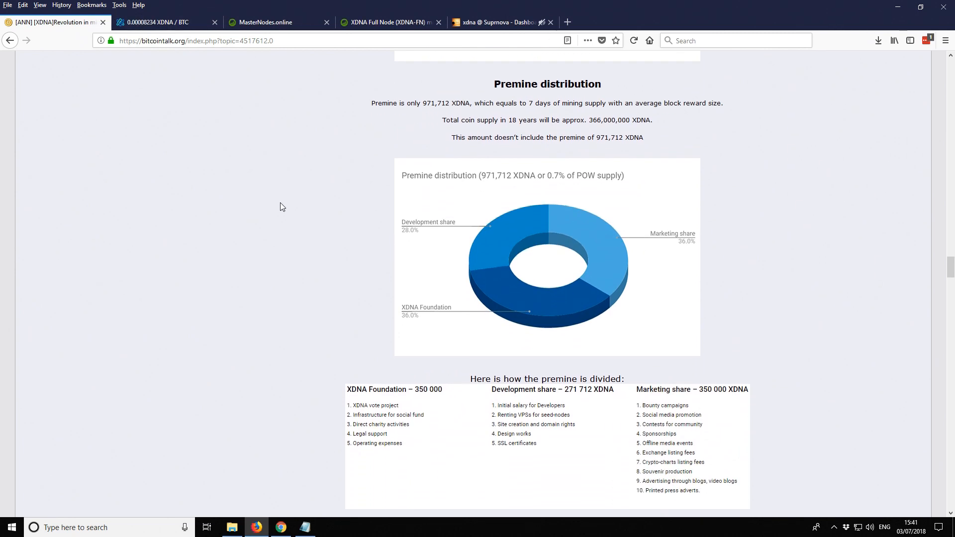
mouse_move(230, 97)
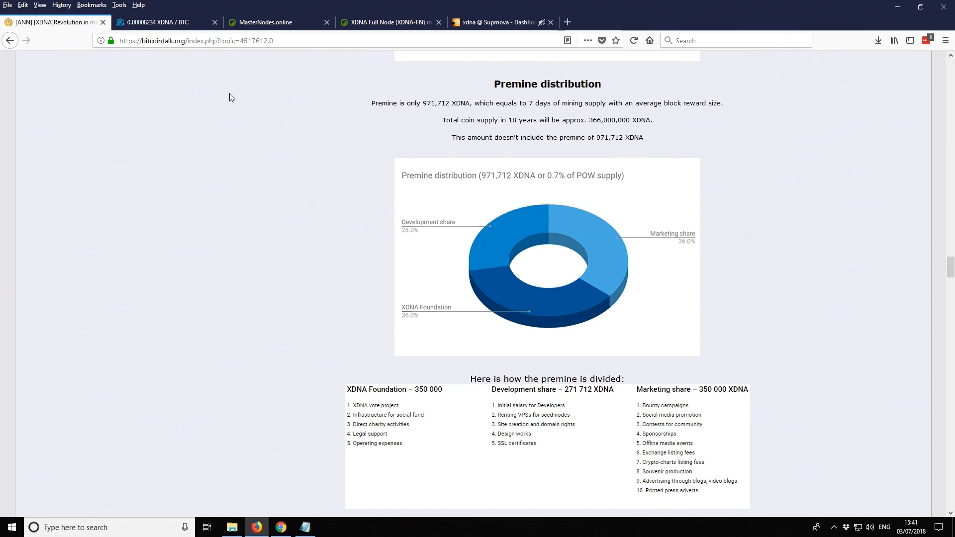
mouse_move(169, 23)
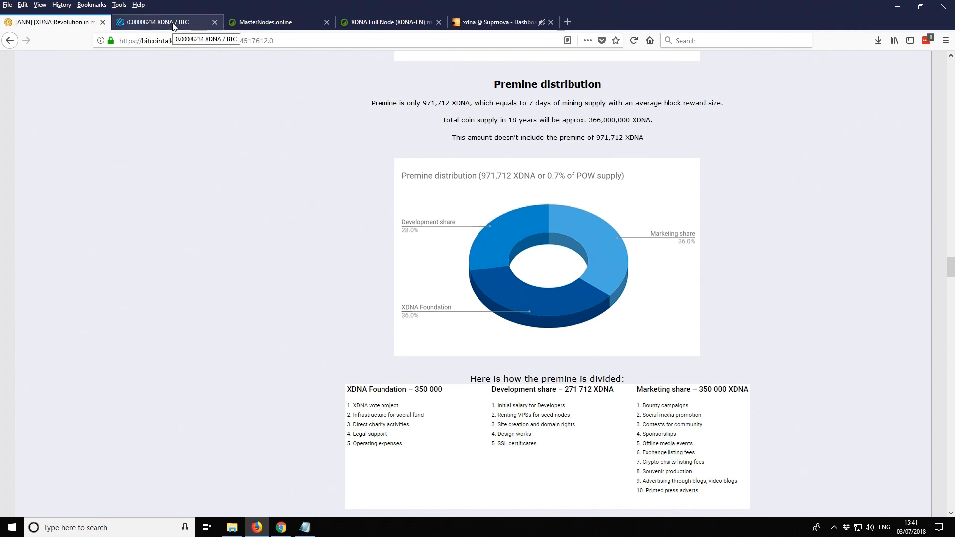
Step: Switch to the CryptoBridge XDNA/BTC market at 0.00008234
click(164, 22)
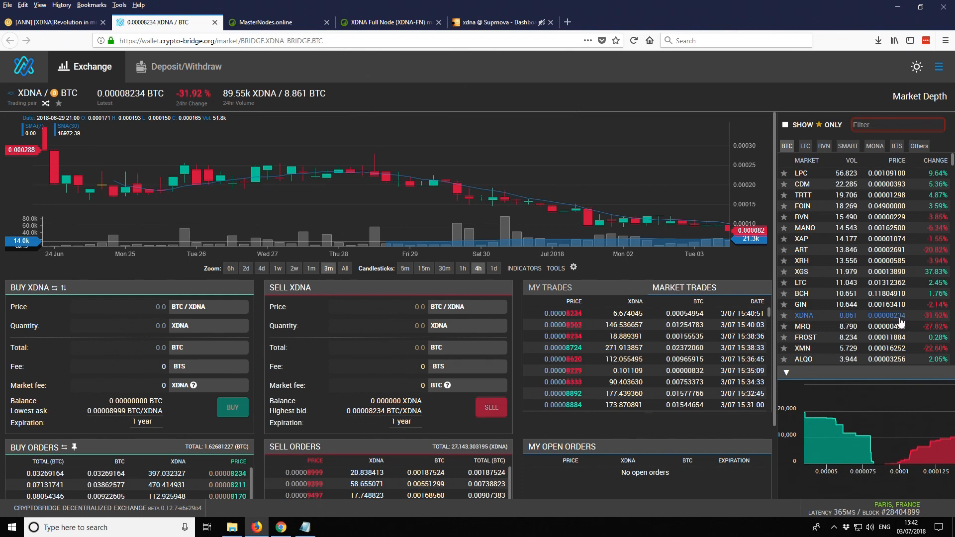
mouse_move(896, 321)
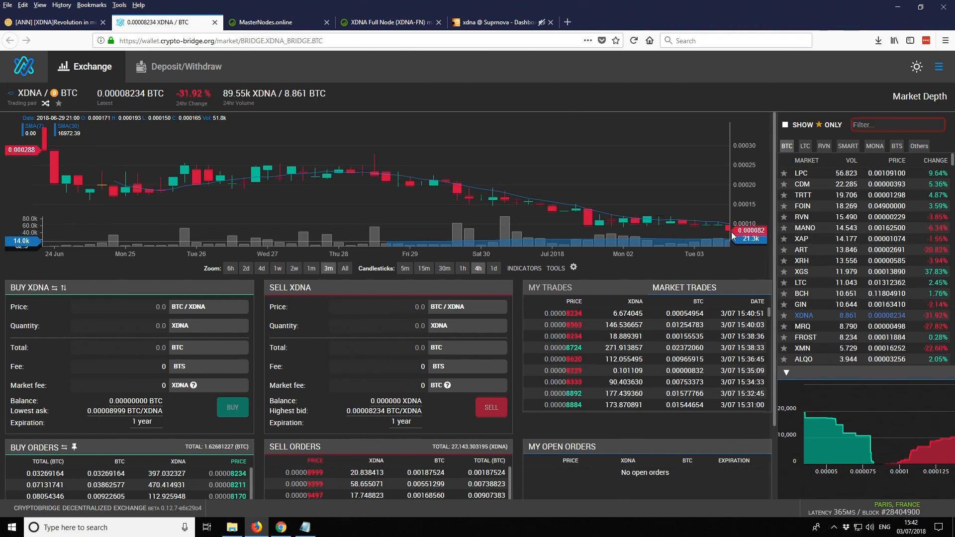
mouse_move(728, 230)
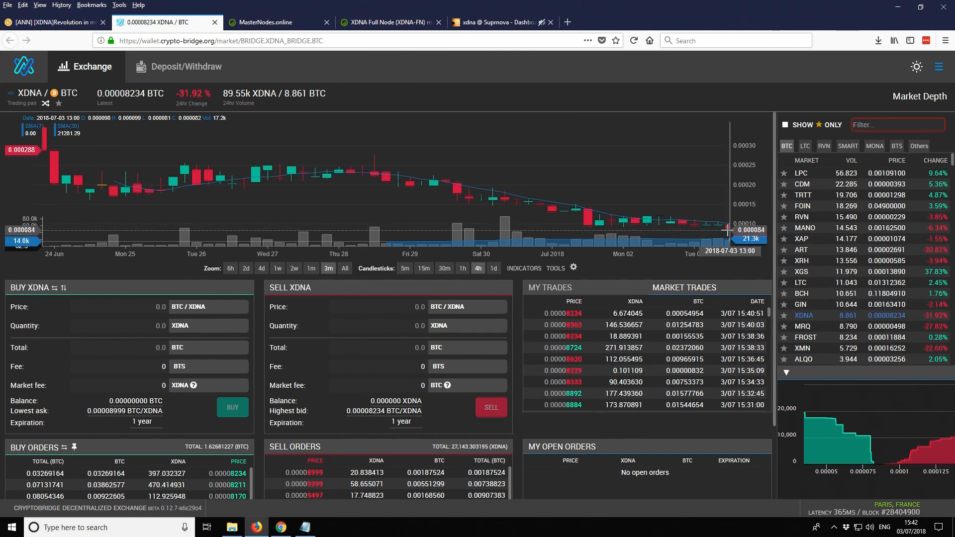
mouse_move(663, 113)
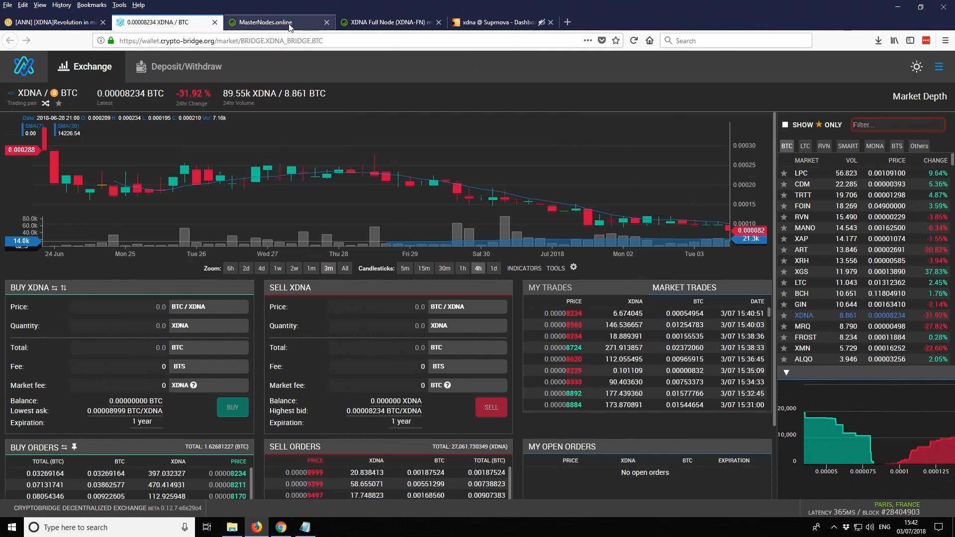
Step: Bring up the XDNA Full Node (XDNA-FN) entry on MasterNodes.online and scroll to its income and price stats
click(262, 23)
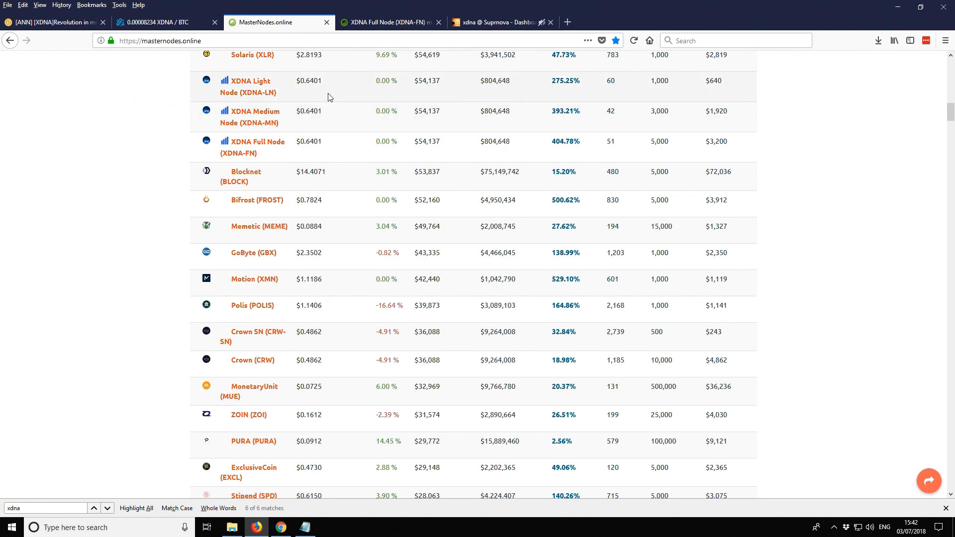
mouse_move(262, 149)
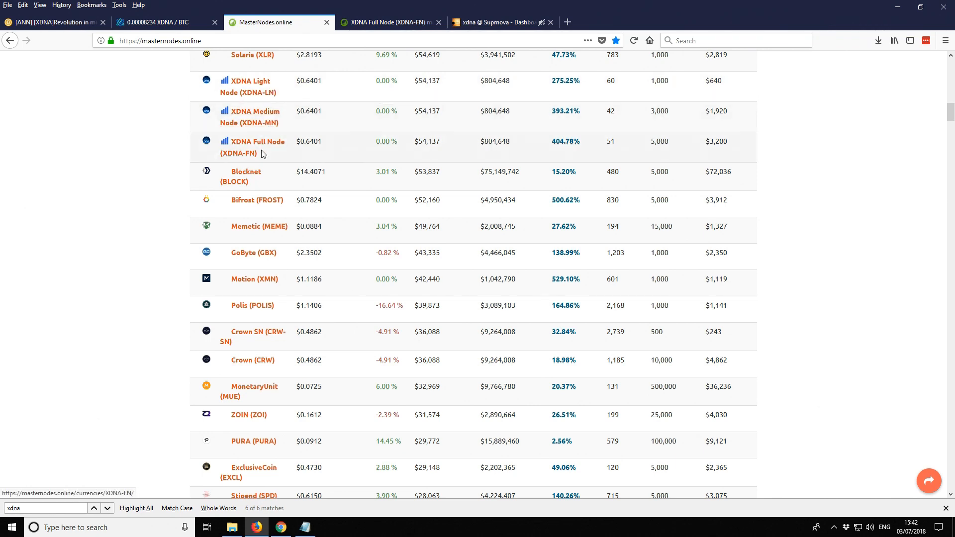
mouse_move(709, 83)
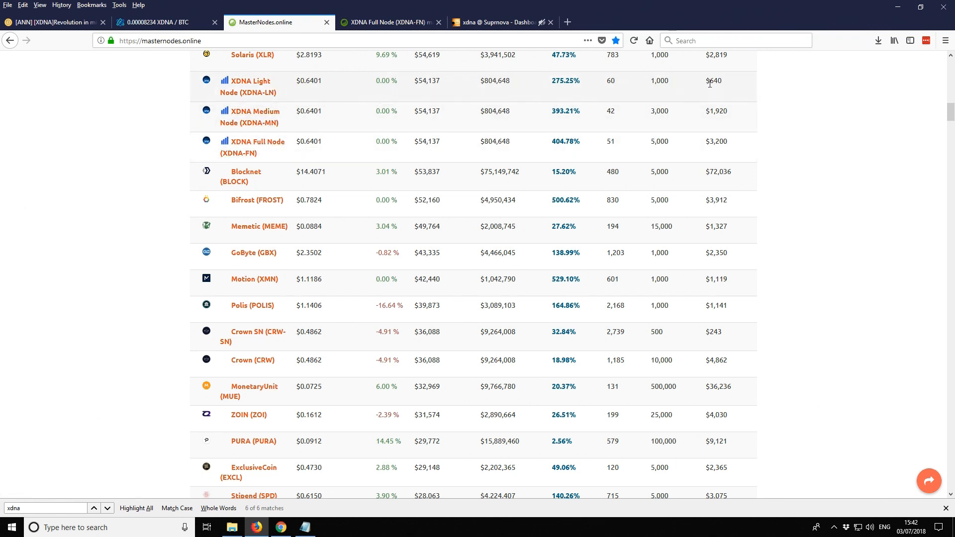
double_click(714, 81)
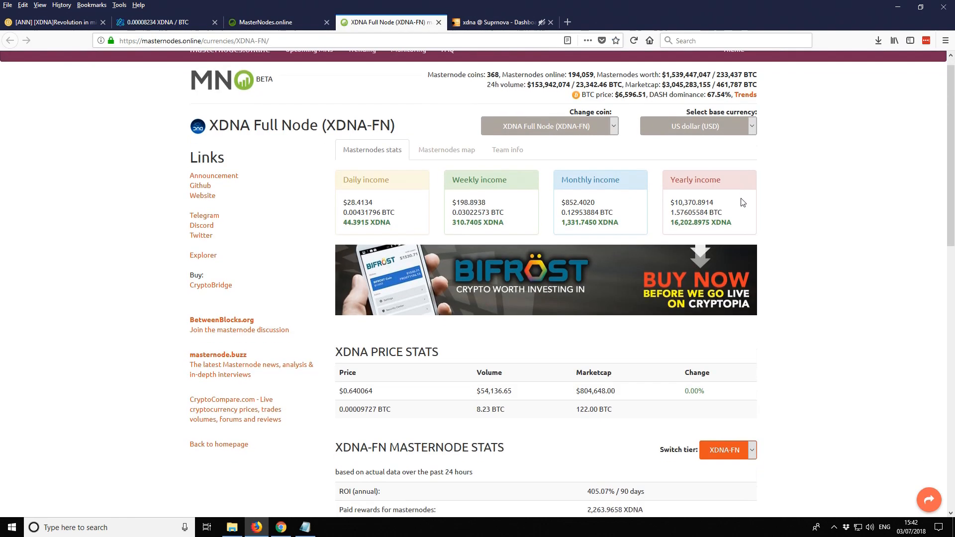
scroll(down, 3)
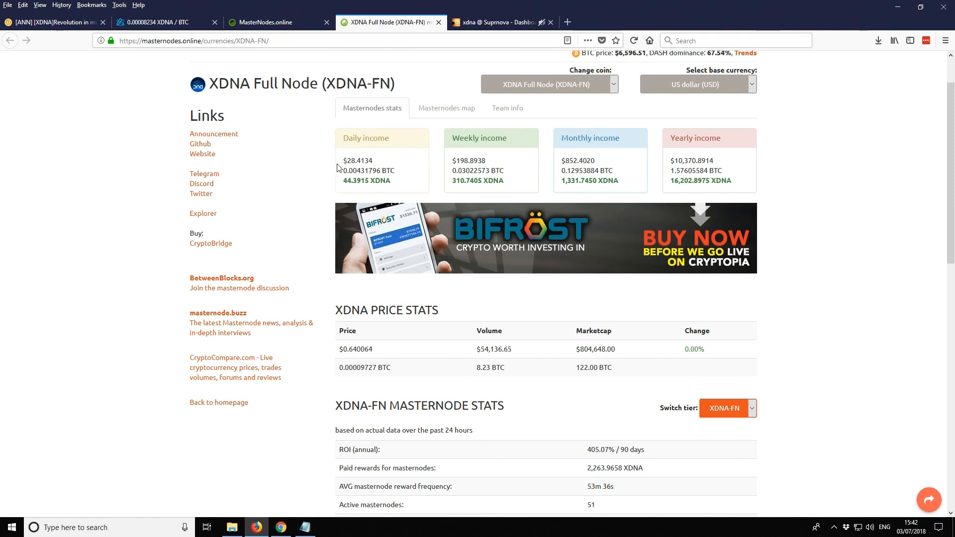
mouse_move(521, 180)
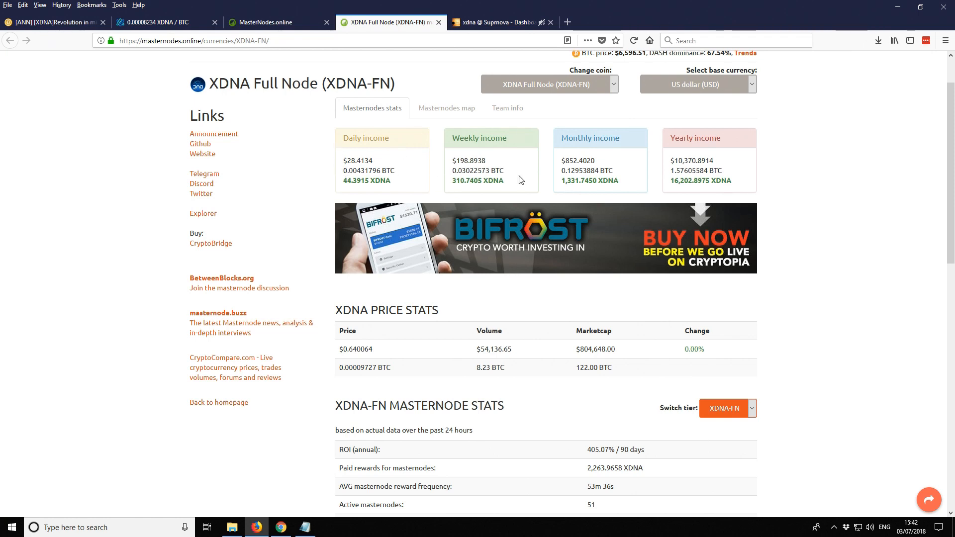
scroll(down, 3)
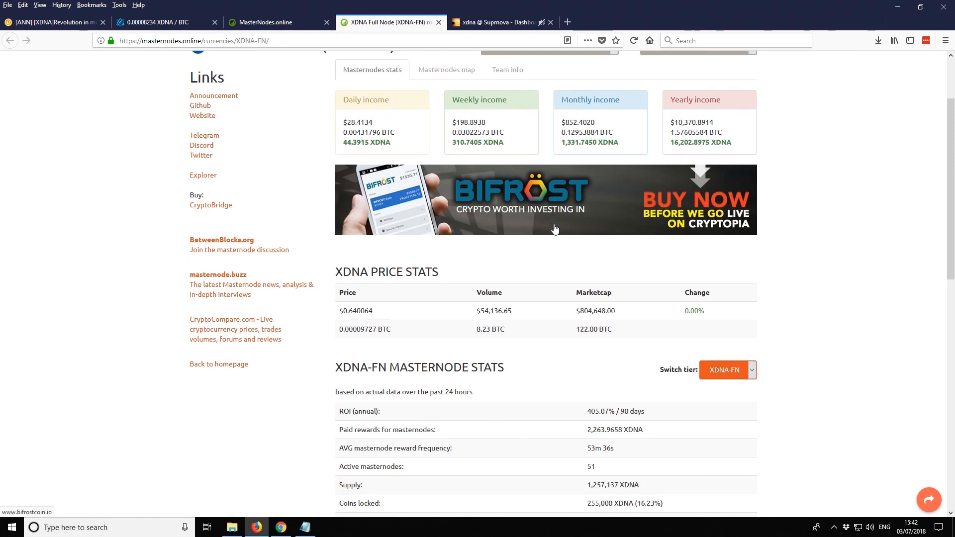
scroll(down, 3)
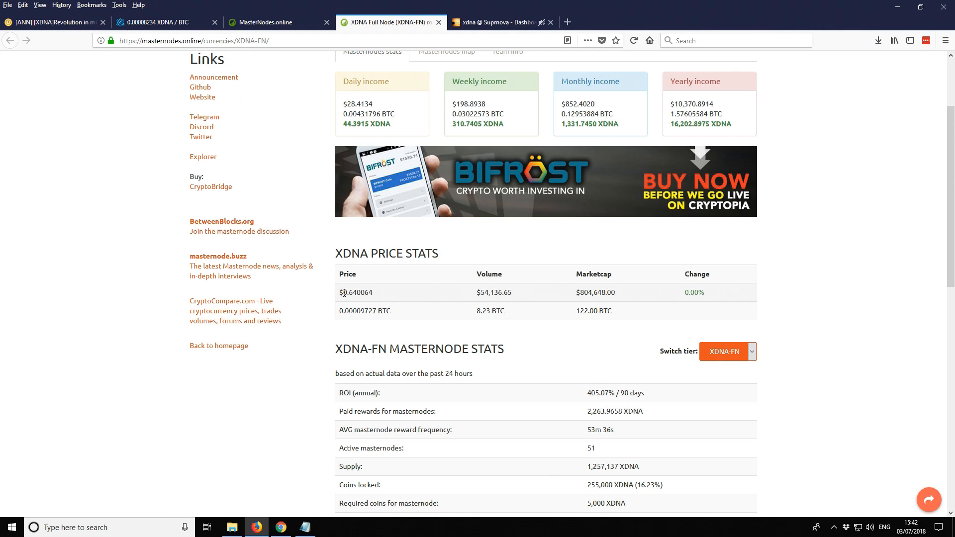
mouse_move(584, 296)
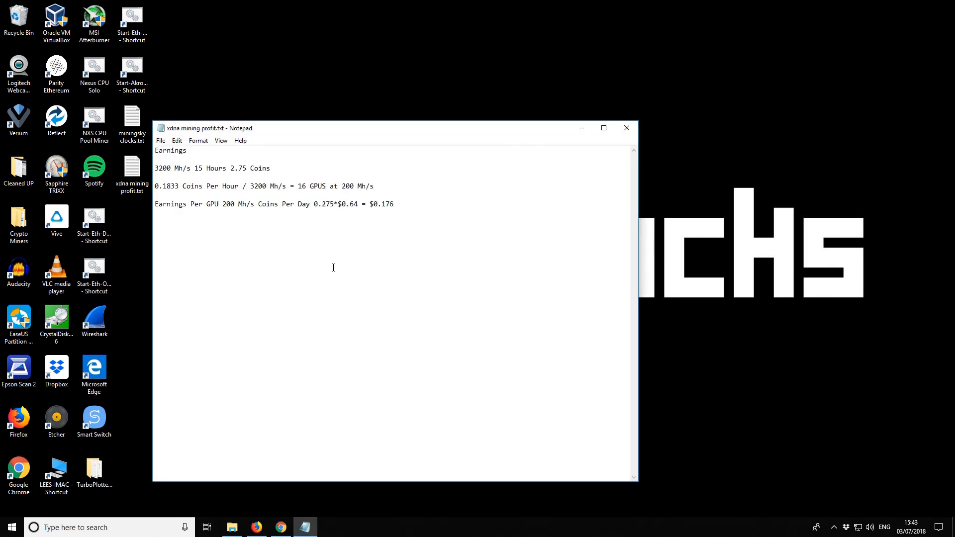
mouse_move(397, 210)
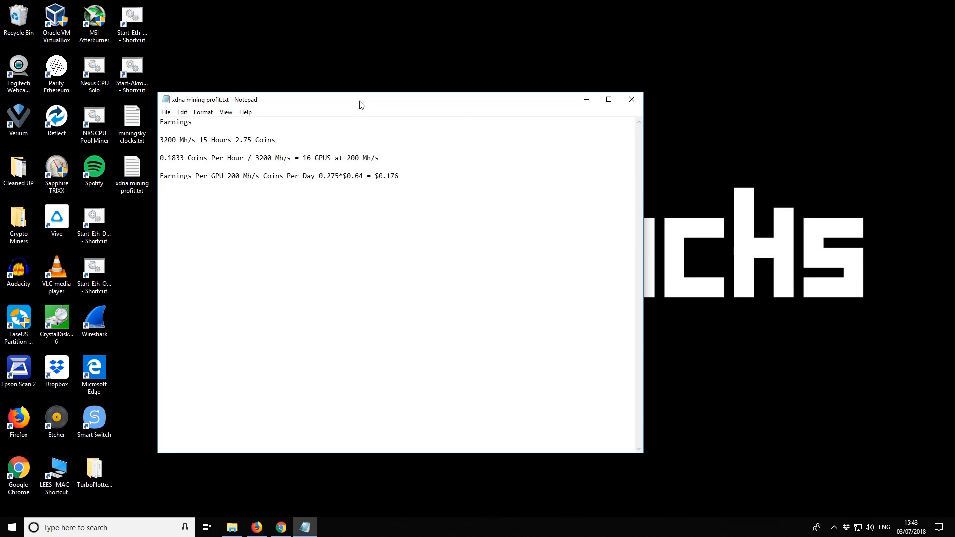
Step: Move the xdna mining profit notes window higher on the desktop
drag(359, 102, 360, 66)
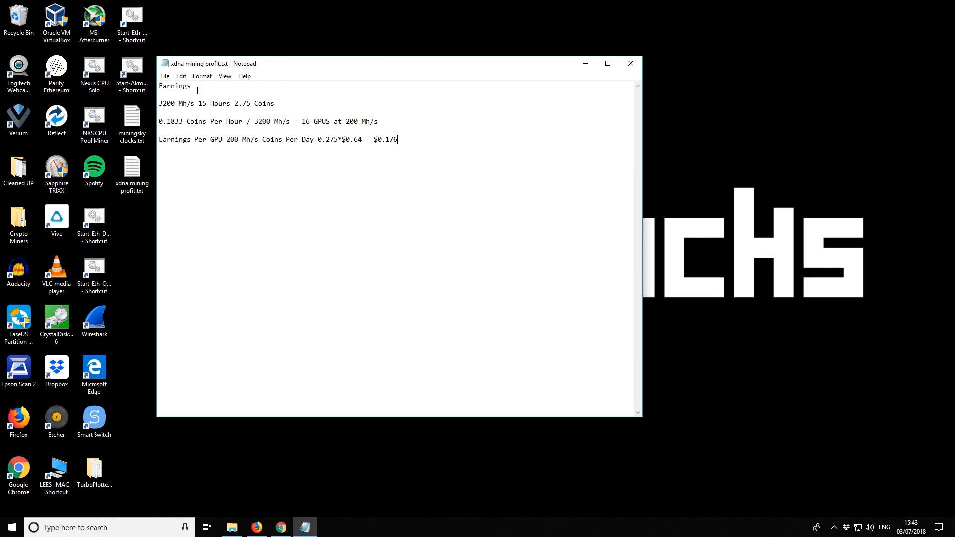
mouse_move(185, 96)
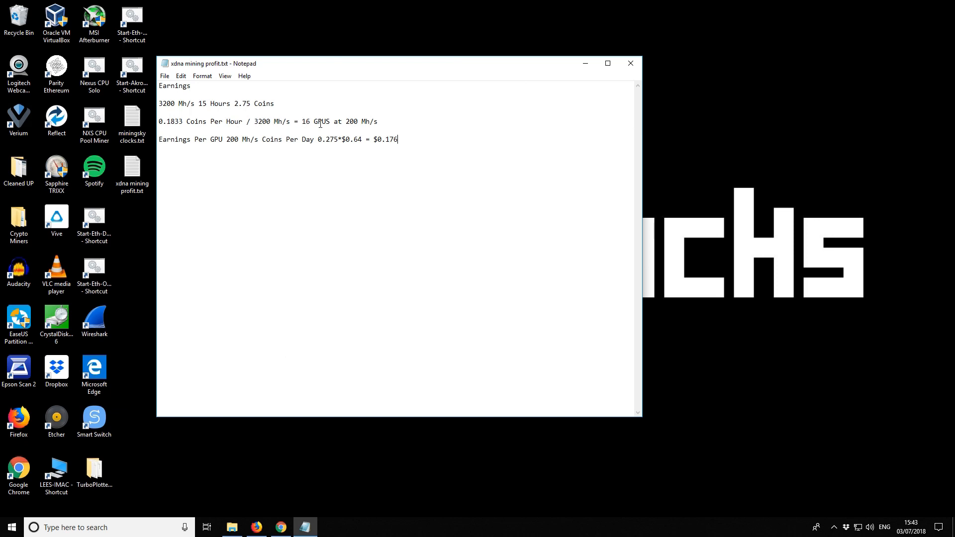
mouse_move(365, 118)
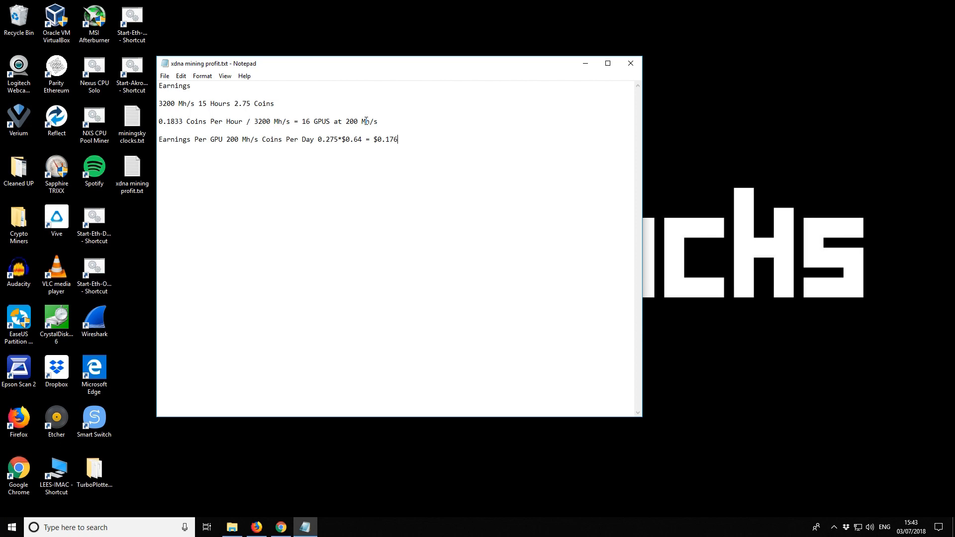
mouse_move(244, 139)
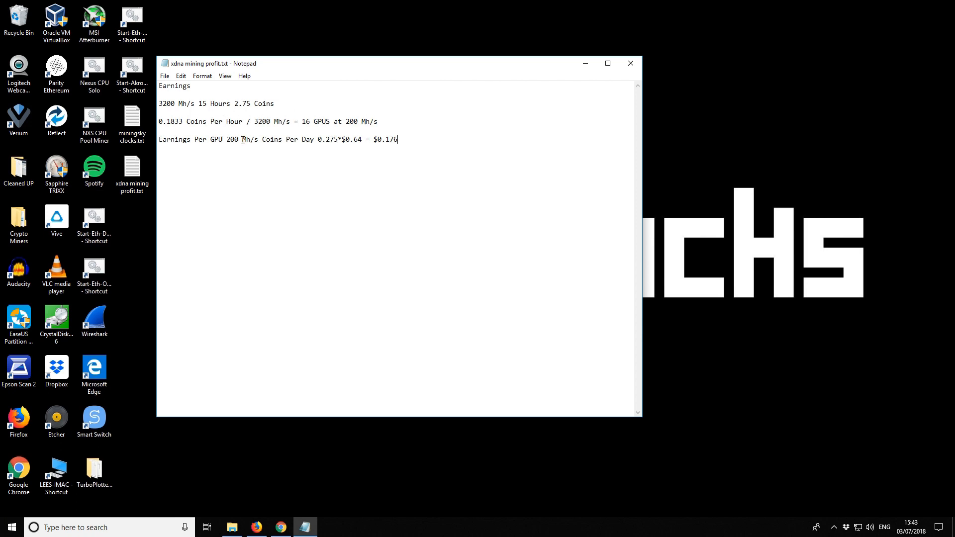
mouse_move(317, 144)
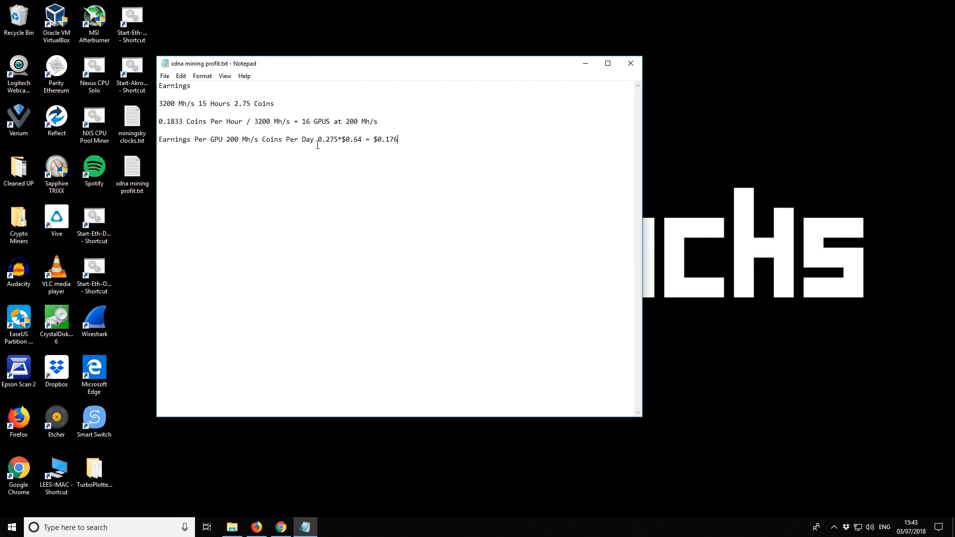
mouse_move(401, 139)
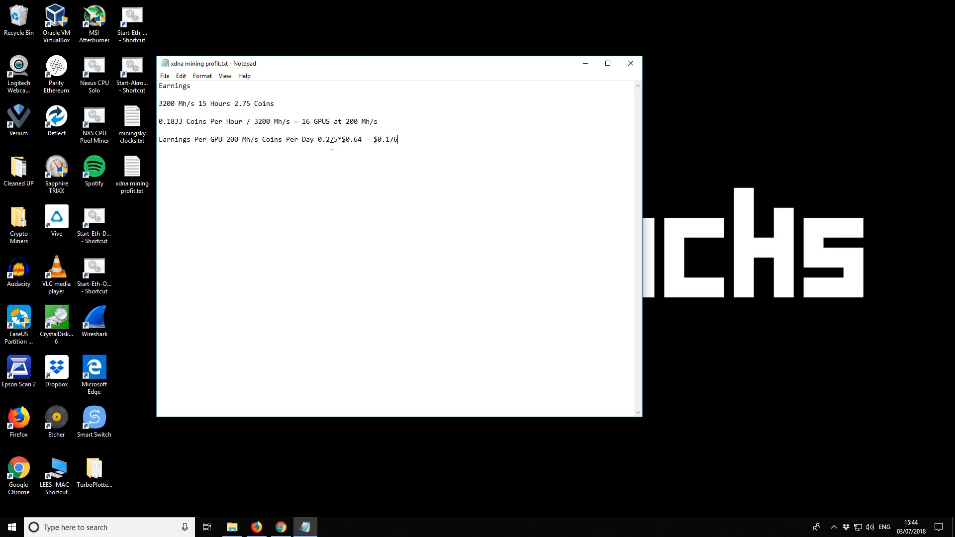
double_click(327, 139)
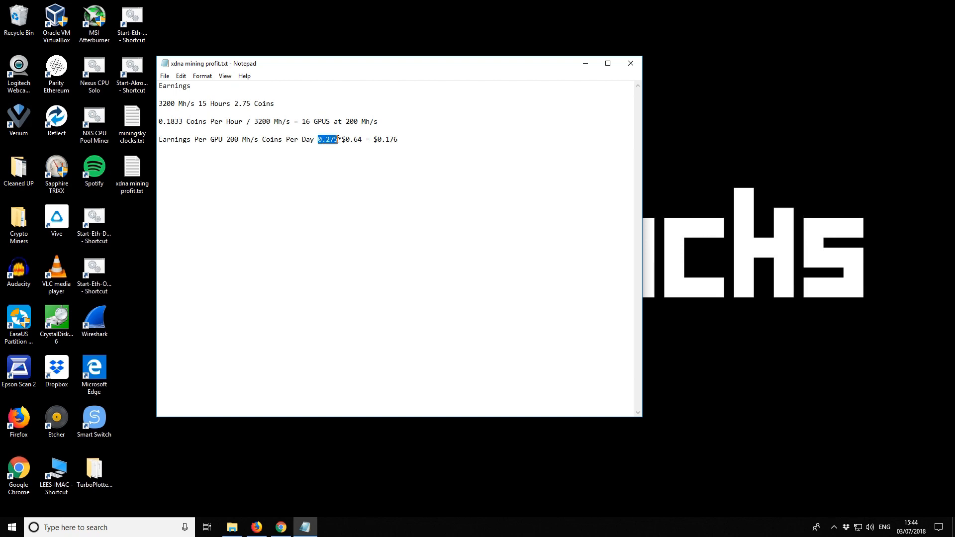
mouse_move(308, 140)
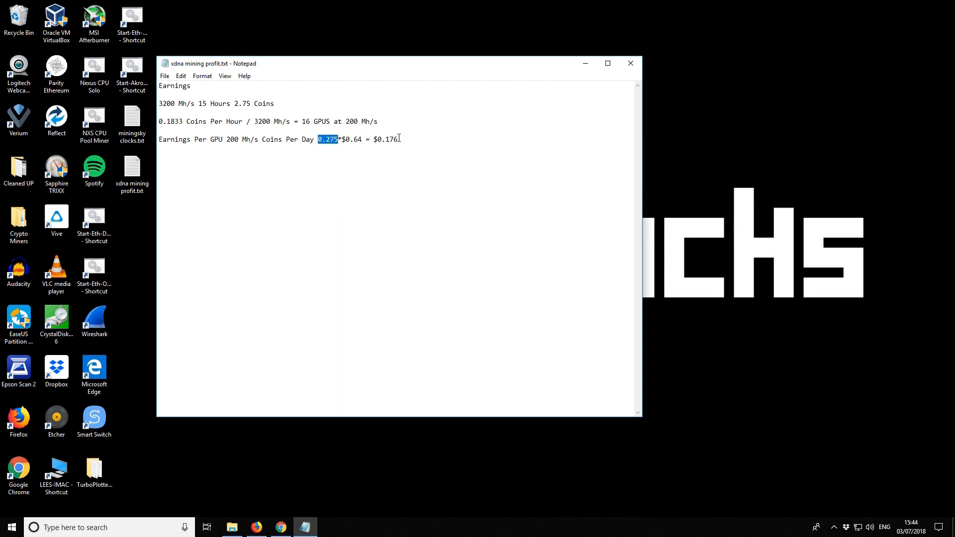
double_click(385, 139)
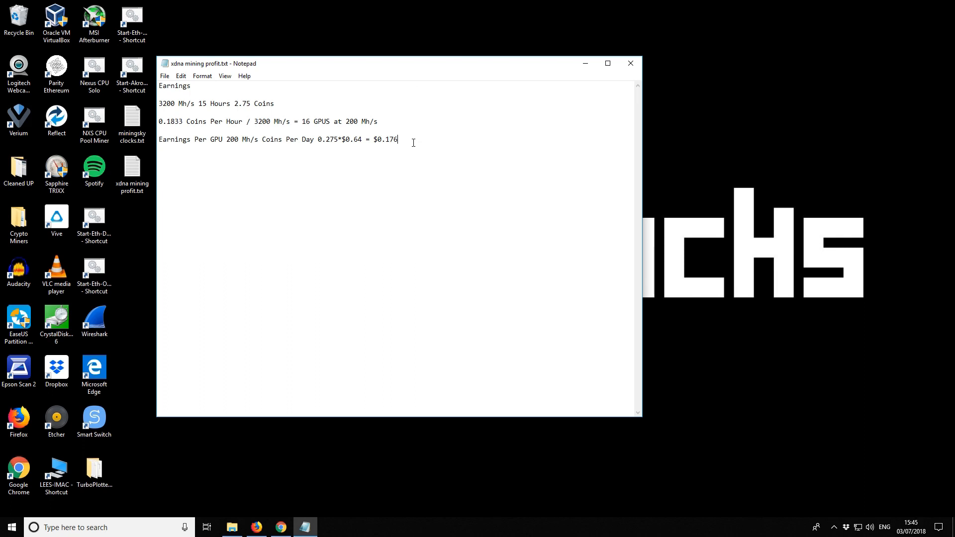
click(630, 62)
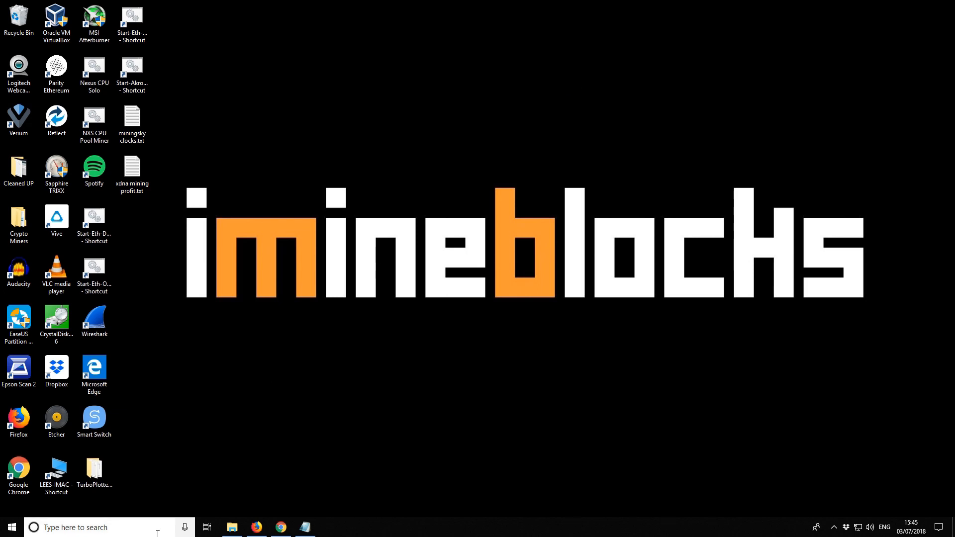
mouse_move(256, 527)
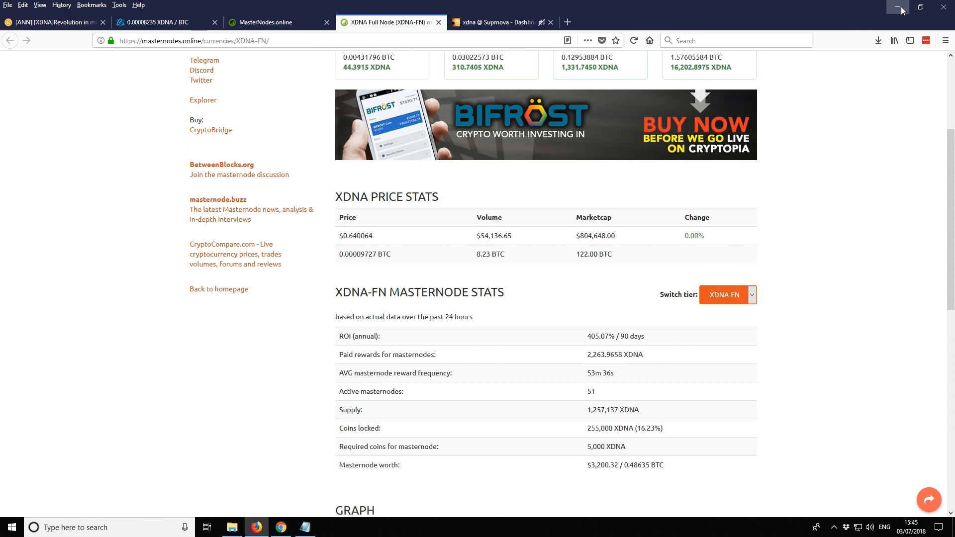
mouse_move(893, 26)
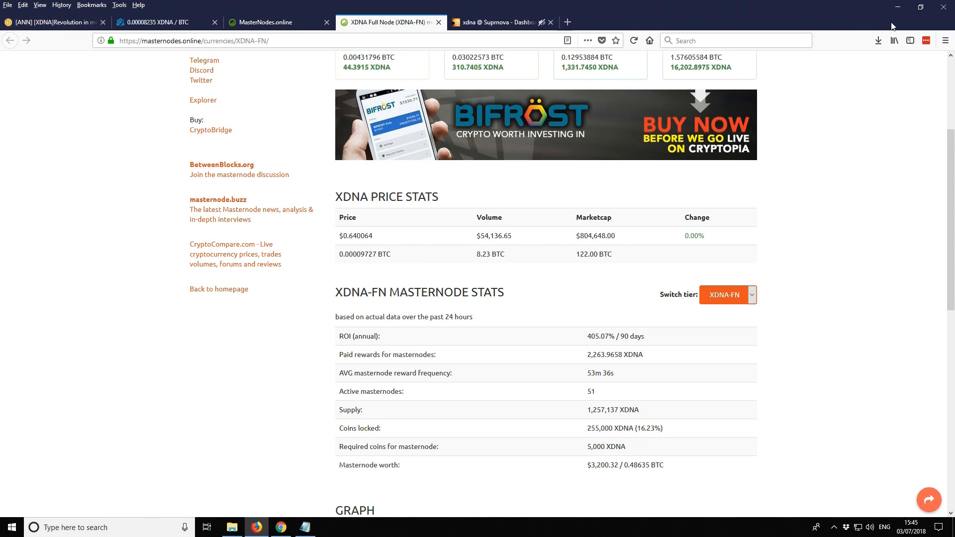
mouse_move(297, 11)
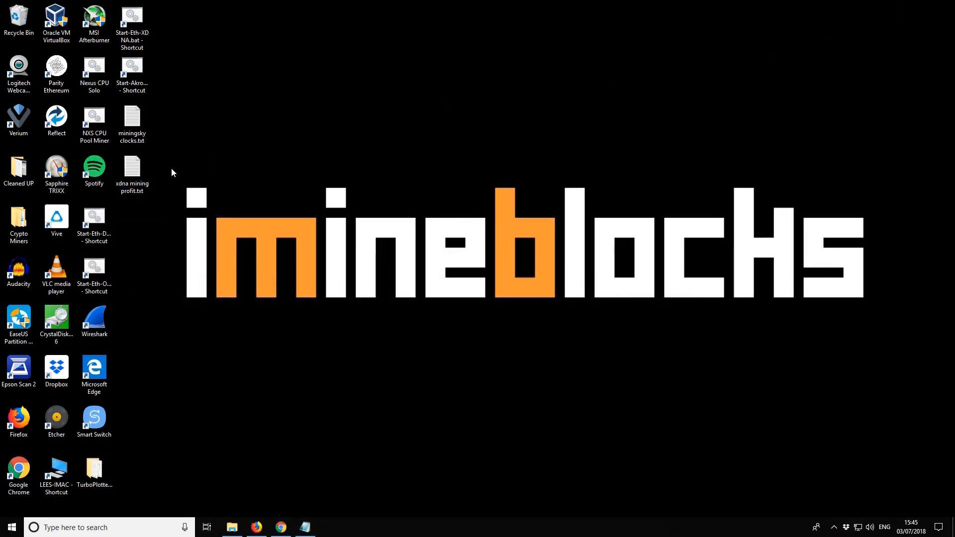
mouse_move(231, 162)
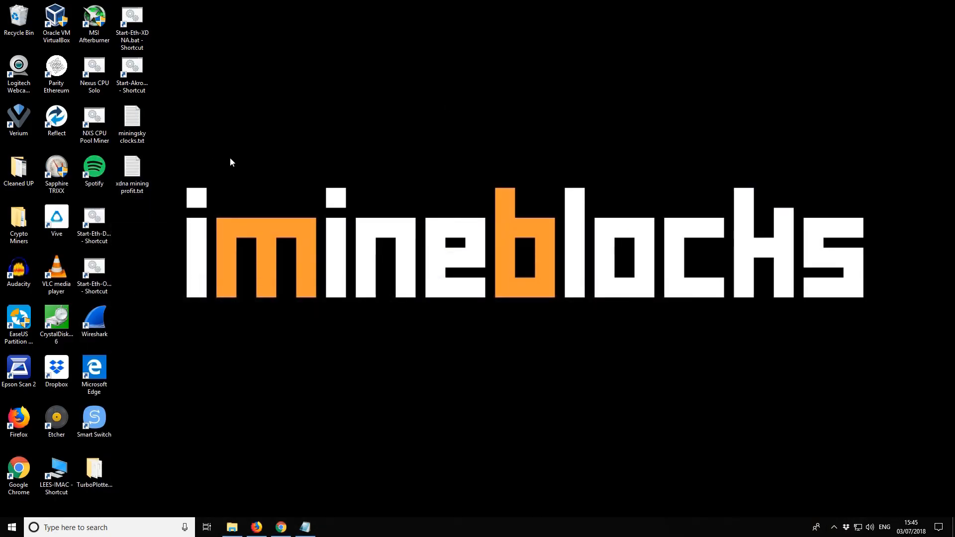
mouse_move(242, 150)
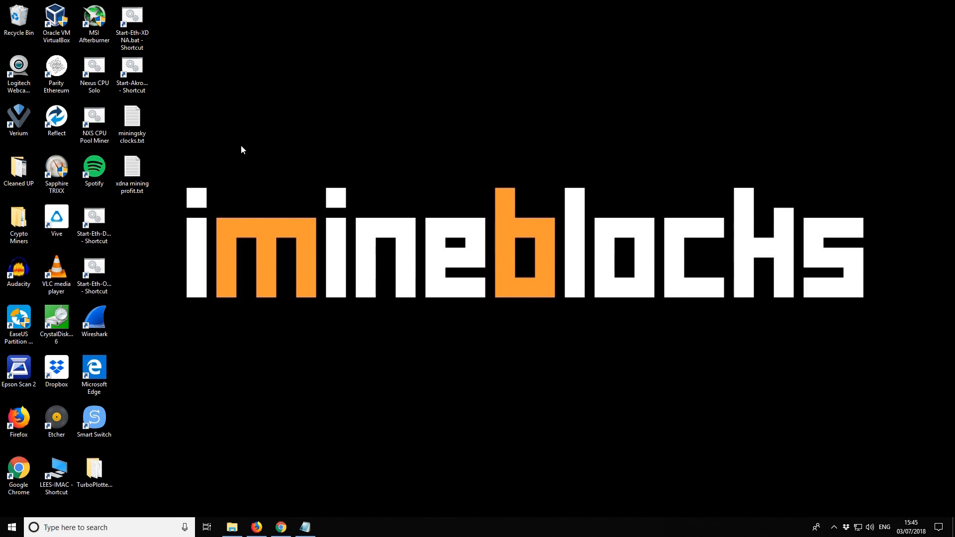
mouse_move(267, 443)
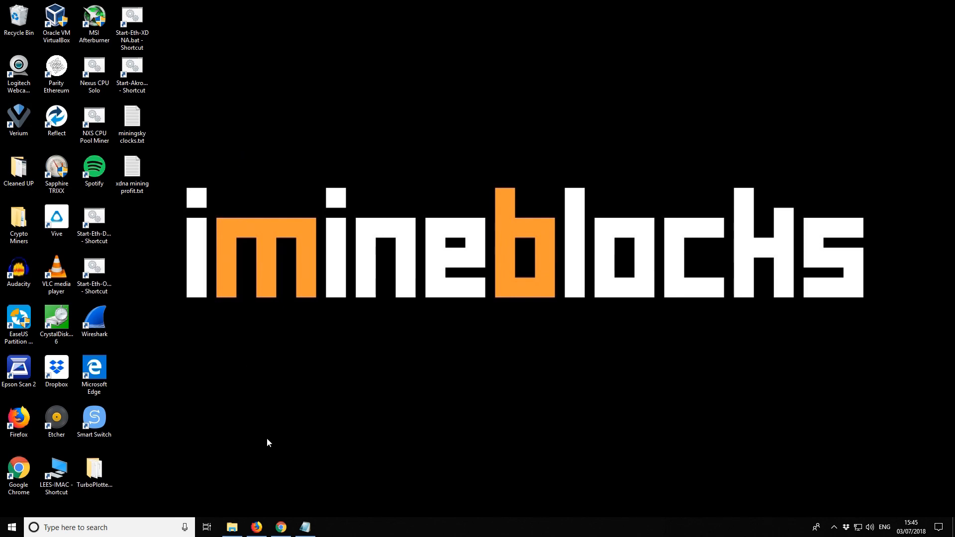
Step: Bring the Claymore's Dual Miner folder back up and select Start-Eth-XDNA.bat
click(232, 527)
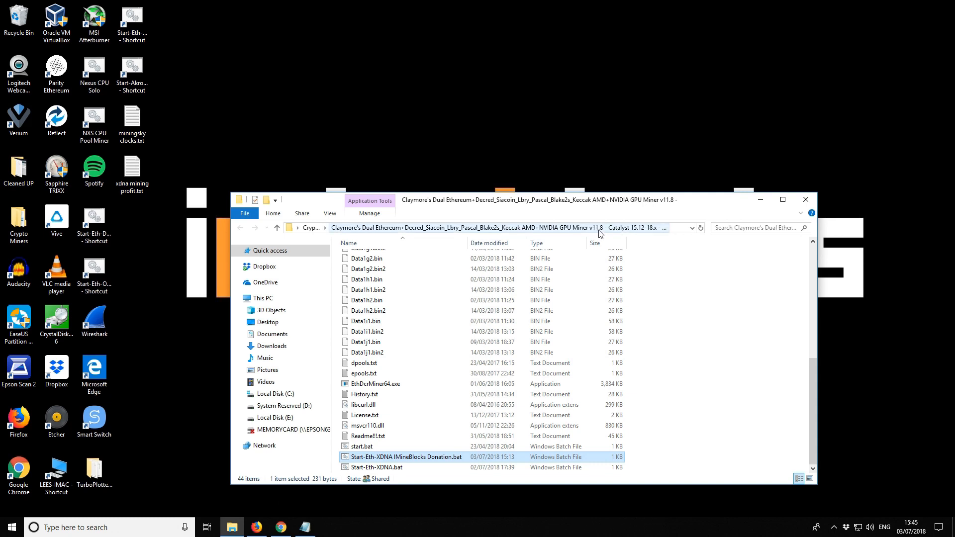
mouse_move(508, 289)
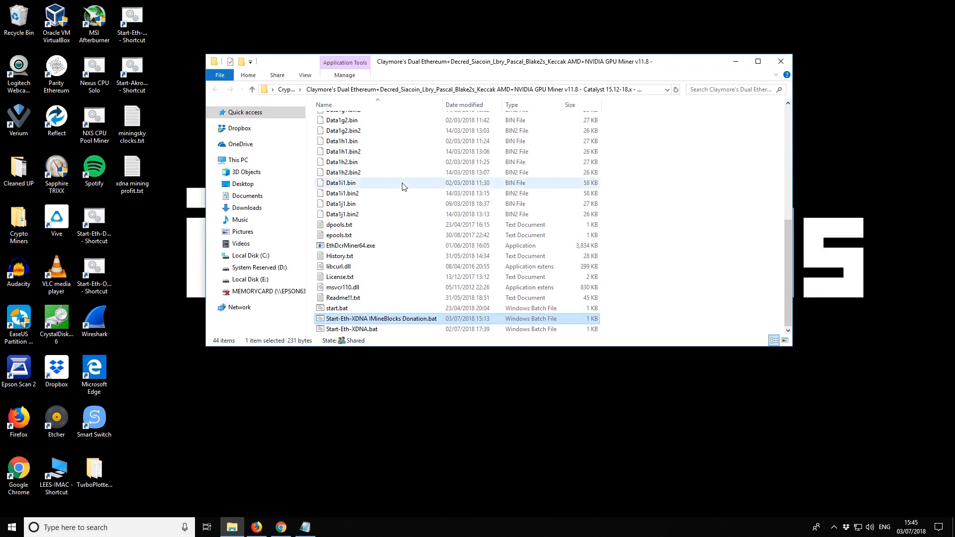
mouse_move(402, 183)
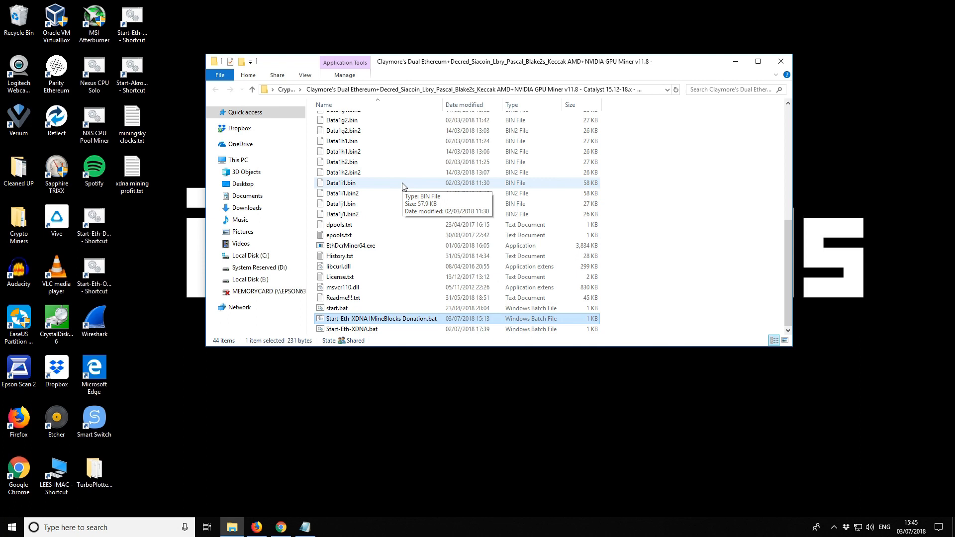
mouse_move(466, 141)
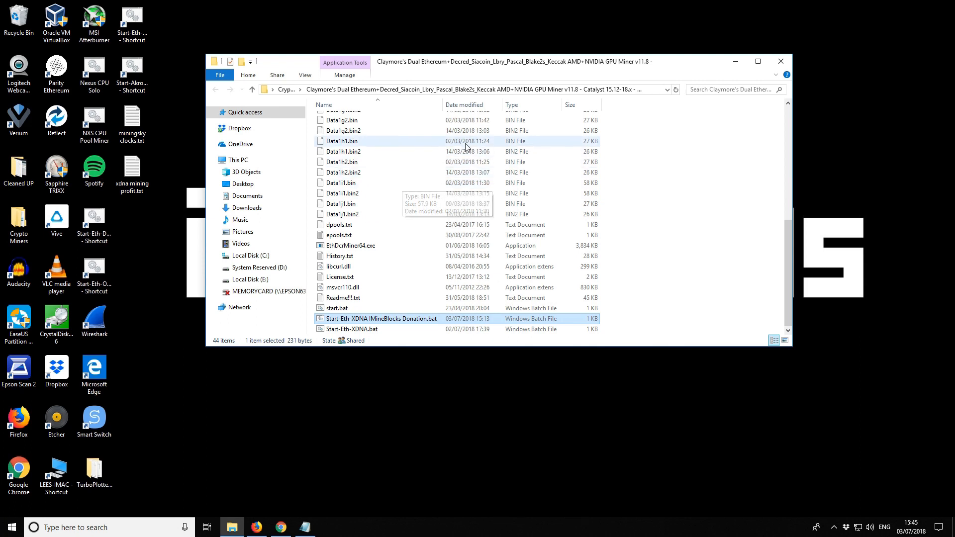
mouse_move(569, 96)
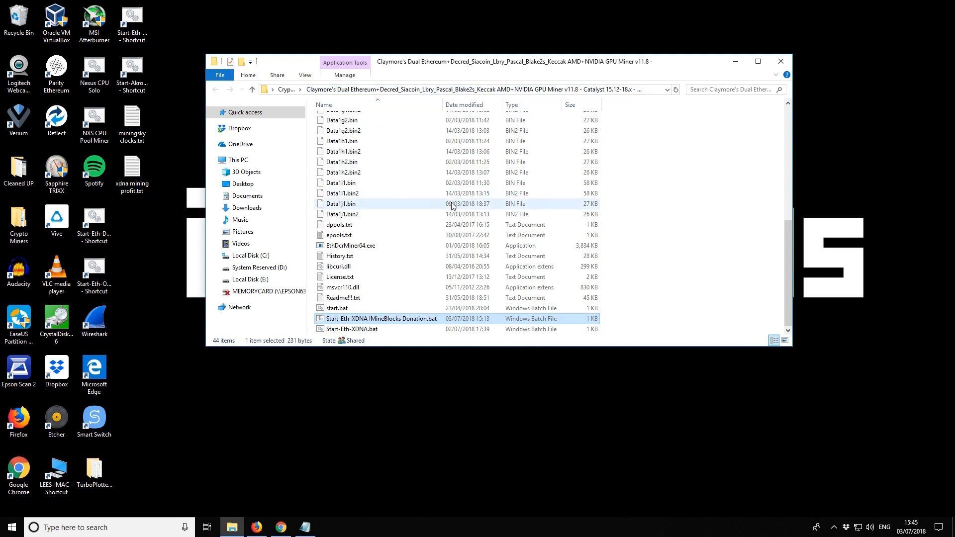
mouse_move(423, 196)
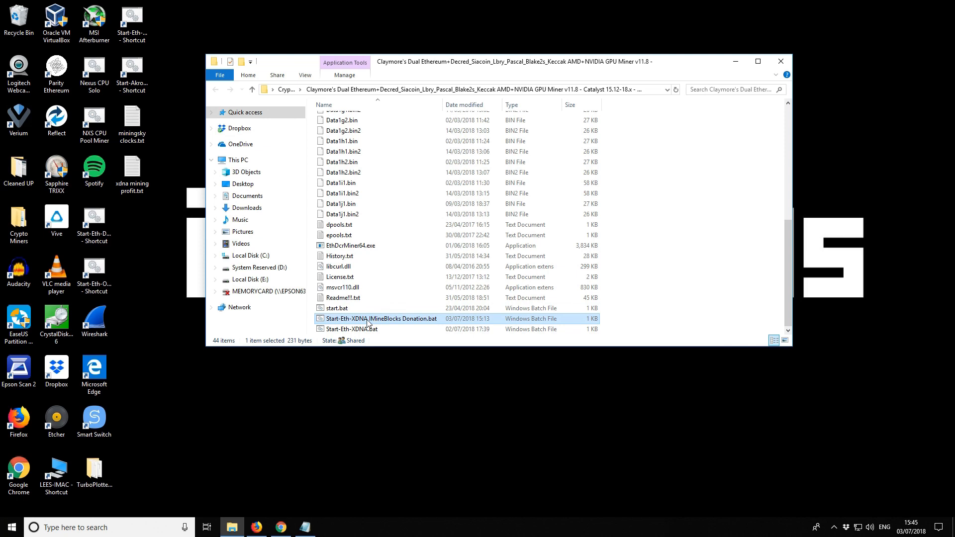
click(351, 329)
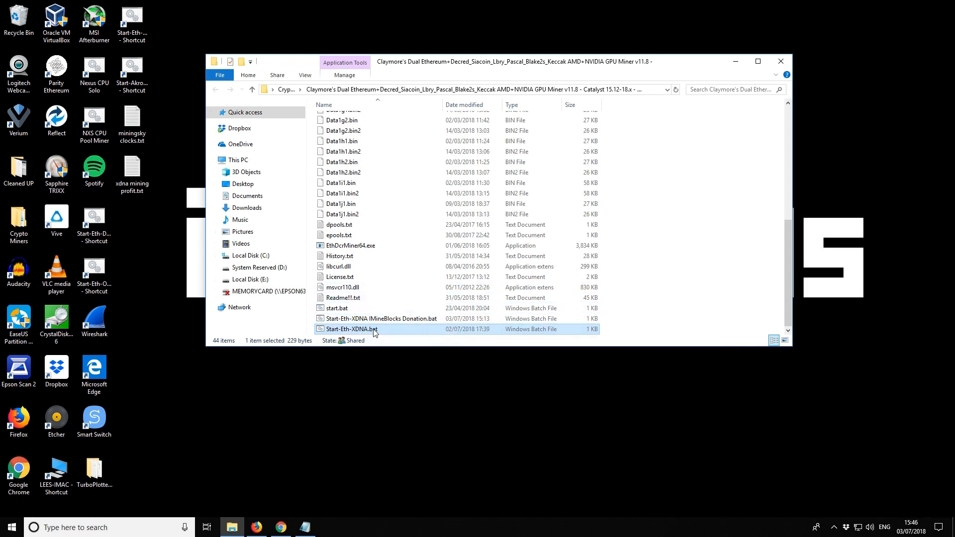
mouse_move(351, 329)
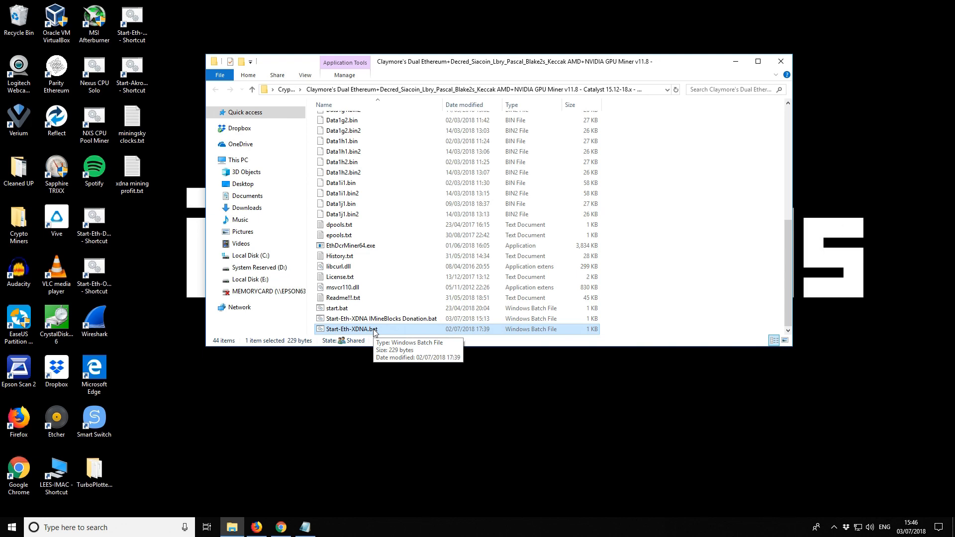
Step: Edit Start-Eth-XDNA.bat in Notepad and highlight the miner executable and -epool Ethermine address
right_click(349, 330)
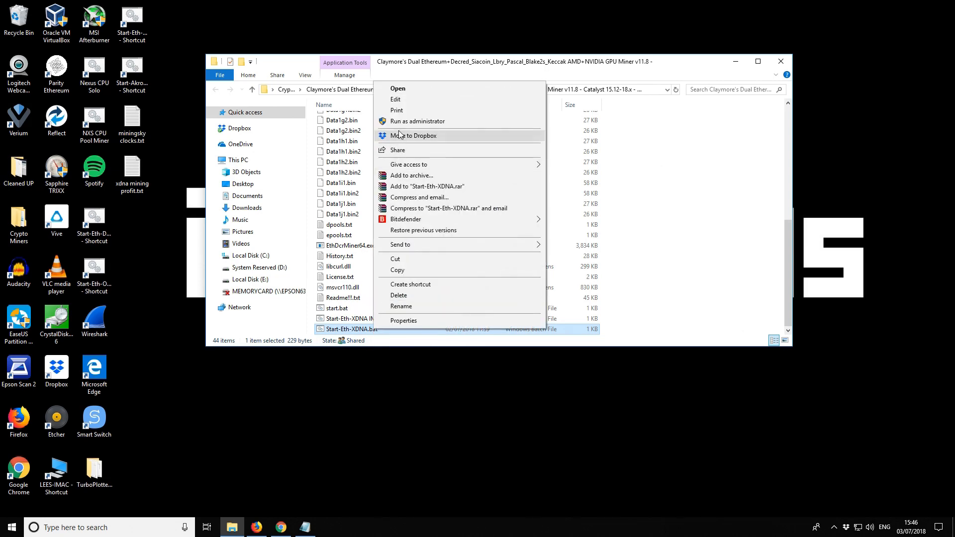
click(395, 99)
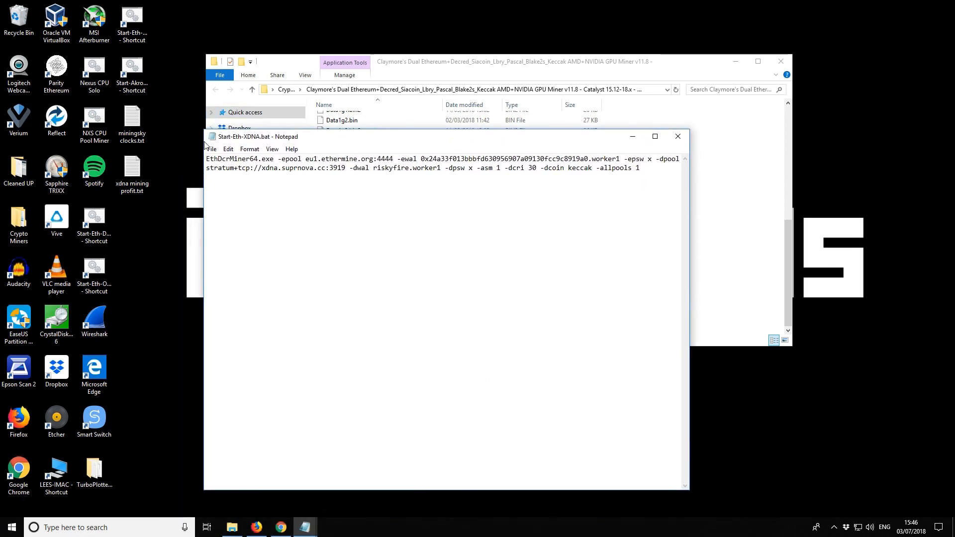
double_click(239, 158)
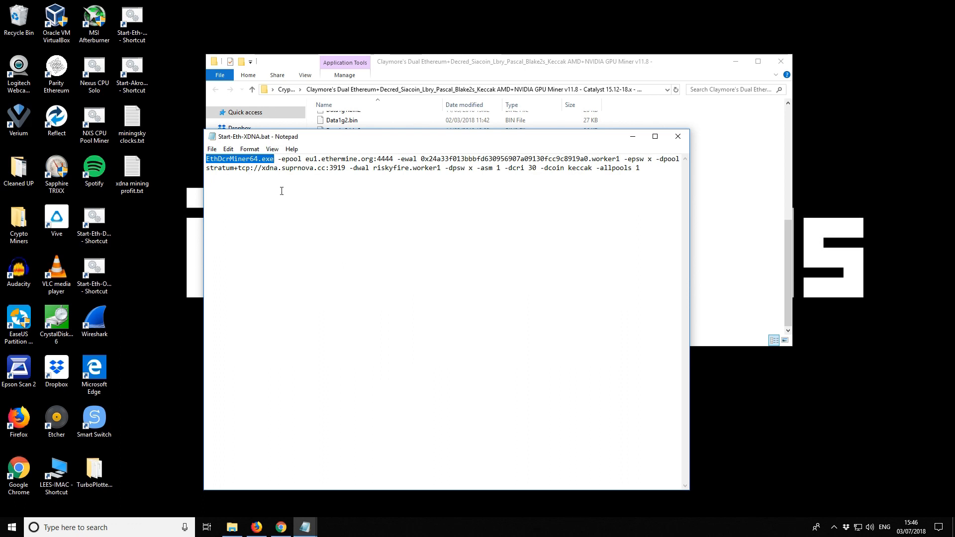
double_click(290, 158)
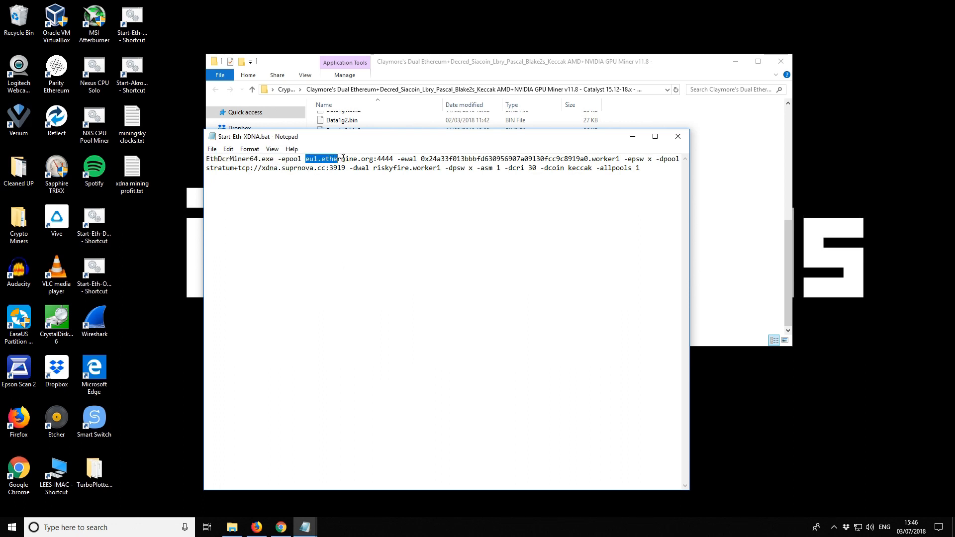
drag(305, 158, 395, 159)
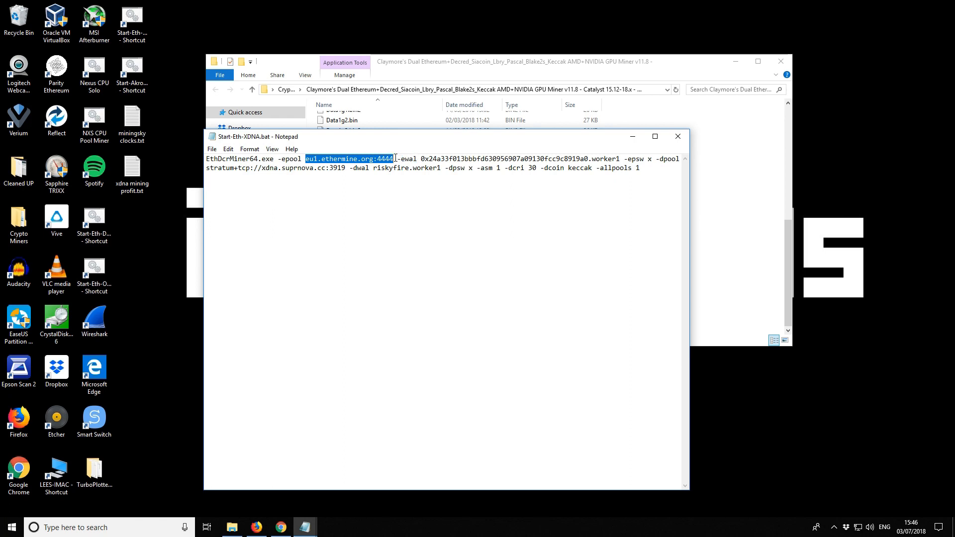
mouse_move(401, 158)
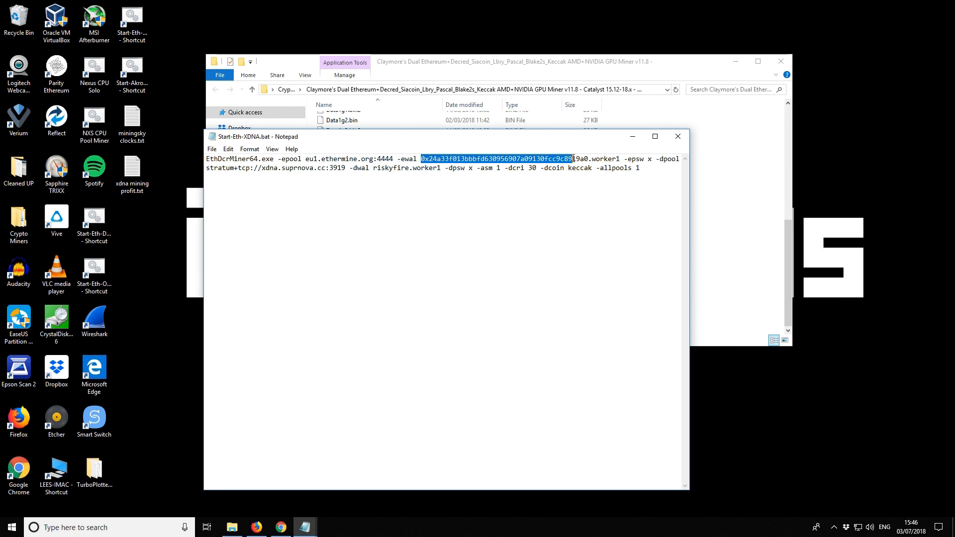
click(590, 158)
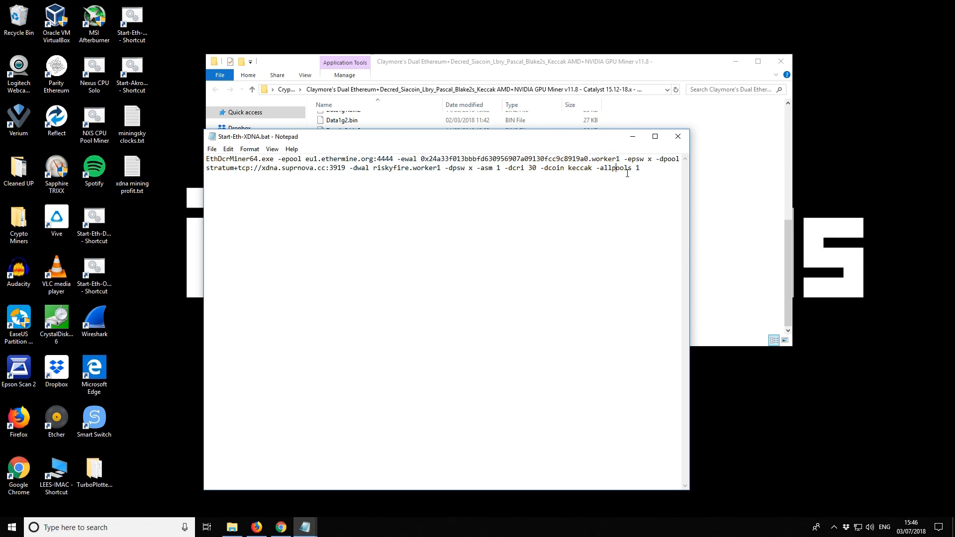
double_click(636, 160)
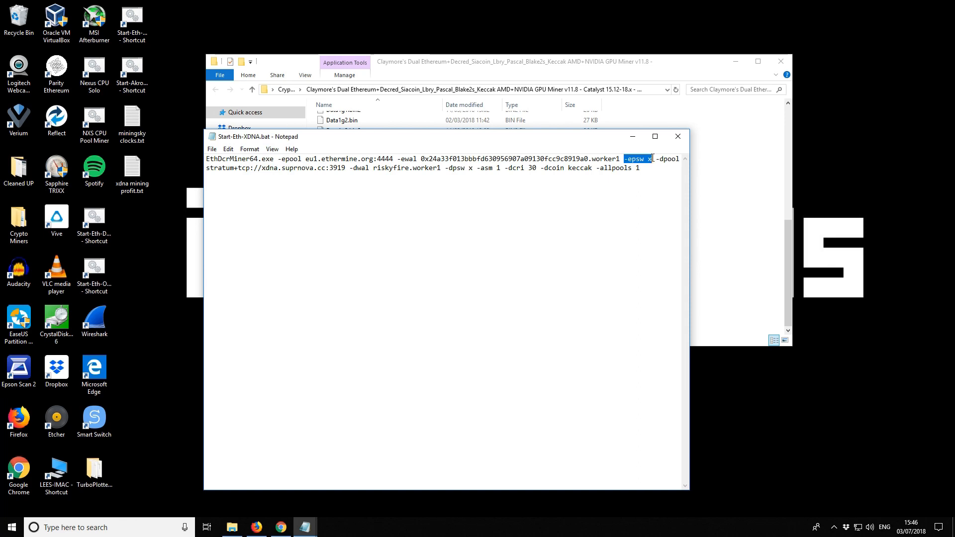
click(649, 158)
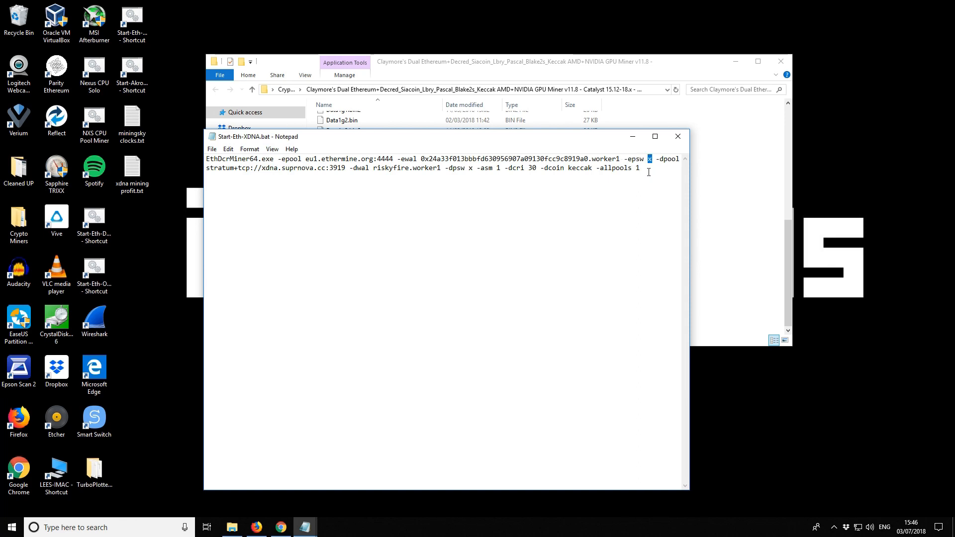
click(538, 167)
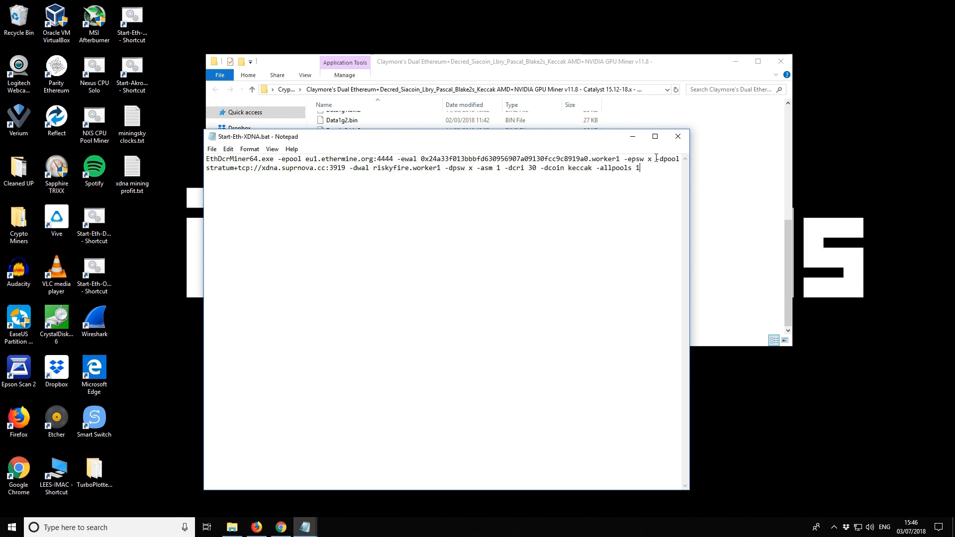
double_click(667, 159)
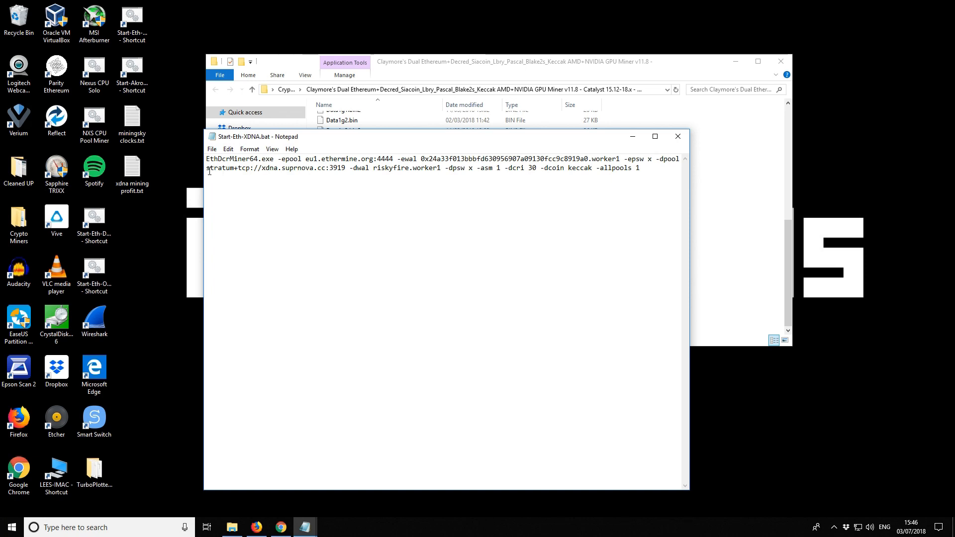
double_click(227, 167)
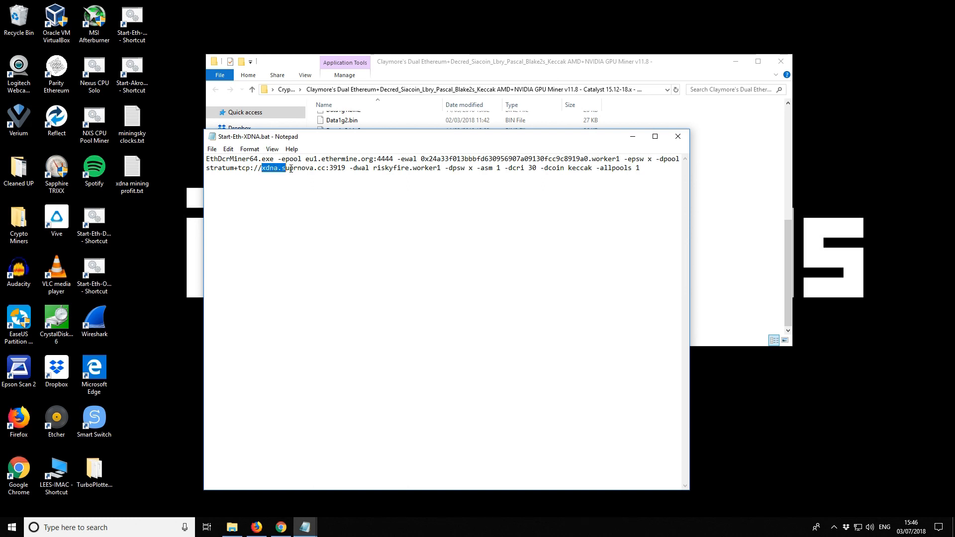
drag(261, 167, 345, 167)
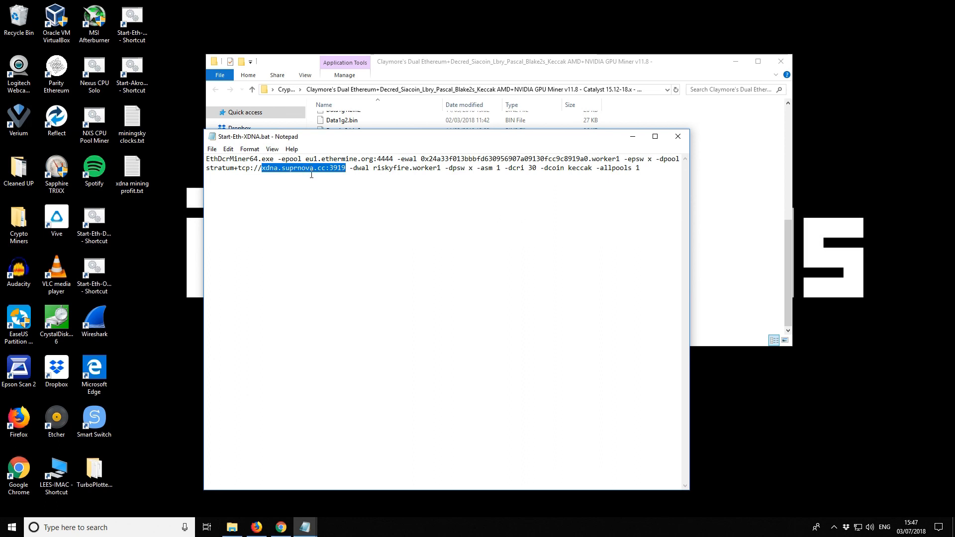
click(271, 167)
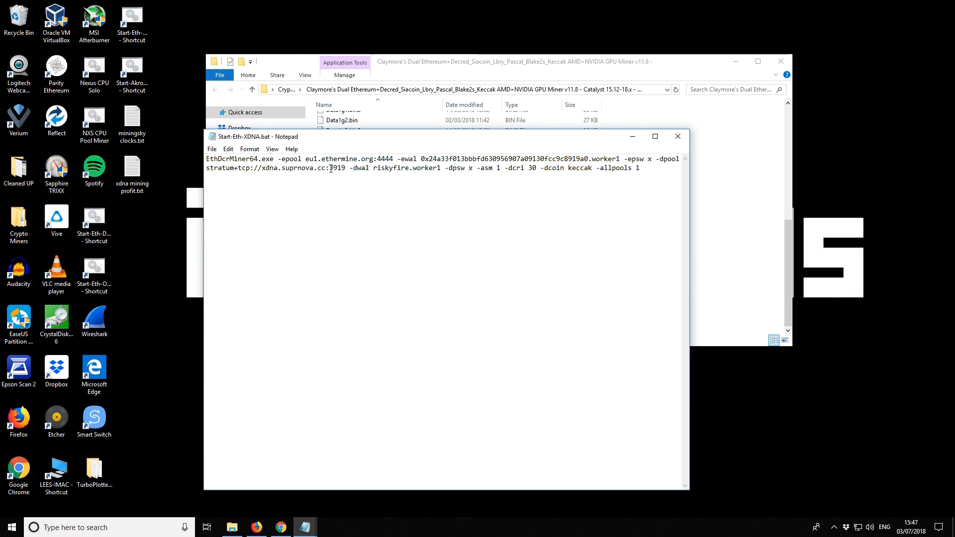
double_click(336, 167)
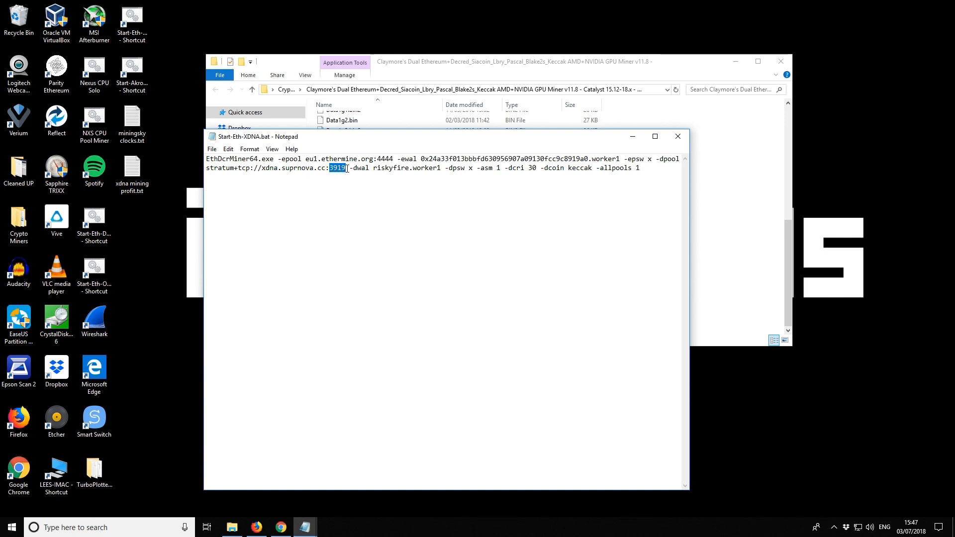
click(350, 167)
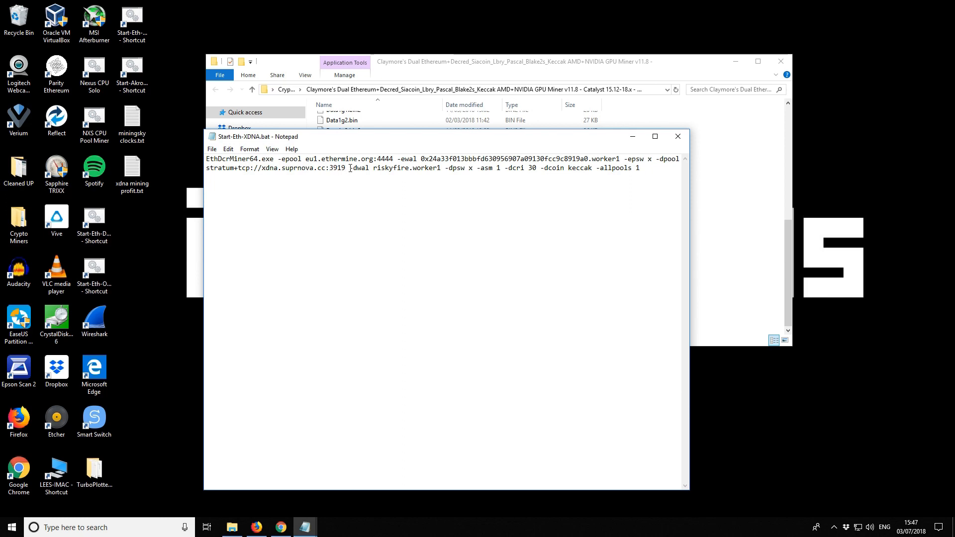
double_click(359, 167)
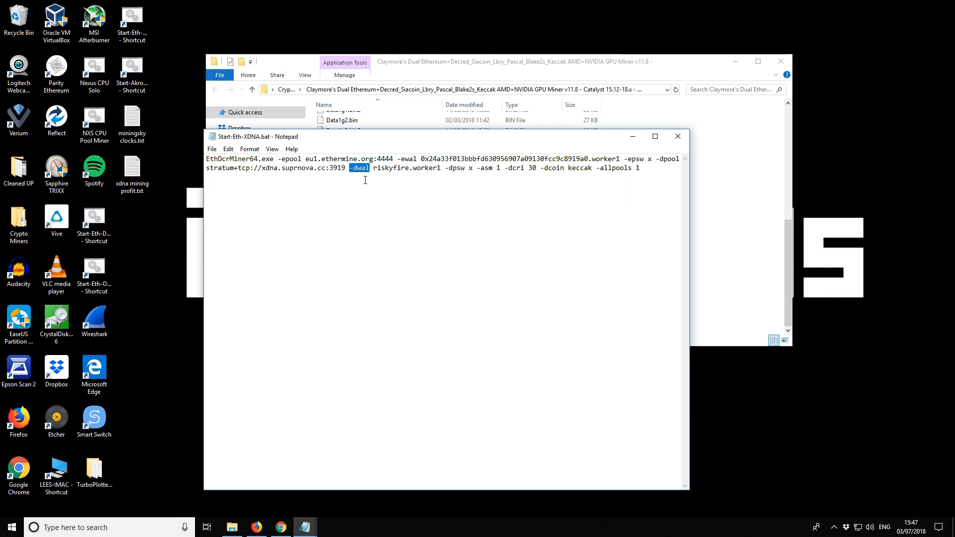
double_click(390, 167)
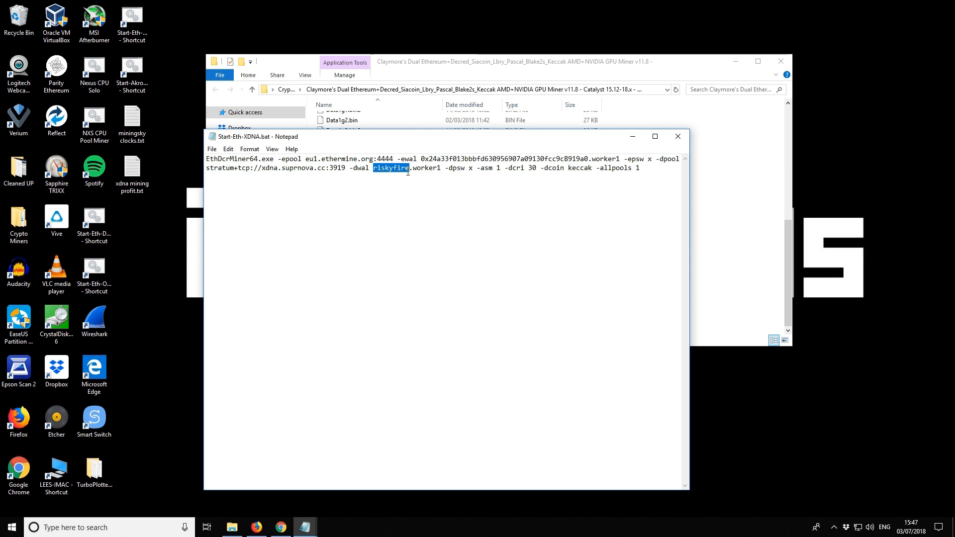
click(374, 168)
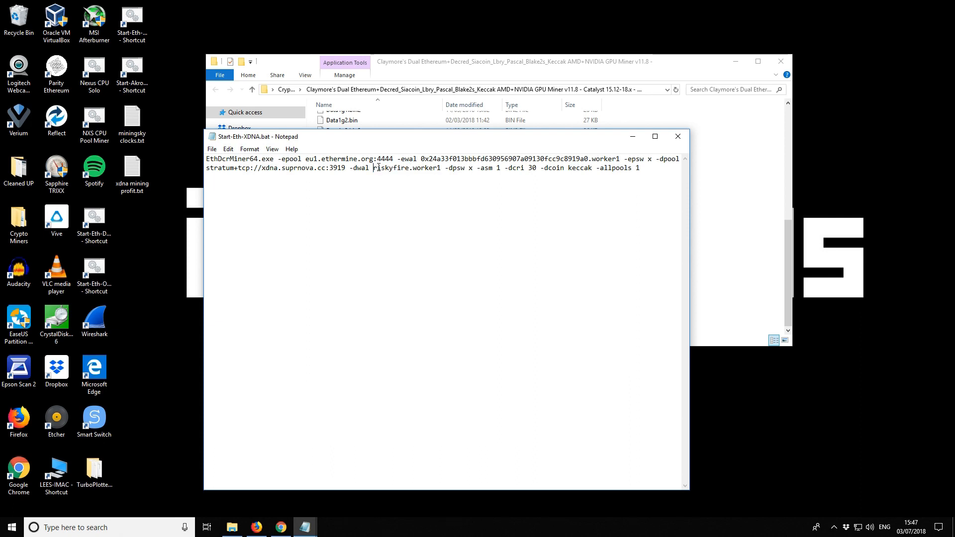
double_click(392, 169)
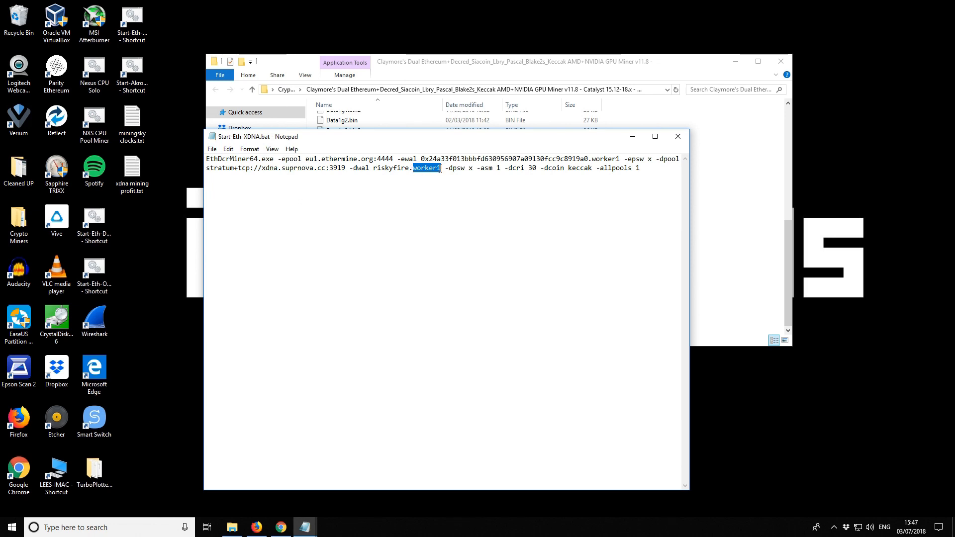
click(442, 169)
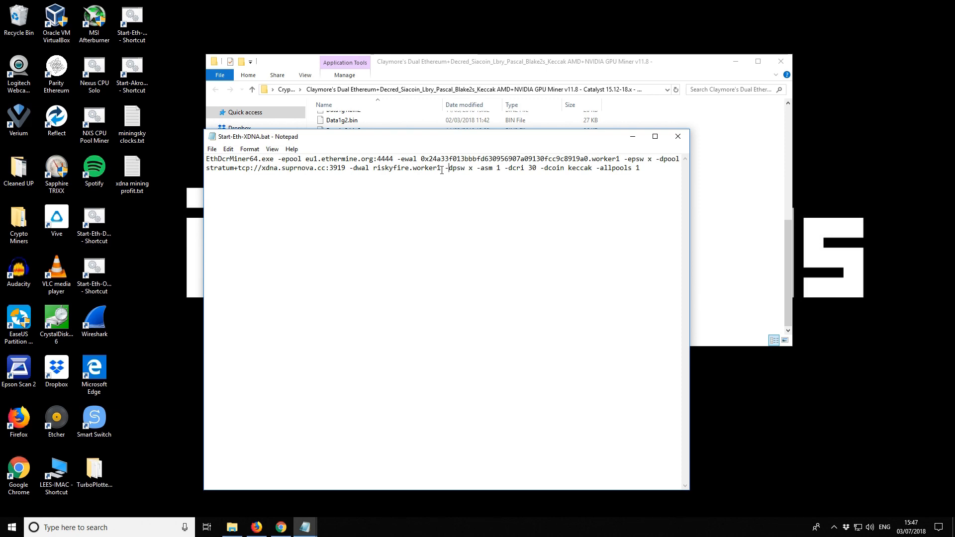
double_click(460, 167)
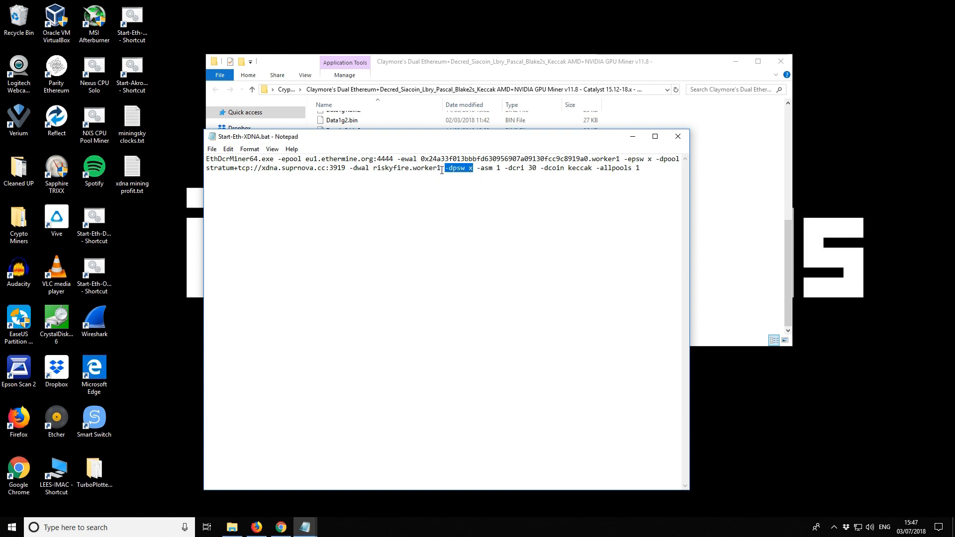
click(471, 169)
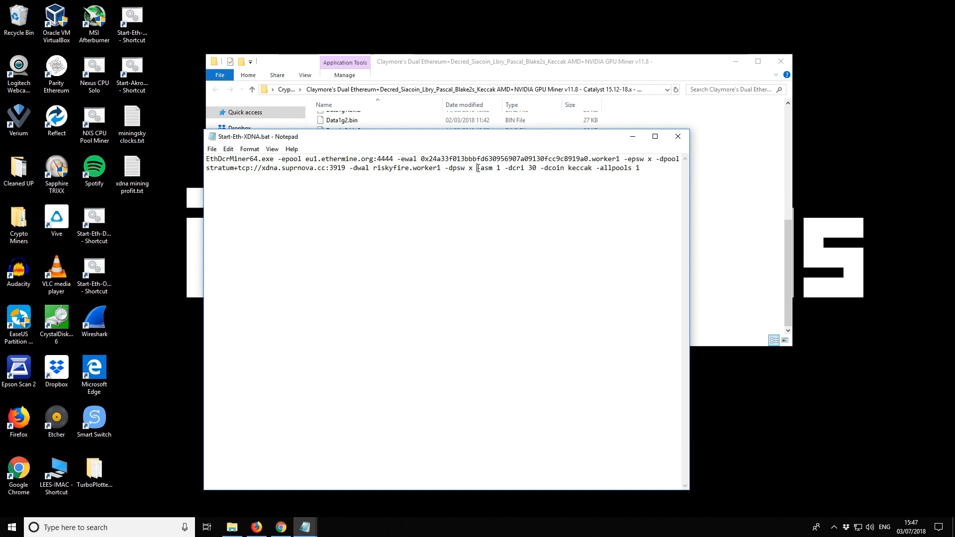
double_click(481, 168)
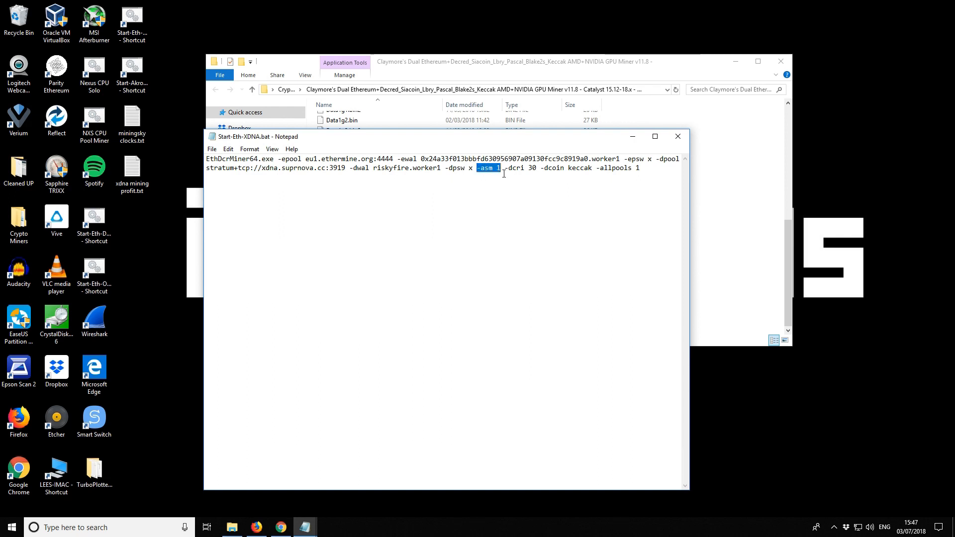
click(500, 167)
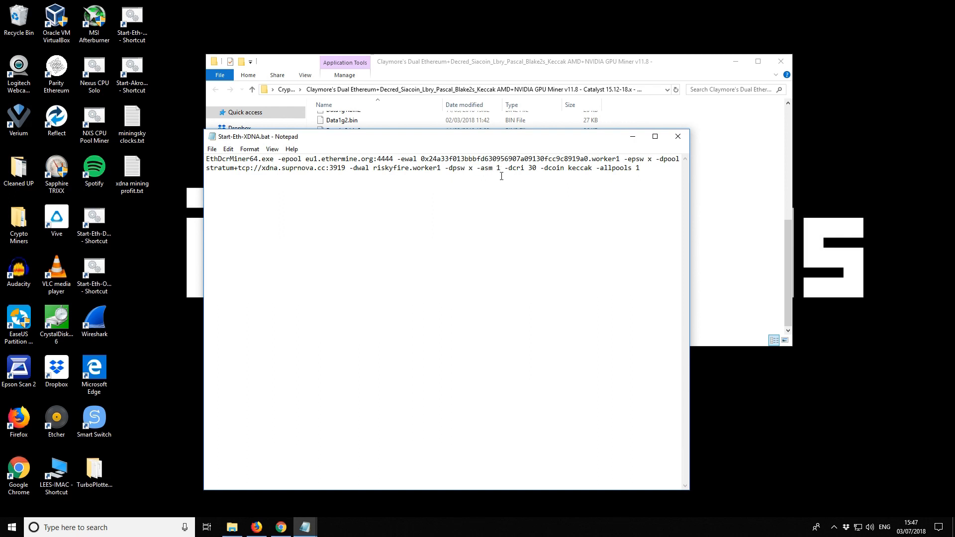
mouse_move(512, 143)
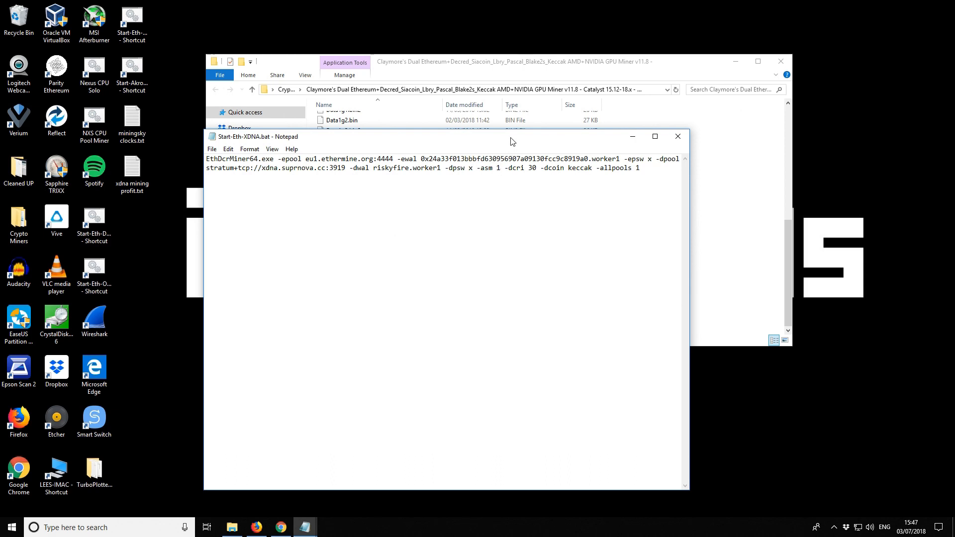
mouse_move(496, 168)
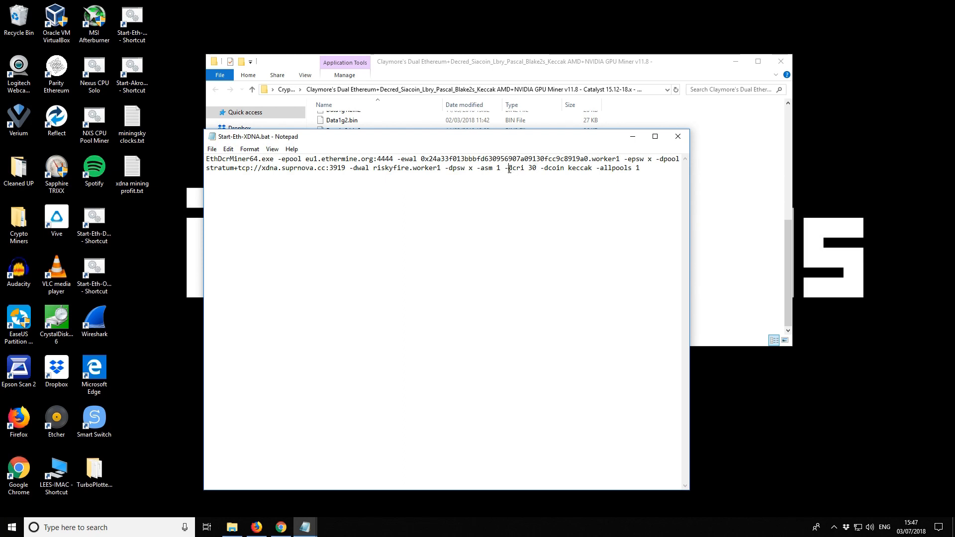
double_click(515, 168)
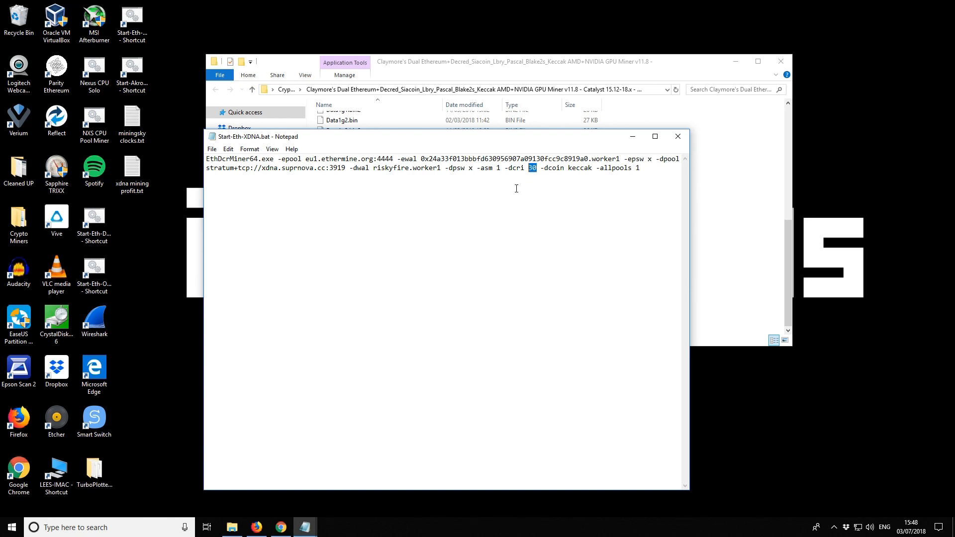
mouse_move(565, 188)
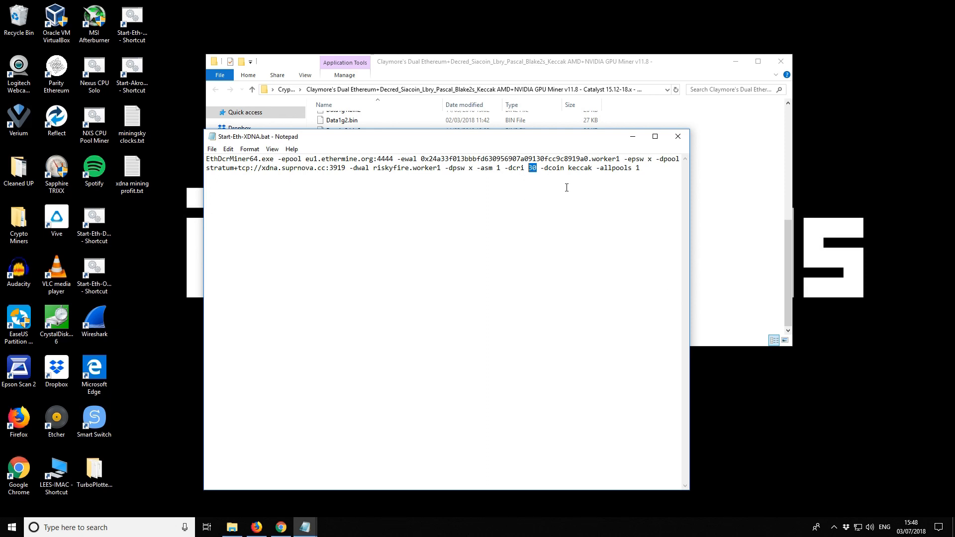
click(545, 168)
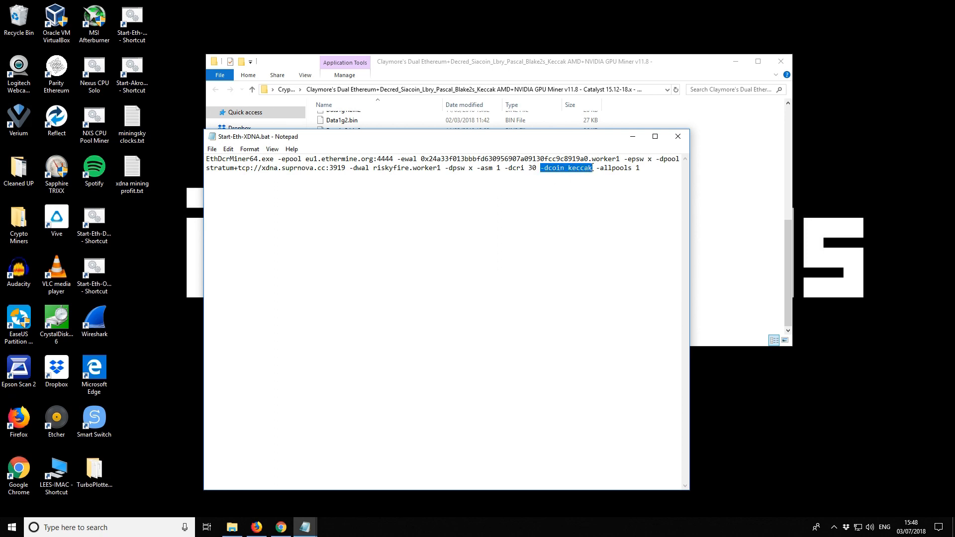
mouse_move(589, 184)
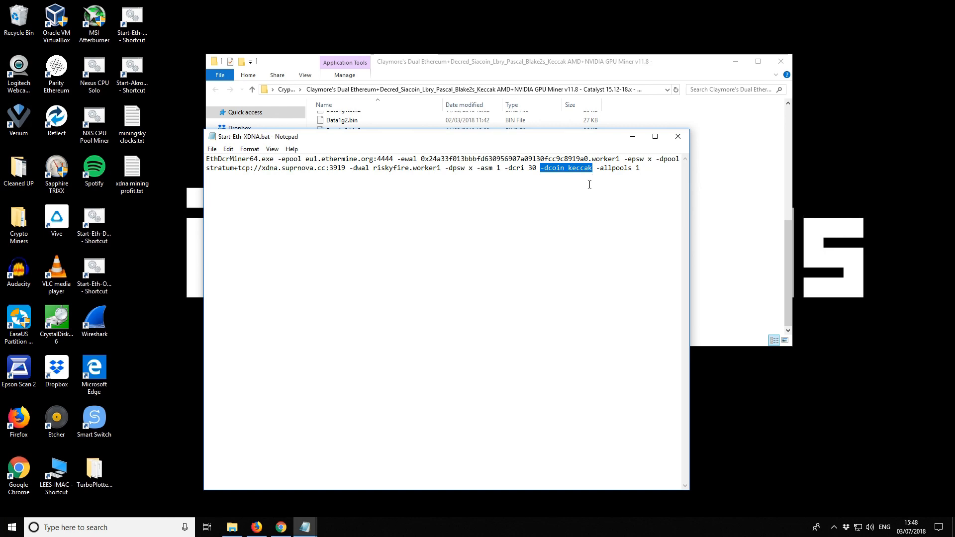
double_click(580, 168)
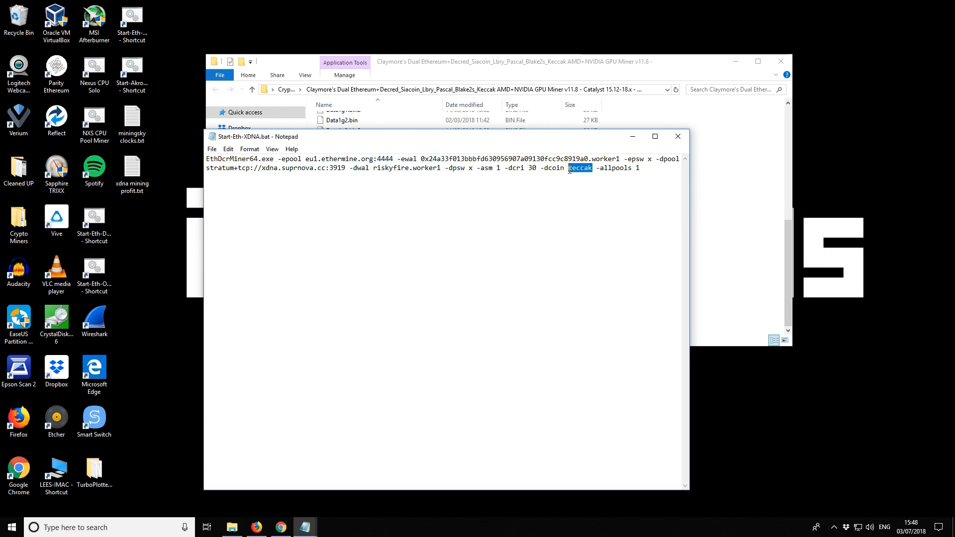
double_click(615, 167)
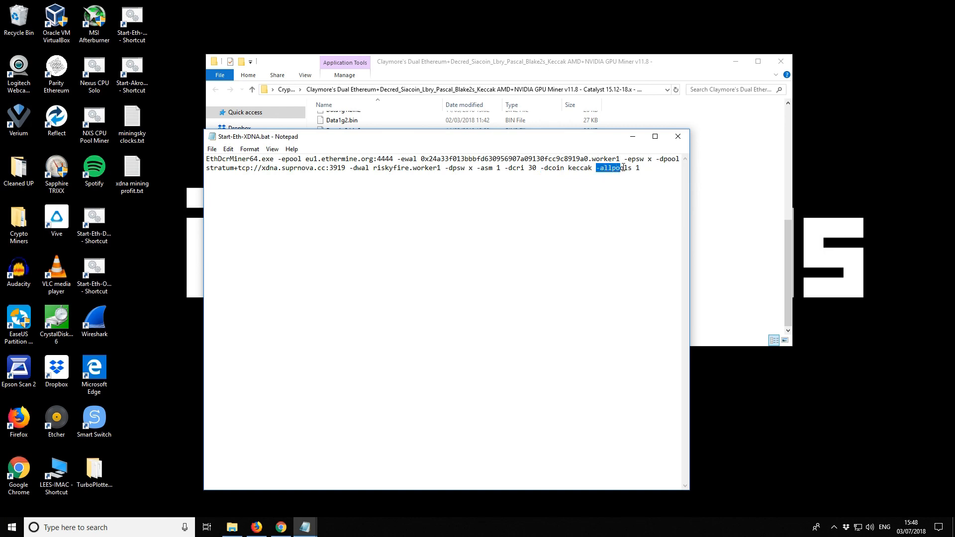
click(636, 167)
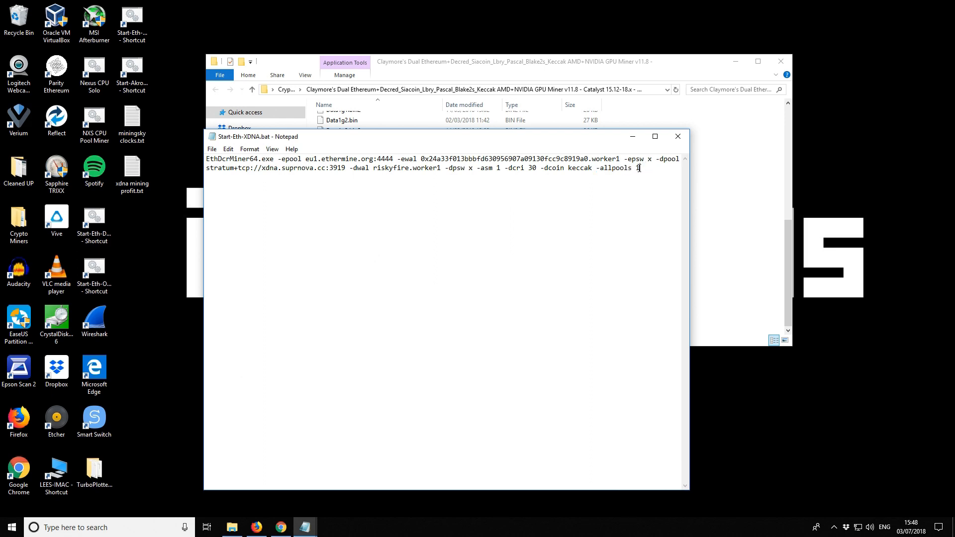
mouse_move(639, 175)
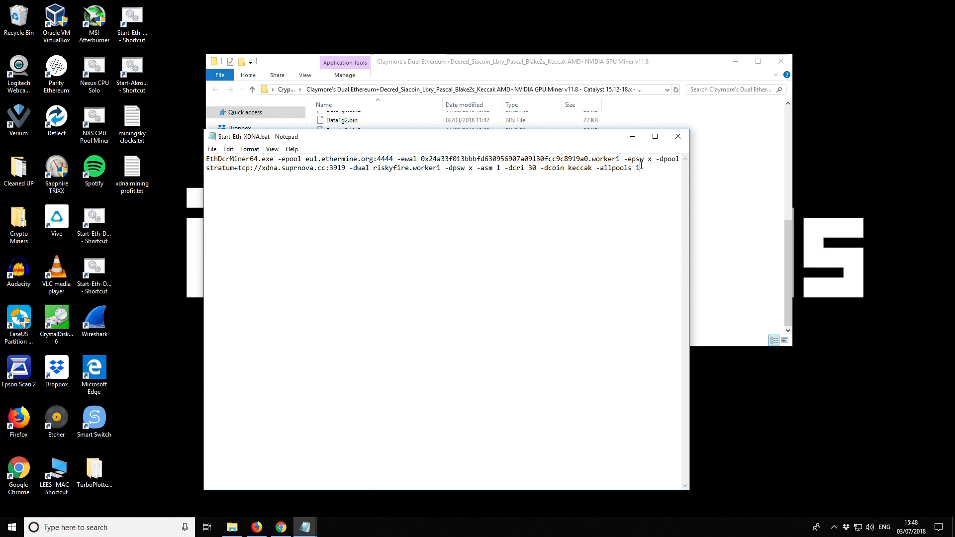
mouse_move(223, 160)
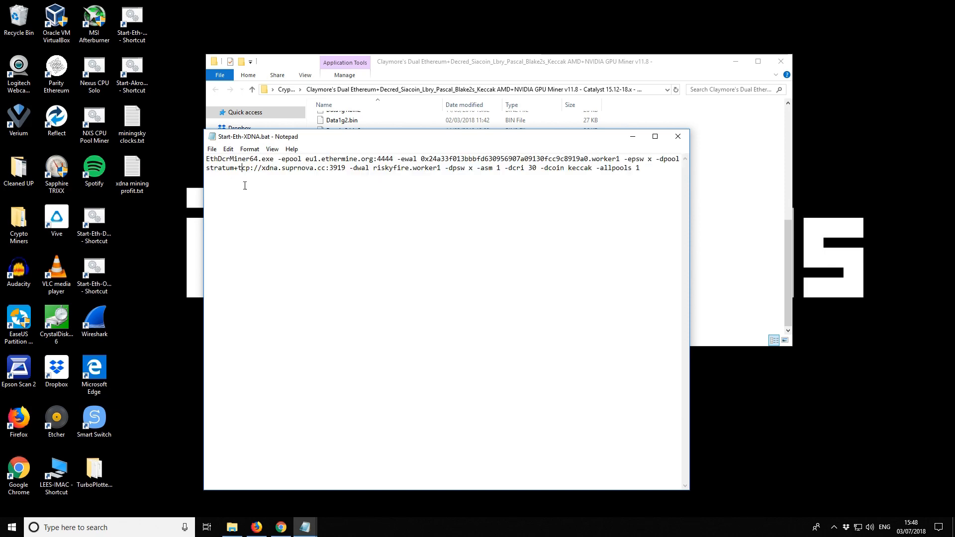
Step: Save the script as Start-Eth-XDNA.bat with type All Files, replacing the existing batch file
click(211, 149)
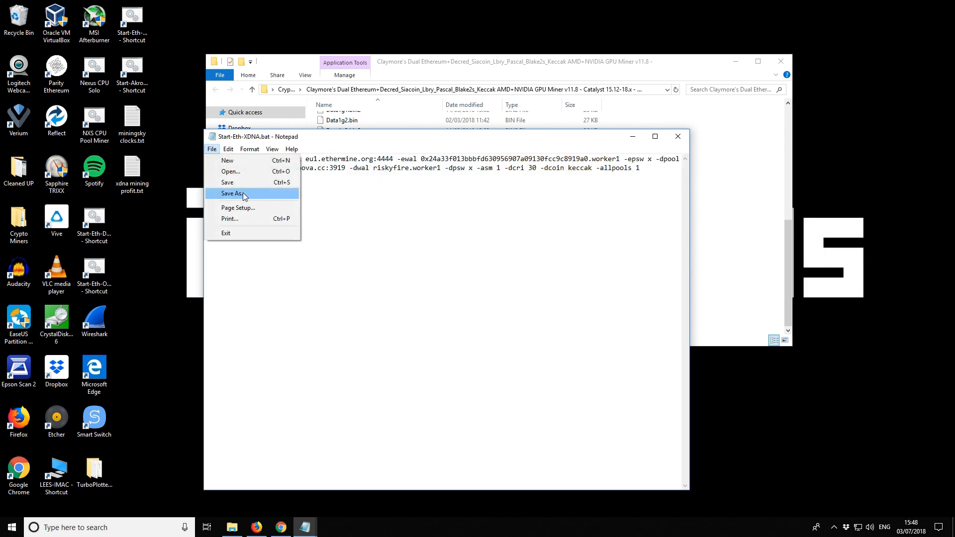
click(234, 193)
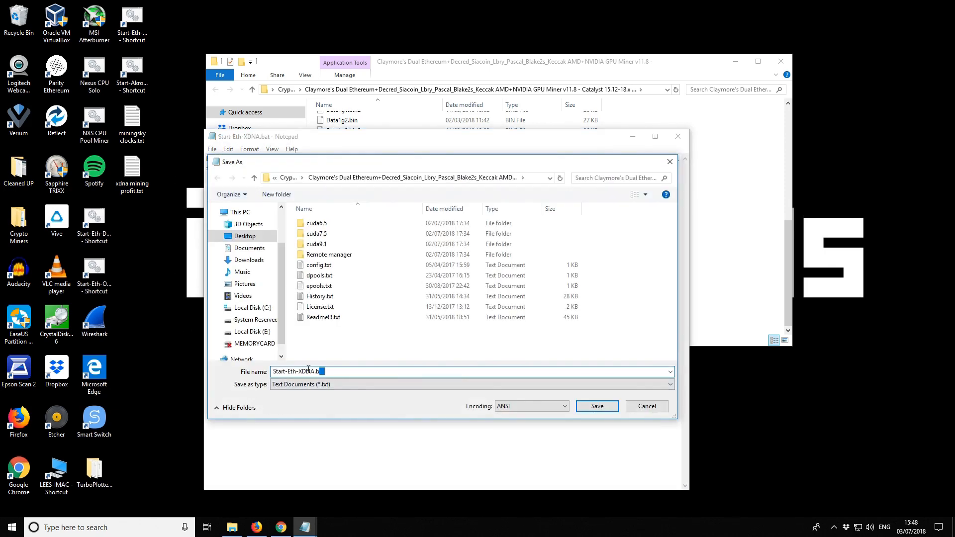
text(at)
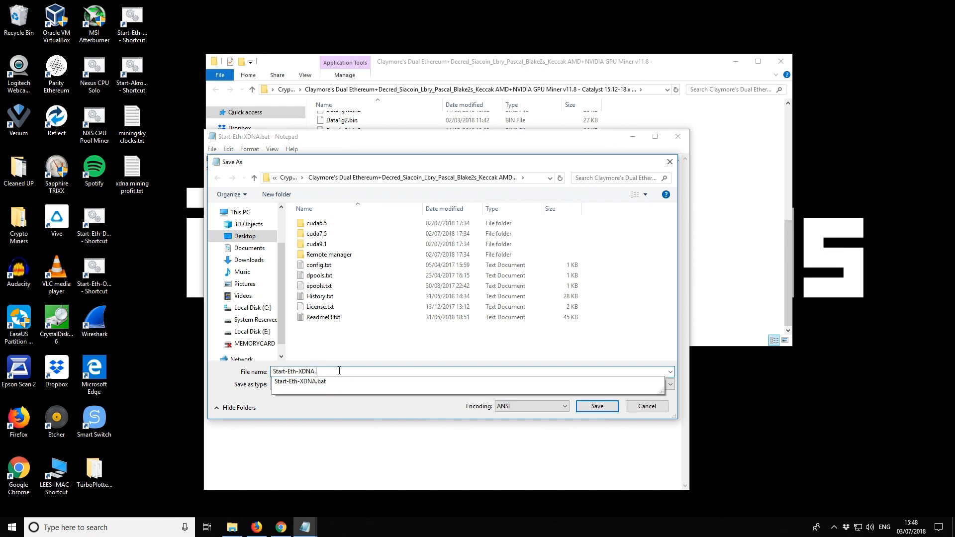
click(301, 384)
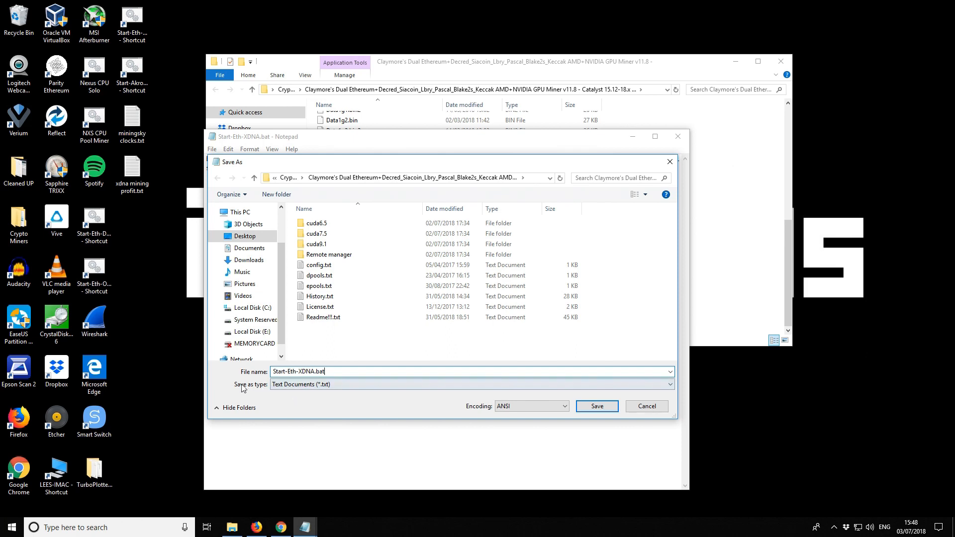
click(669, 384)
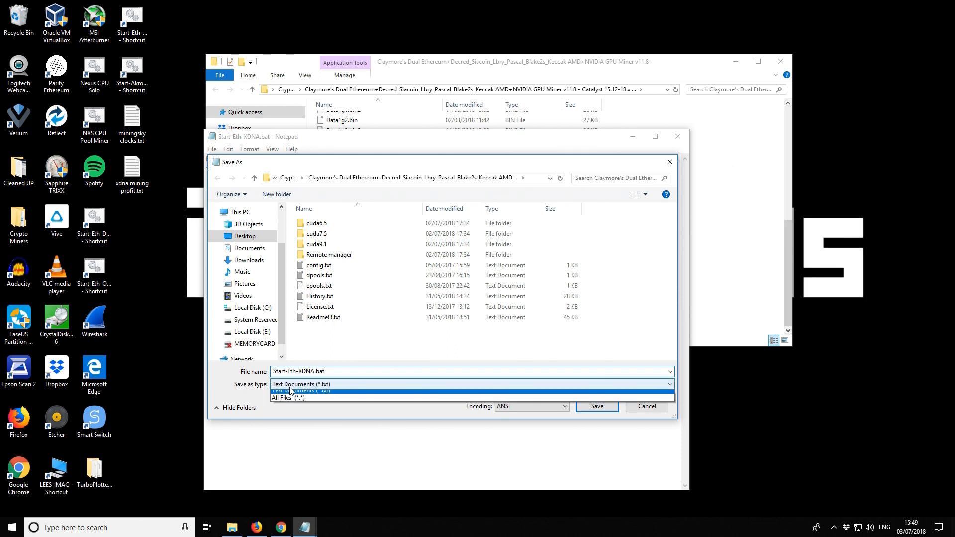
click(287, 397)
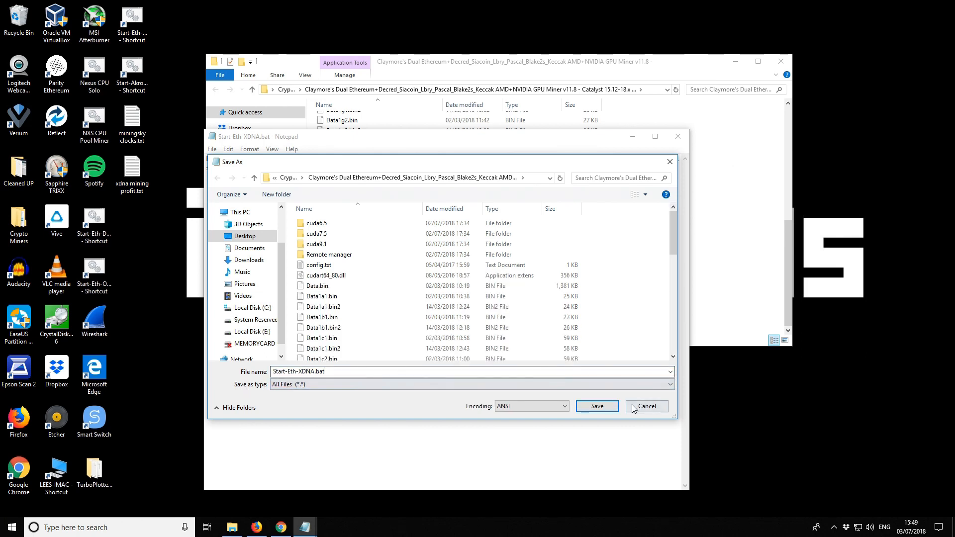
click(596, 406)
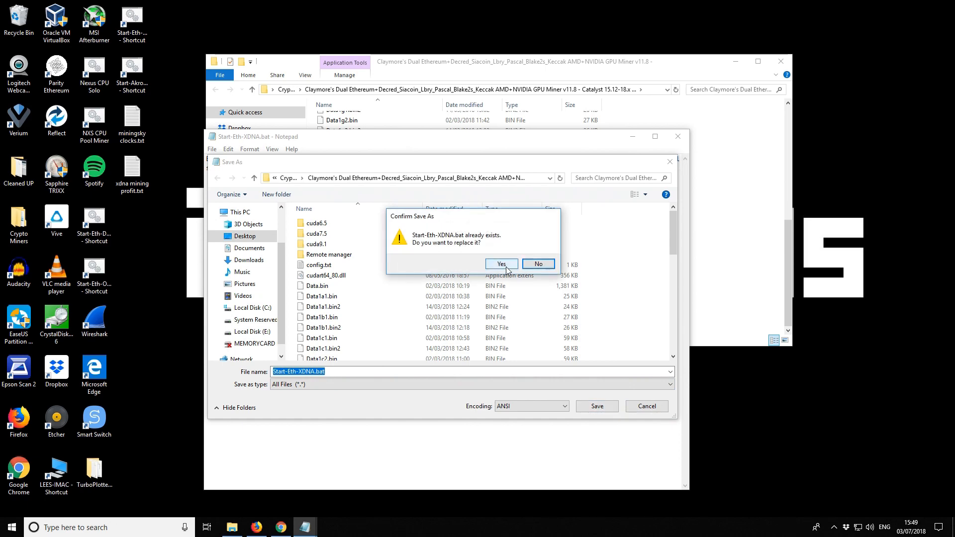
click(500, 264)
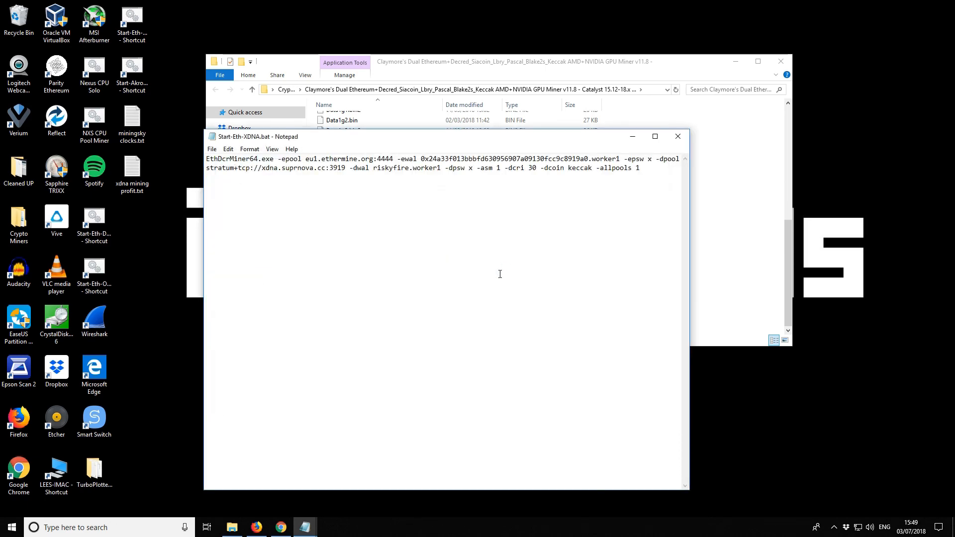
mouse_move(677, 136)
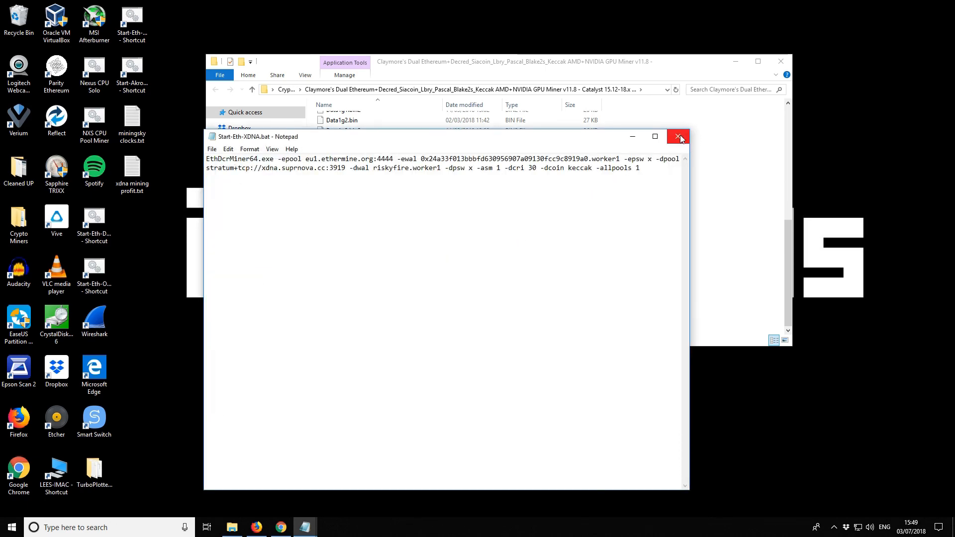
Step: Run Start-Eth-XDNA.bat so the Claymore miner connects to Ethermine and xdna.suprnova.cc
click(678, 137)
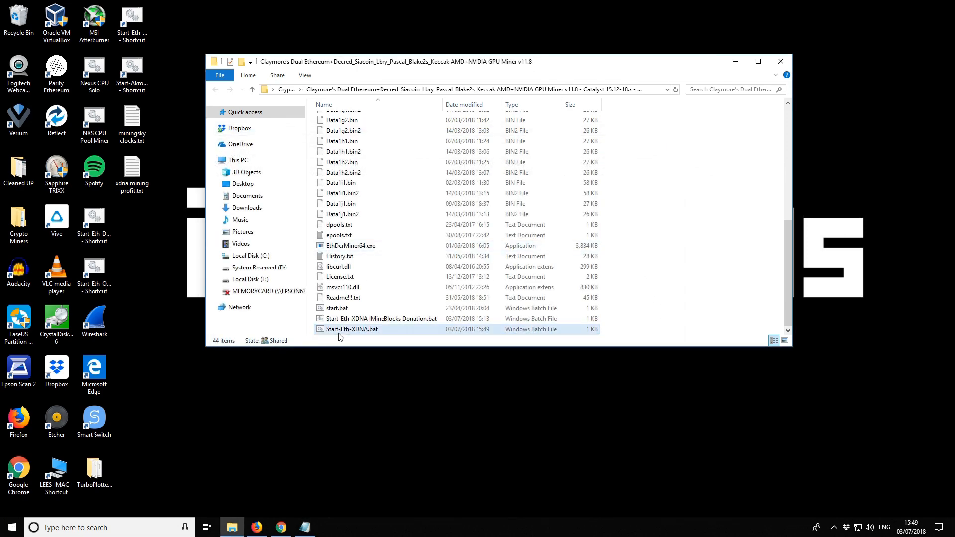
double_click(351, 329)
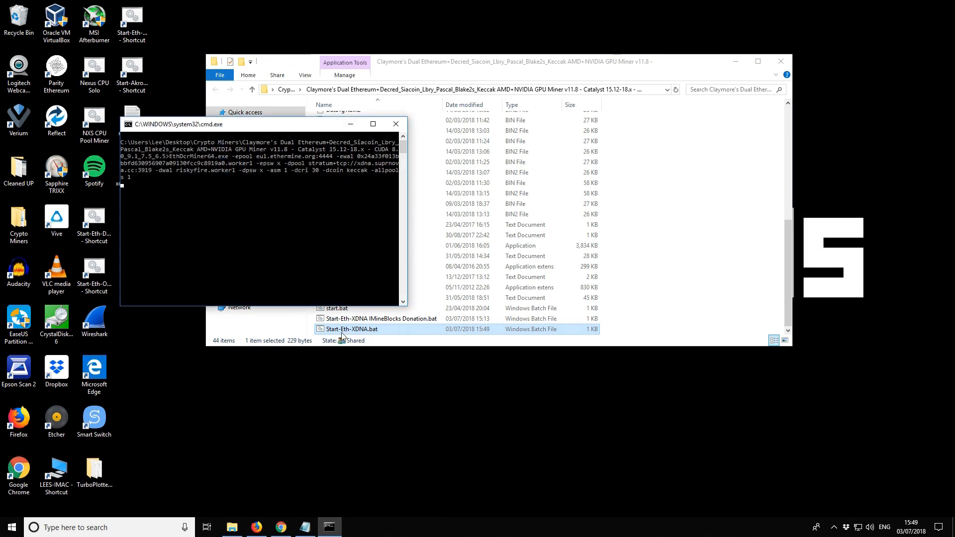
drag(256, 124, 274, 73)
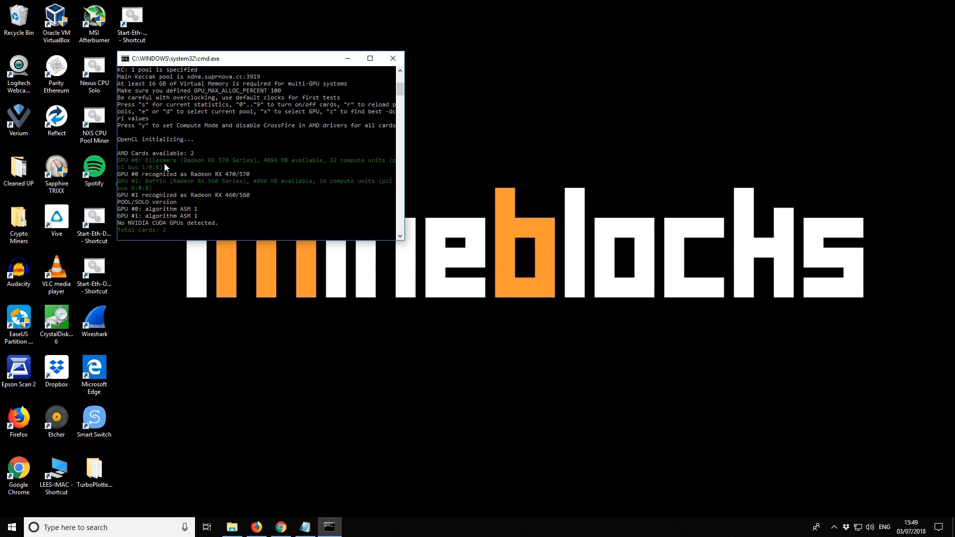
mouse_move(236, 167)
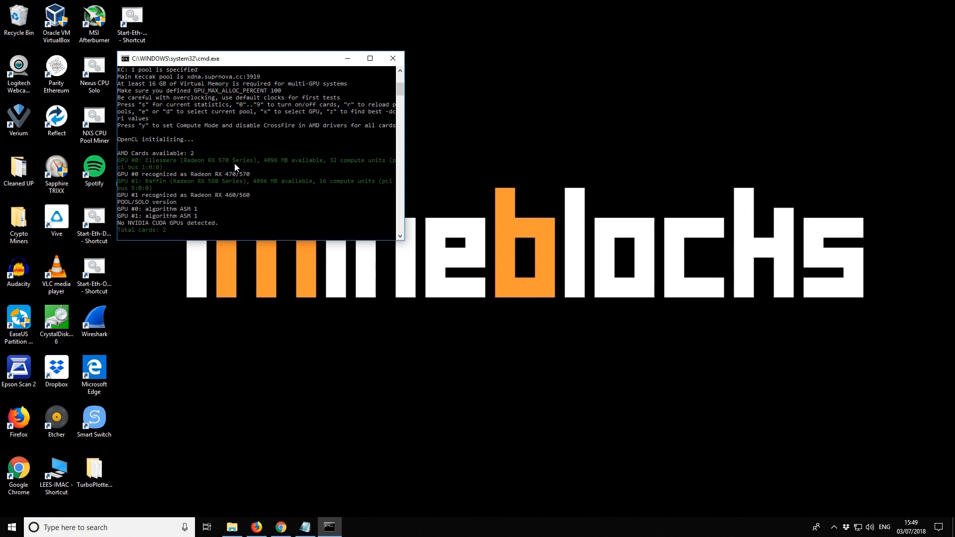
scroll(down, 3)
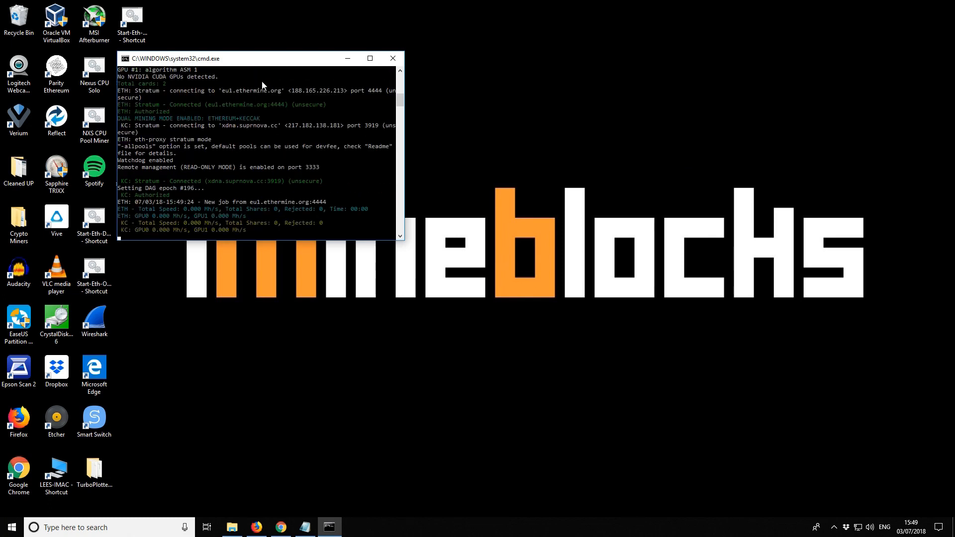
scroll(down, 3)
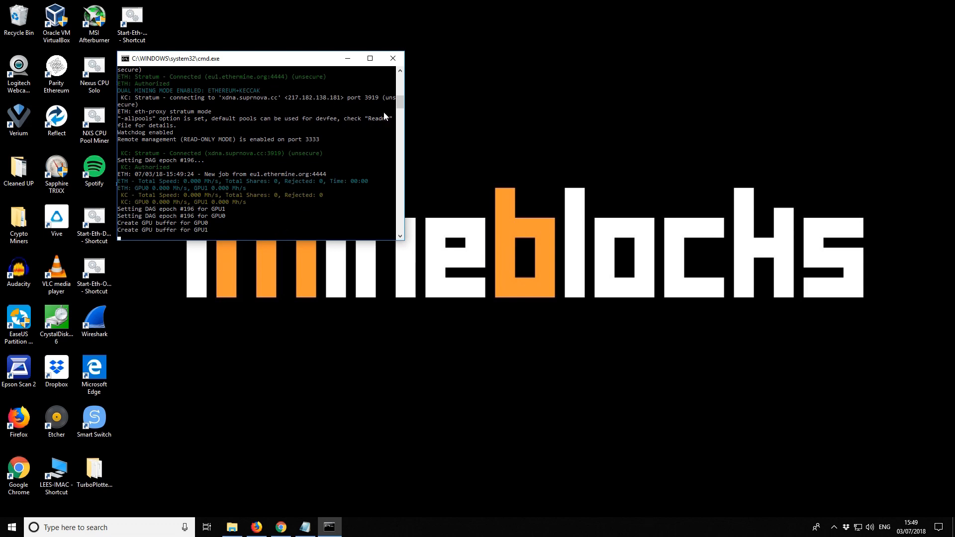
mouse_move(130, 92)
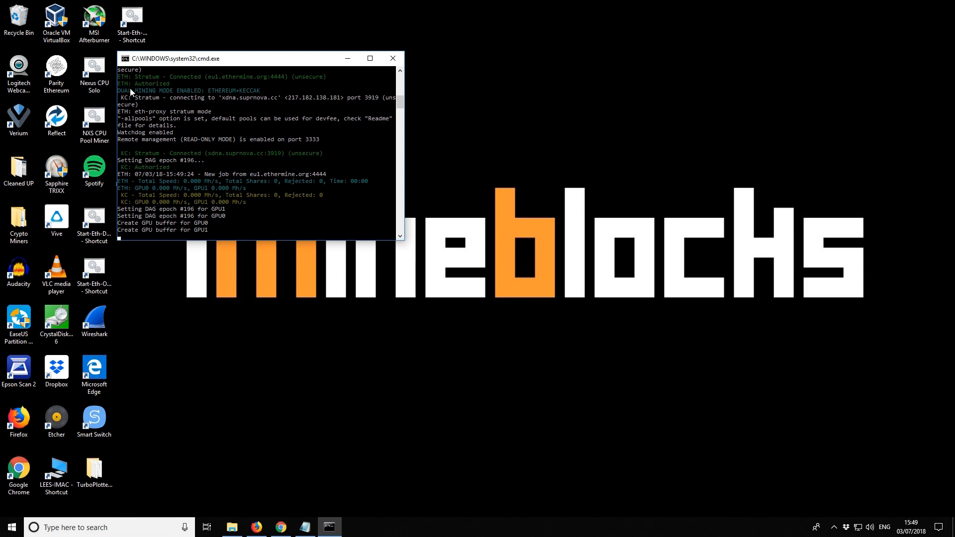
mouse_move(244, 102)
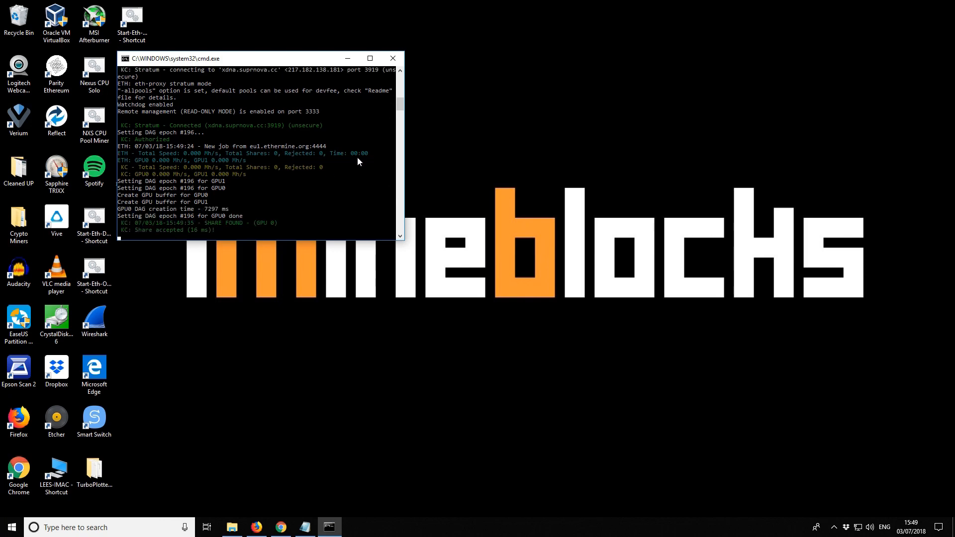
mouse_move(216, 162)
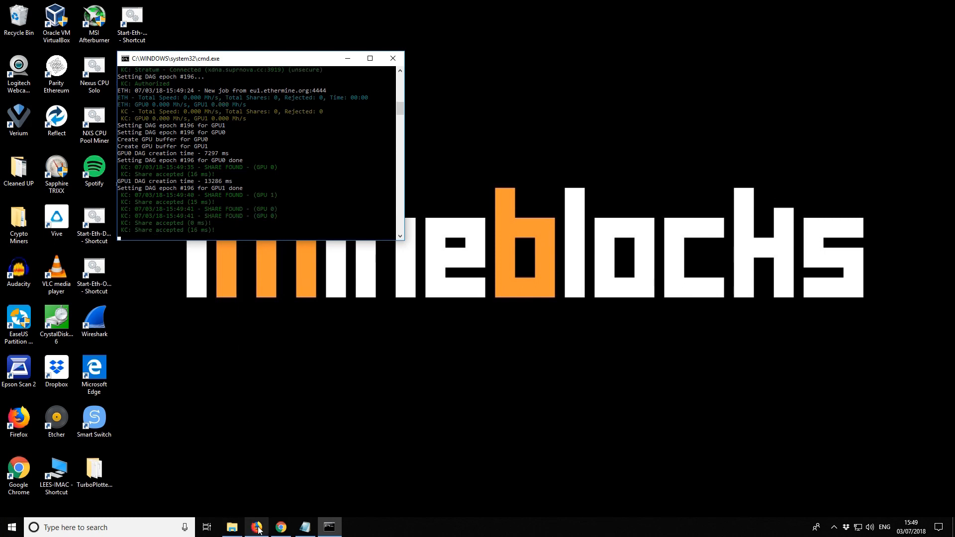
Step: Show the Suprnova XDNA dashboard in Firefox and expand the My Account menu
click(255, 528)
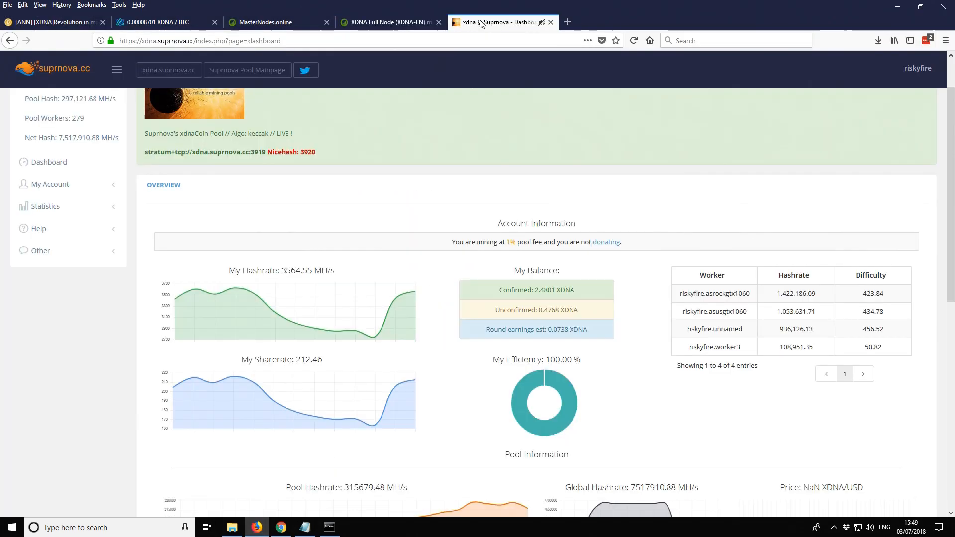
scroll(up, 3)
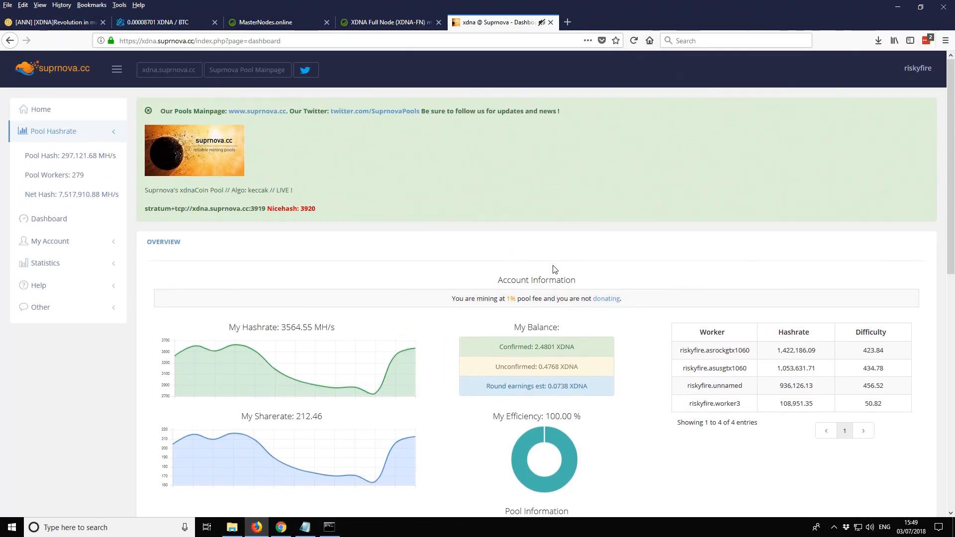
mouse_move(556, 246)
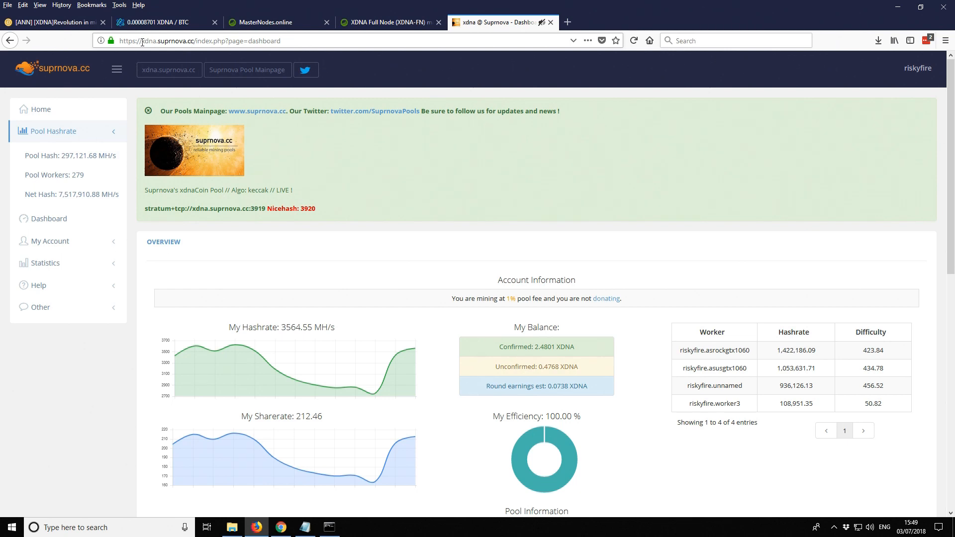
mouse_move(192, 41)
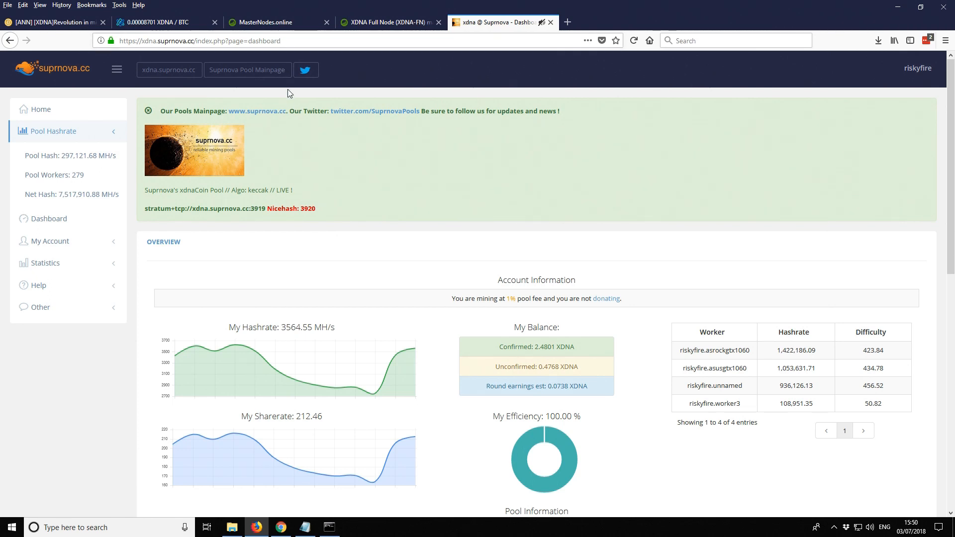
mouse_move(242, 134)
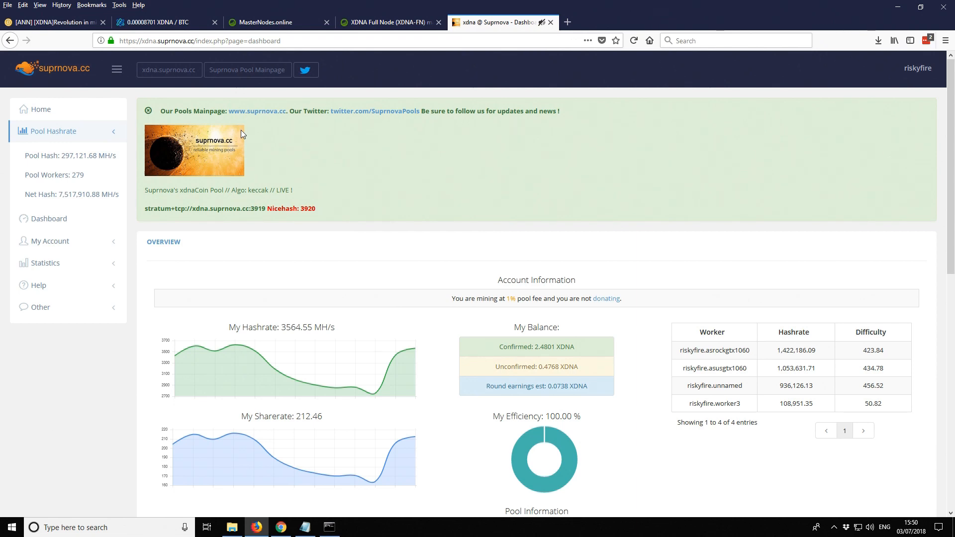
mouse_move(363, 119)
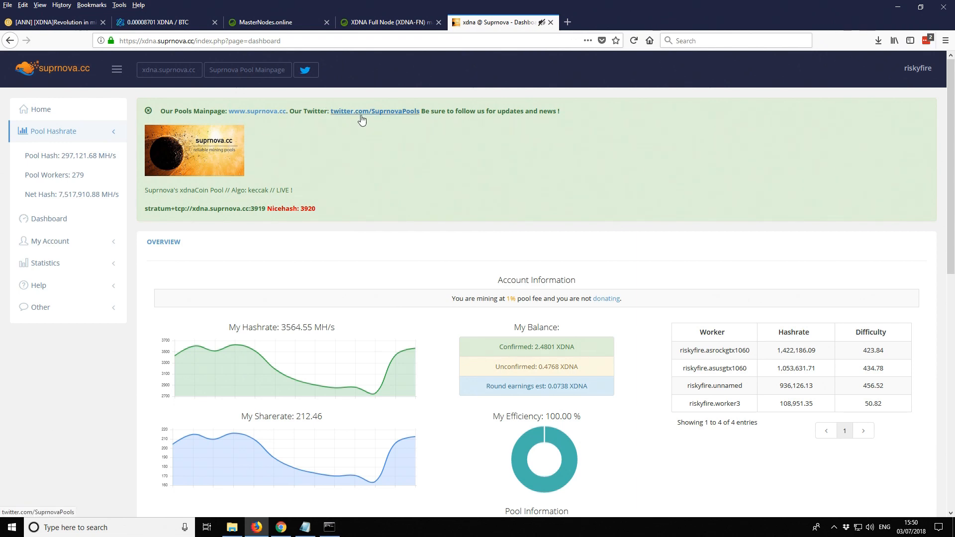
mouse_move(155, 143)
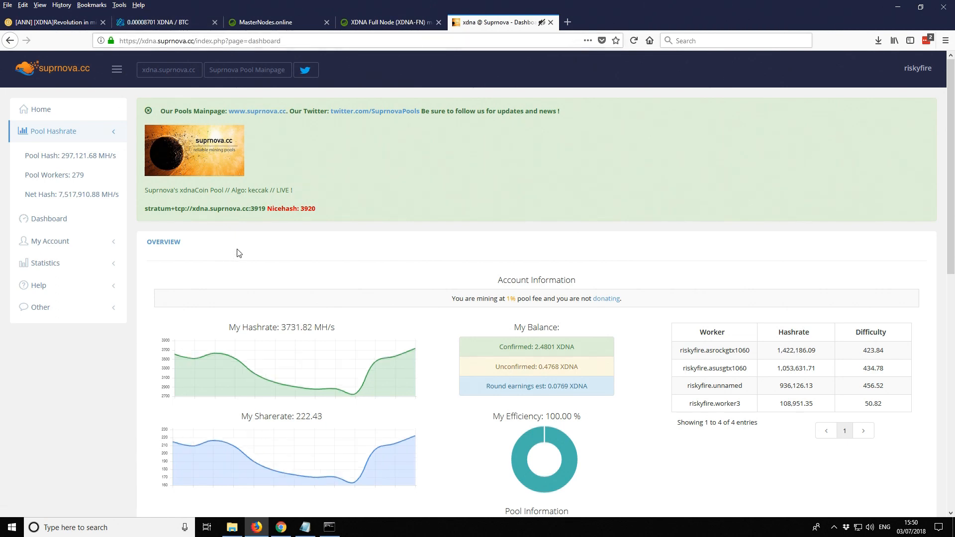
mouse_move(61, 245)
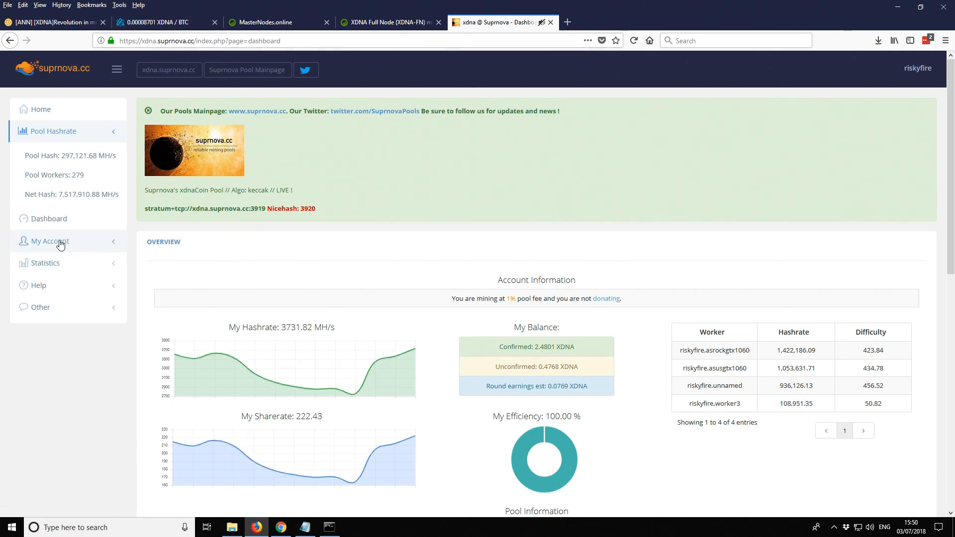
click(49, 241)
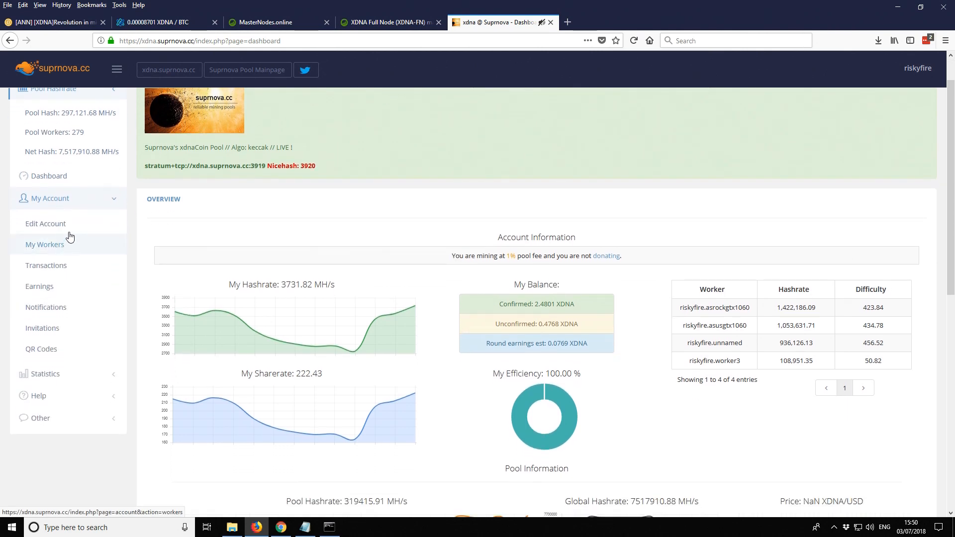
Step: On My Workers, add a worker named demo with a password to the Suprnova account
click(44, 245)
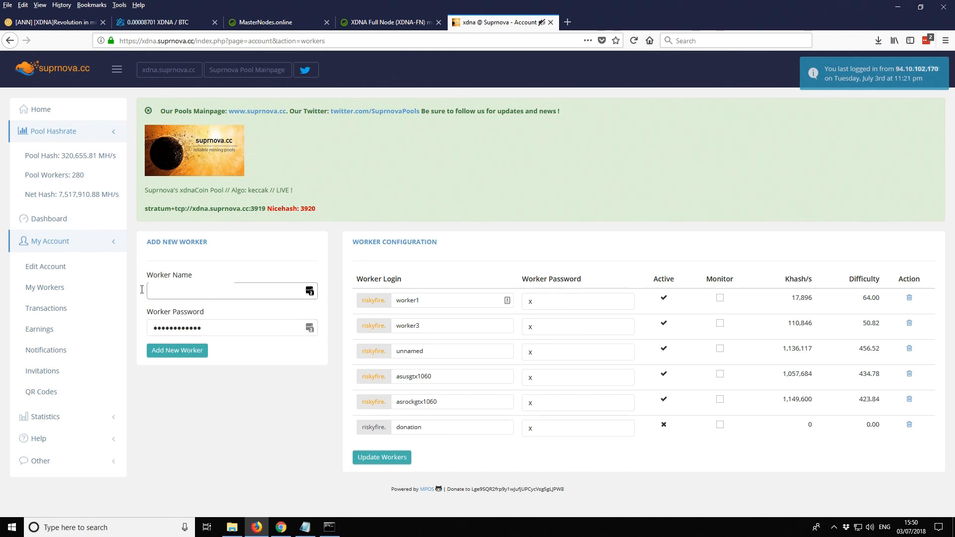
click(232, 290)
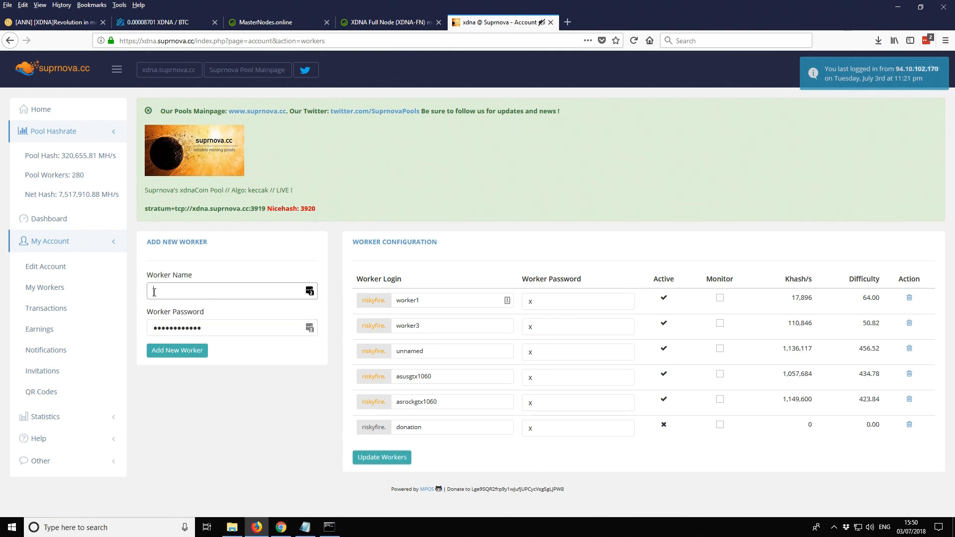
text(1e)
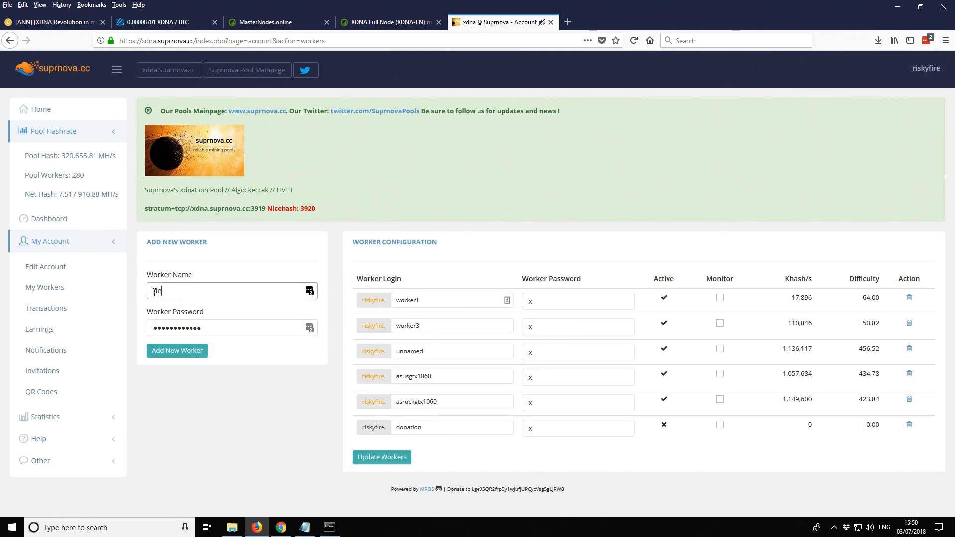
text(demo)
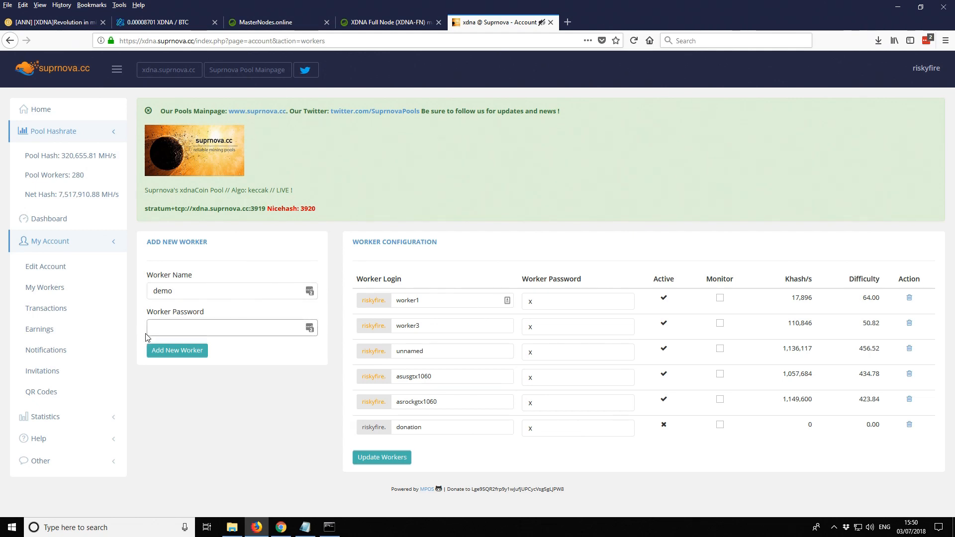
text(•)
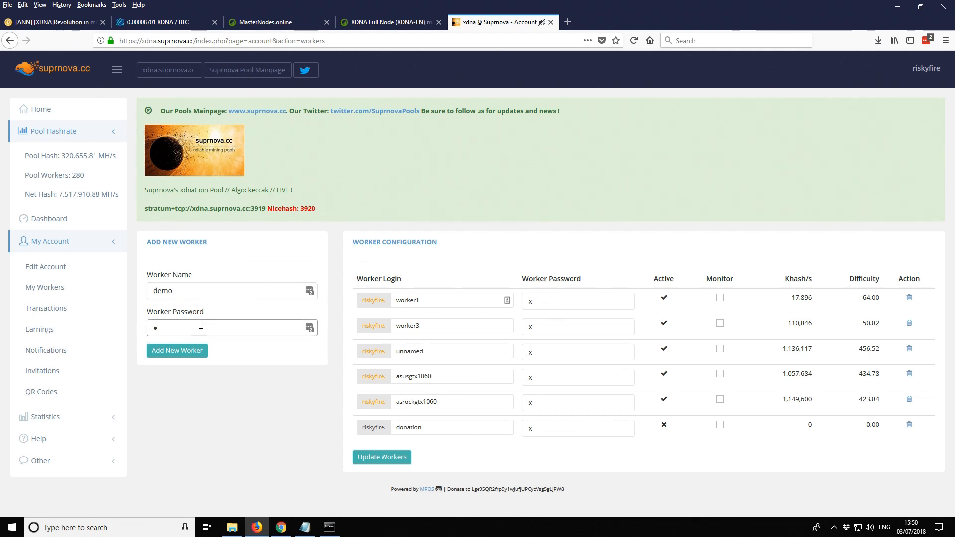
click(177, 351)
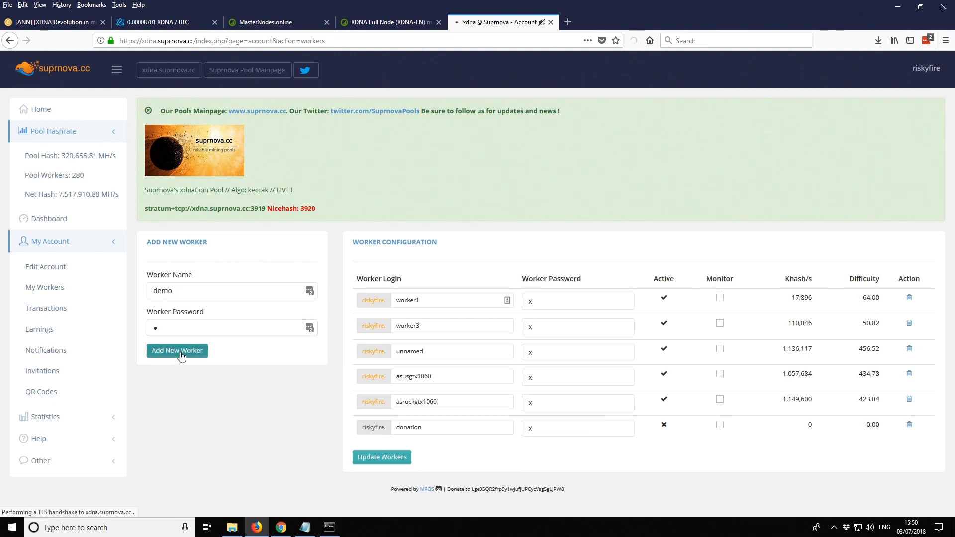
click(178, 350)
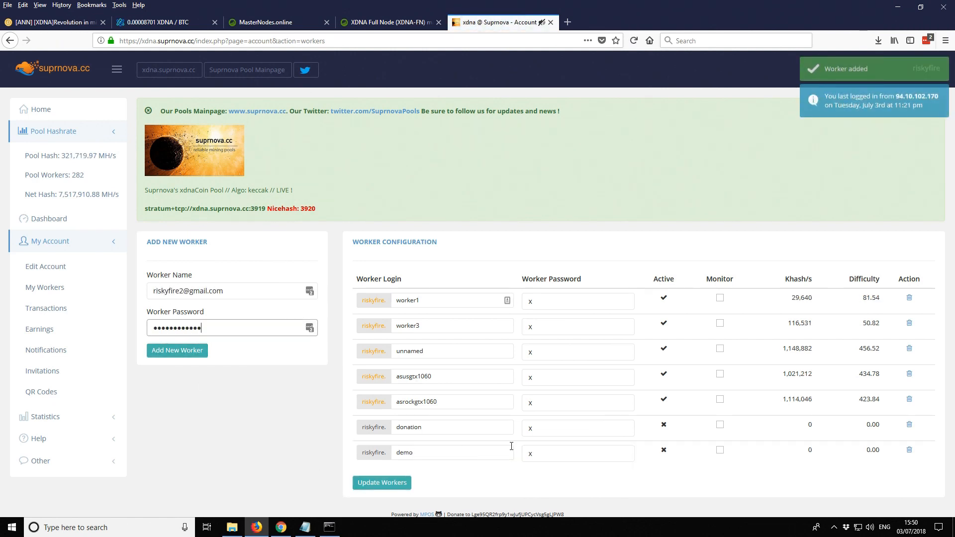
mouse_move(47, 219)
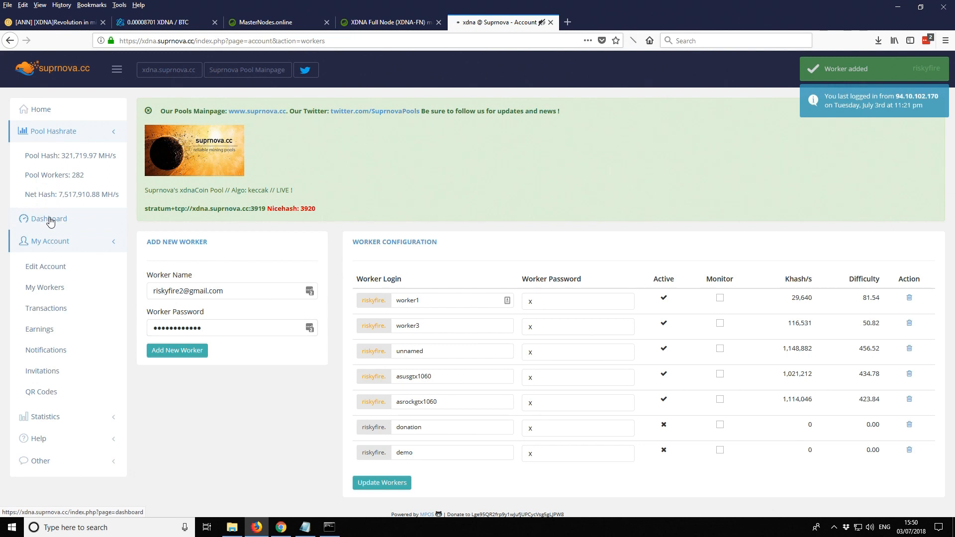
Step: Return to the Dashboard and mark the worker1 entry among the five reporting workers
click(49, 219)
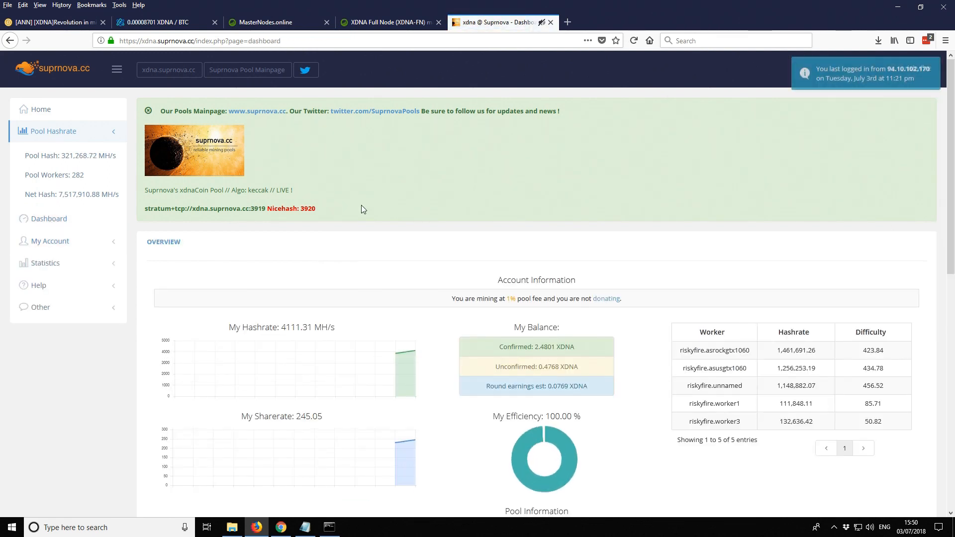
scroll(down, 3)
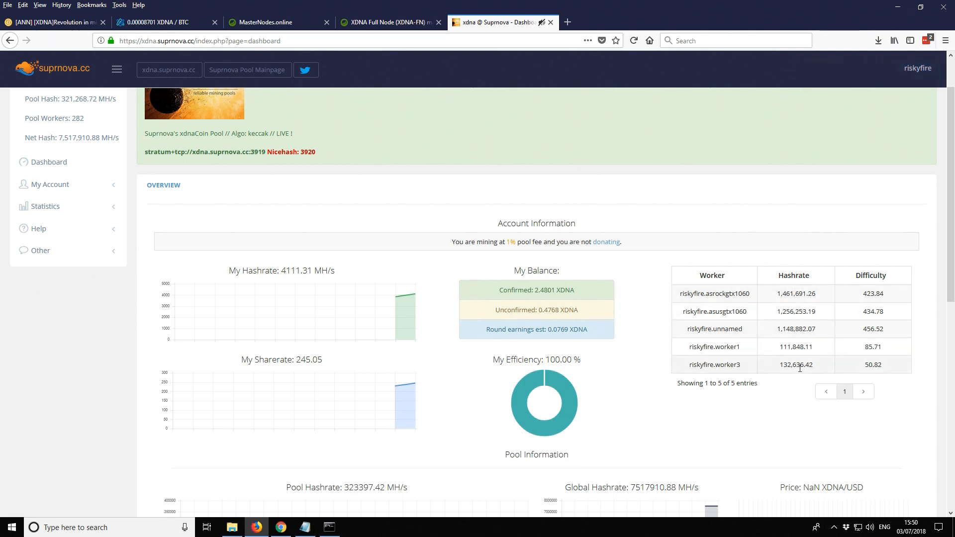
mouse_move(696, 356)
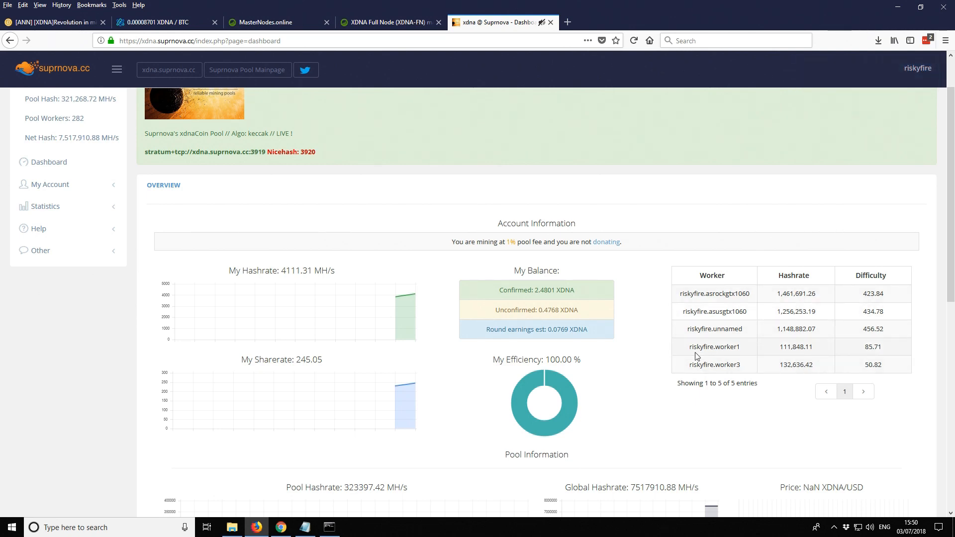
double_click(714, 346)
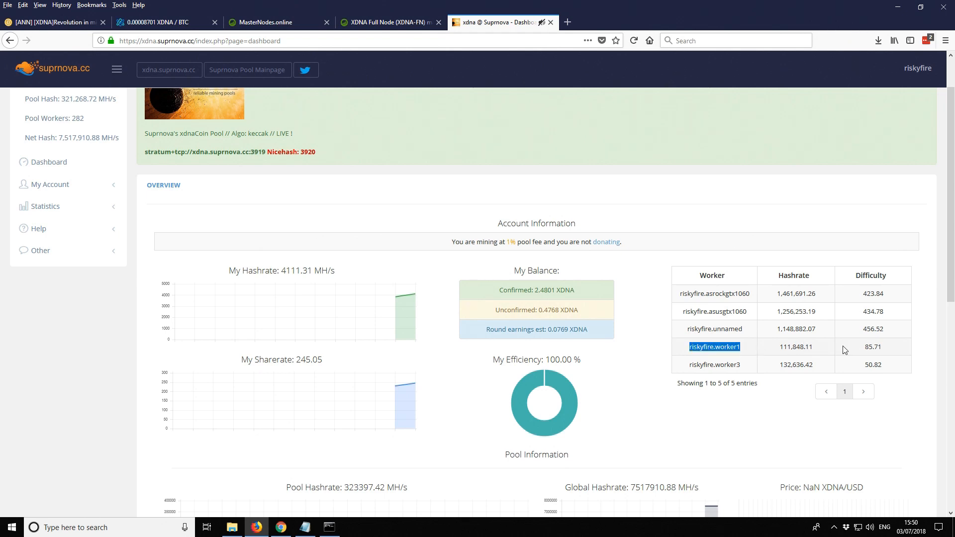
mouse_move(819, 353)
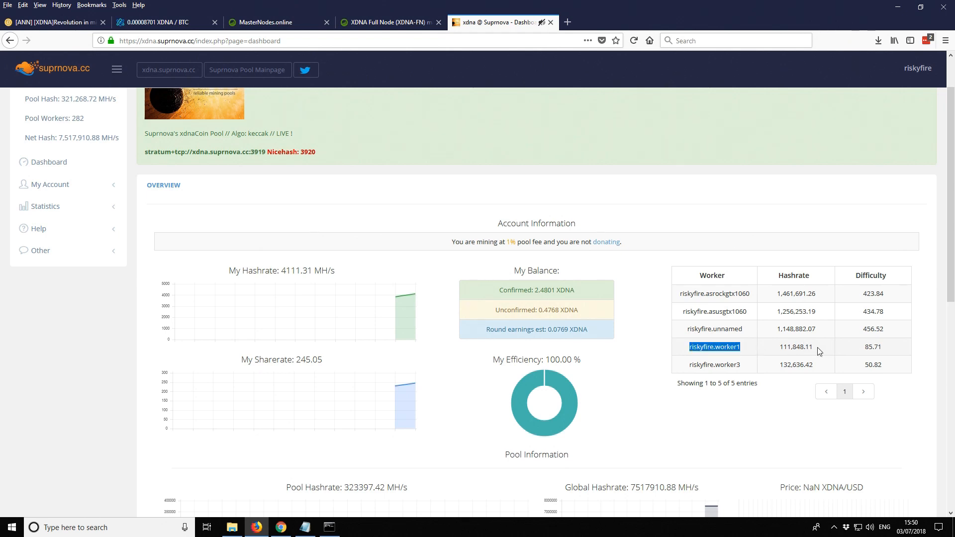
mouse_move(789, 348)
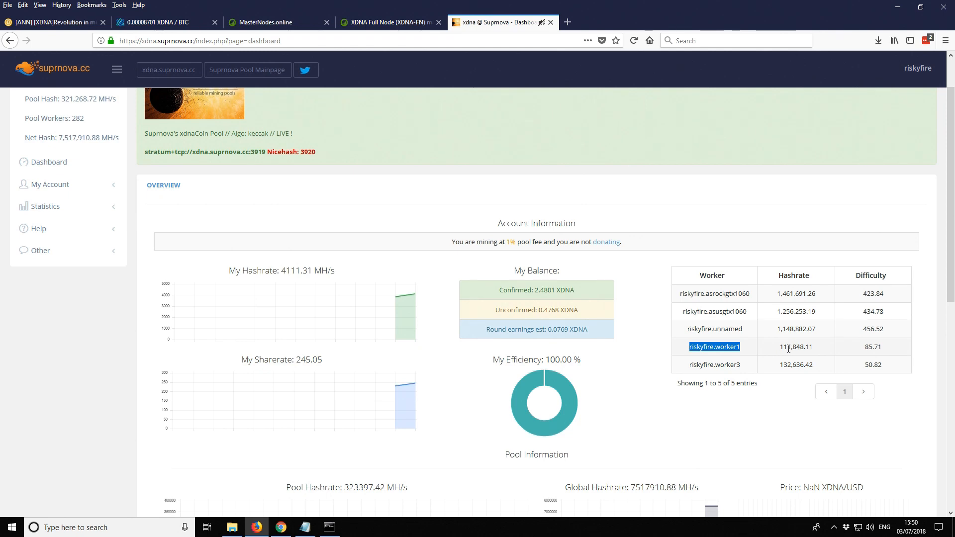
mouse_move(780, 352)
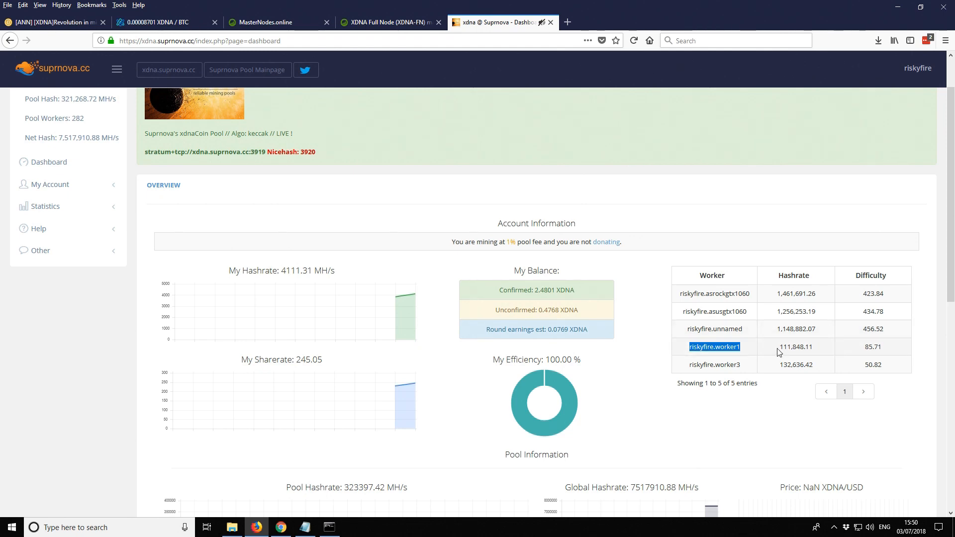
click(917, 68)
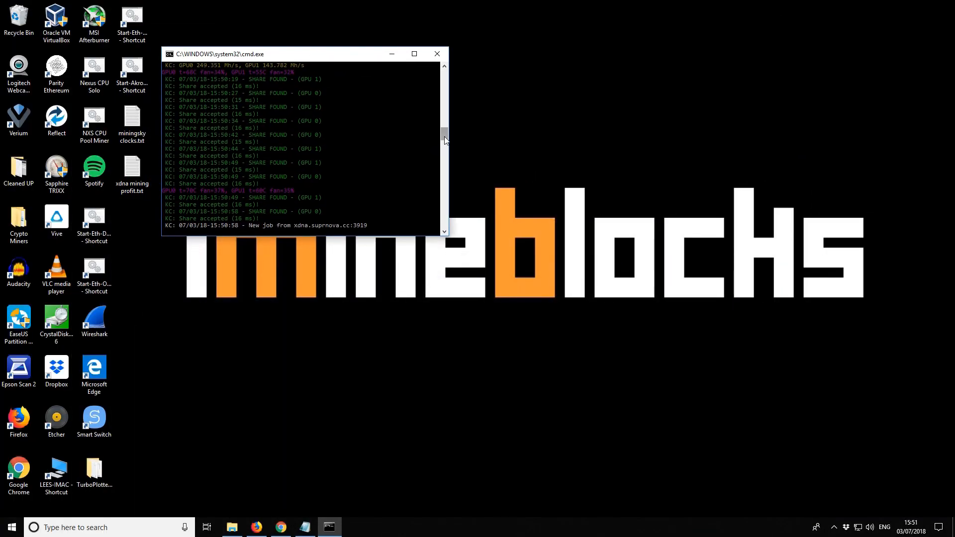
scroll(up, 3)
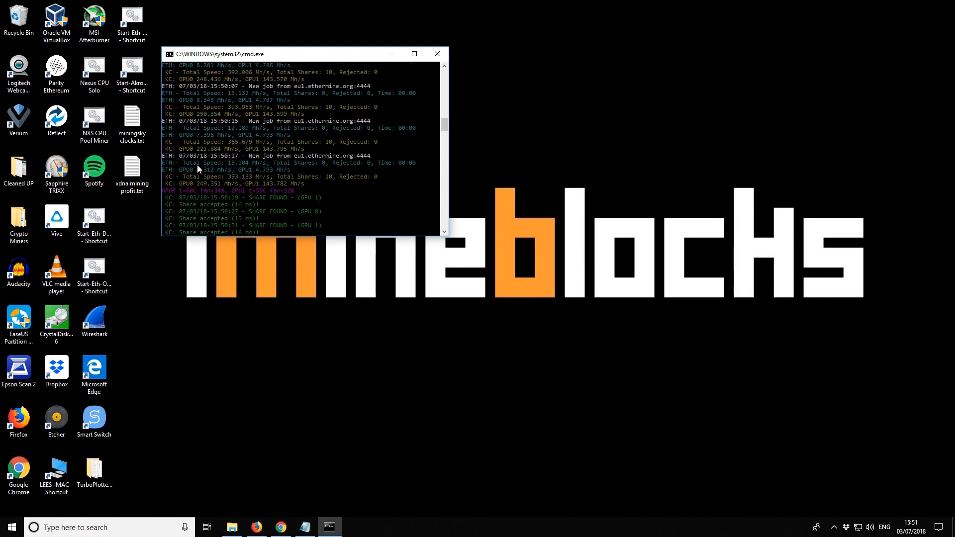
scroll(down, 3)
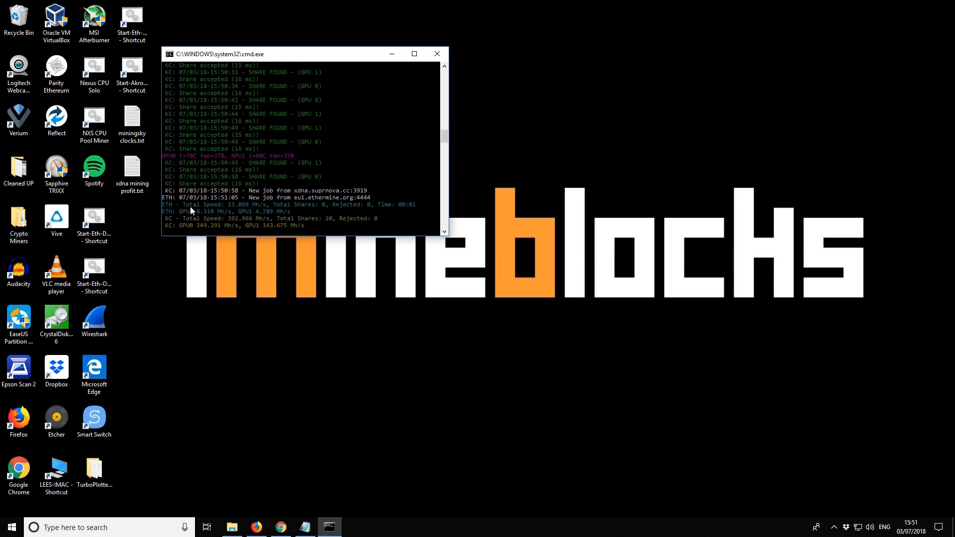
mouse_move(238, 210)
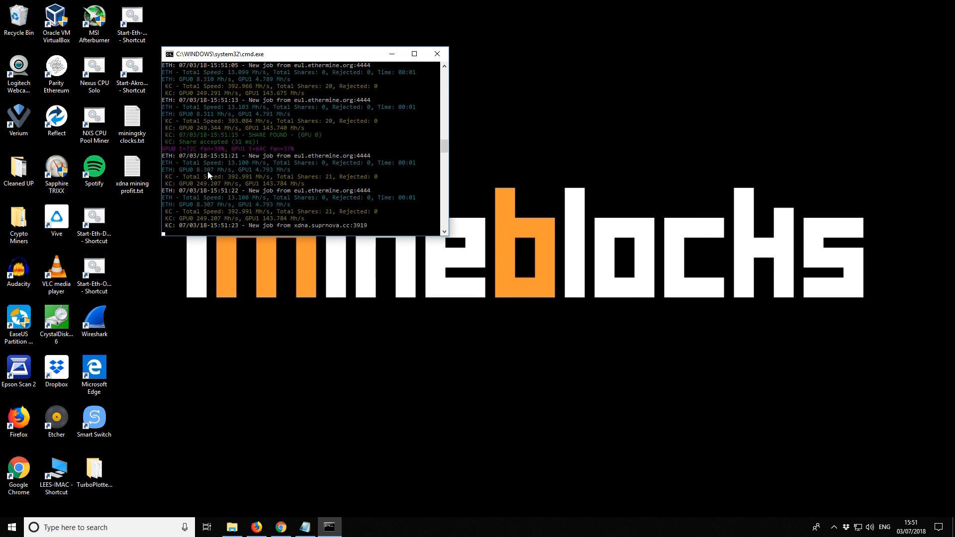
mouse_move(230, 167)
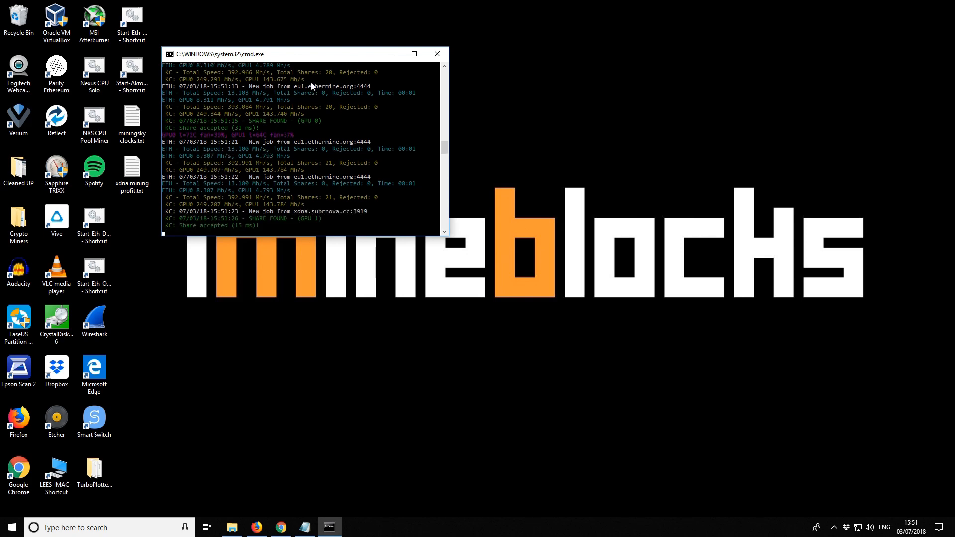
mouse_move(350, 121)
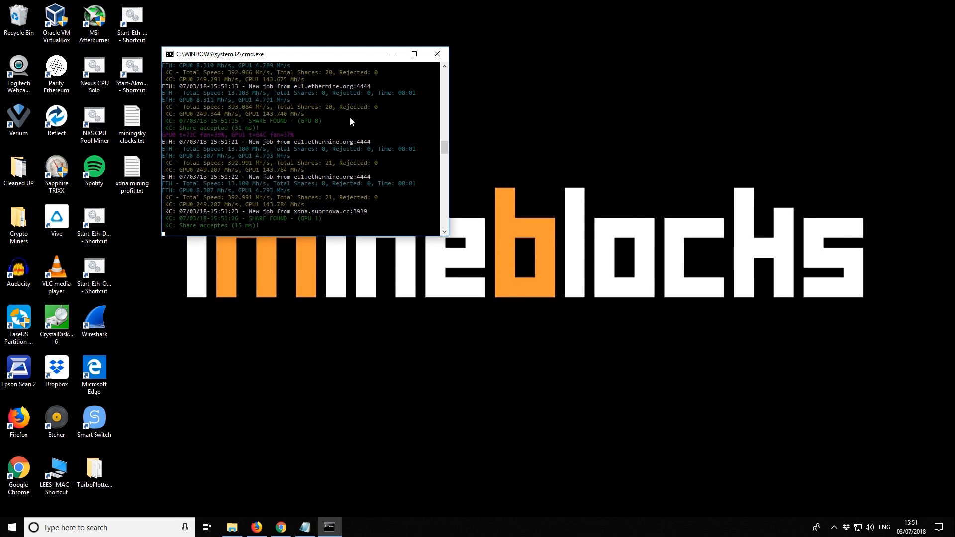
mouse_move(322, 188)
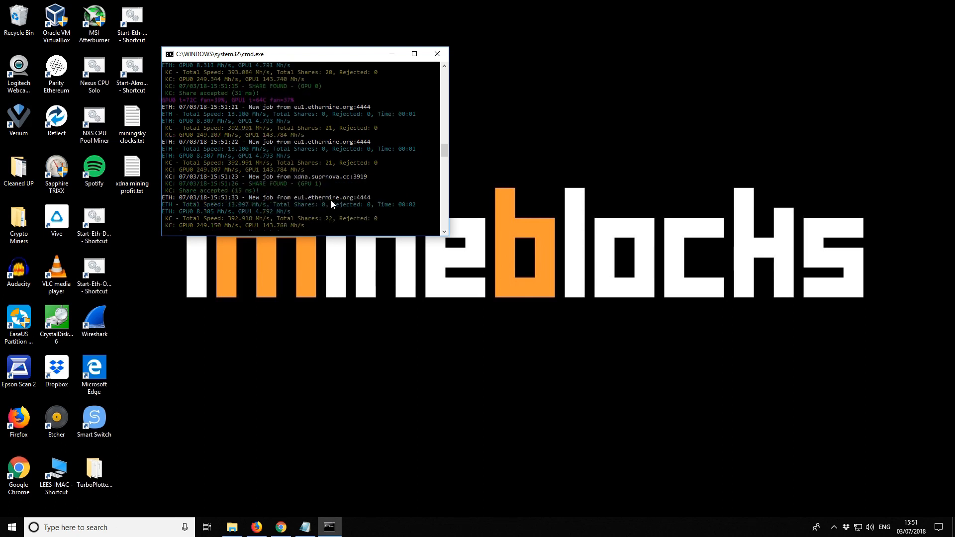
mouse_move(379, 222)
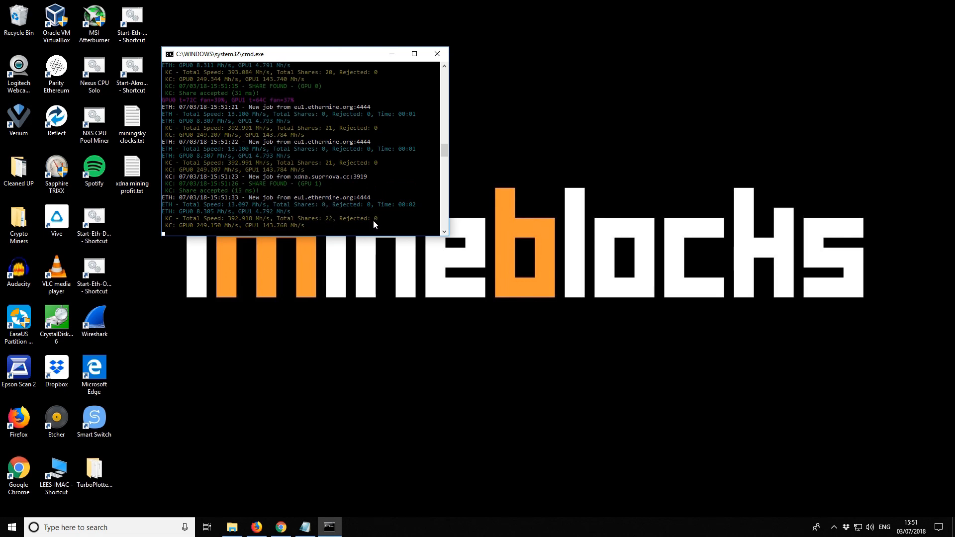
mouse_move(270, 237)
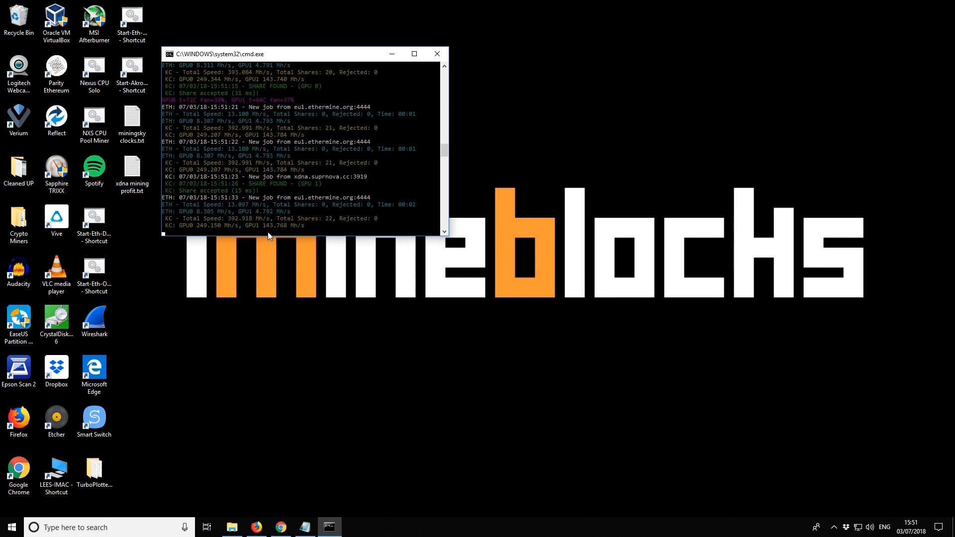
mouse_move(275, 221)
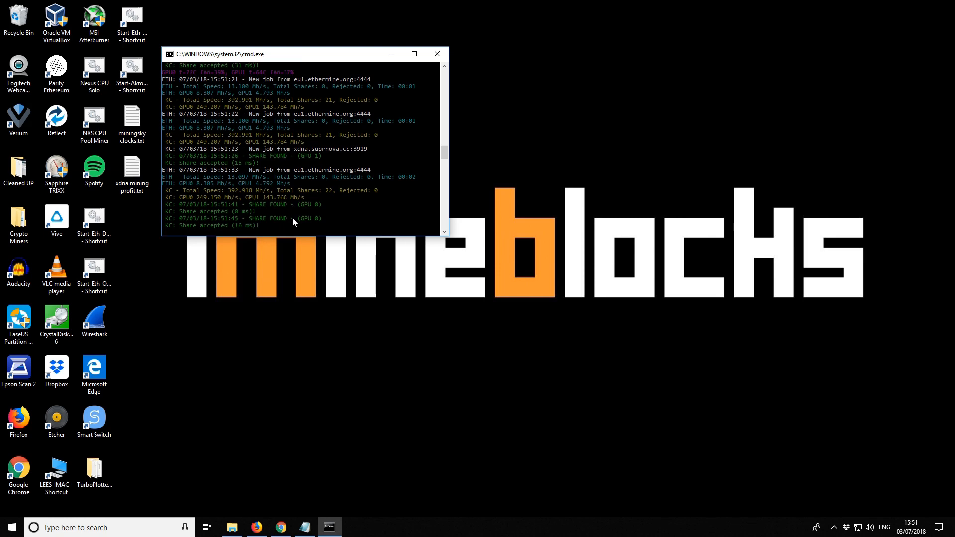
mouse_move(434, 159)
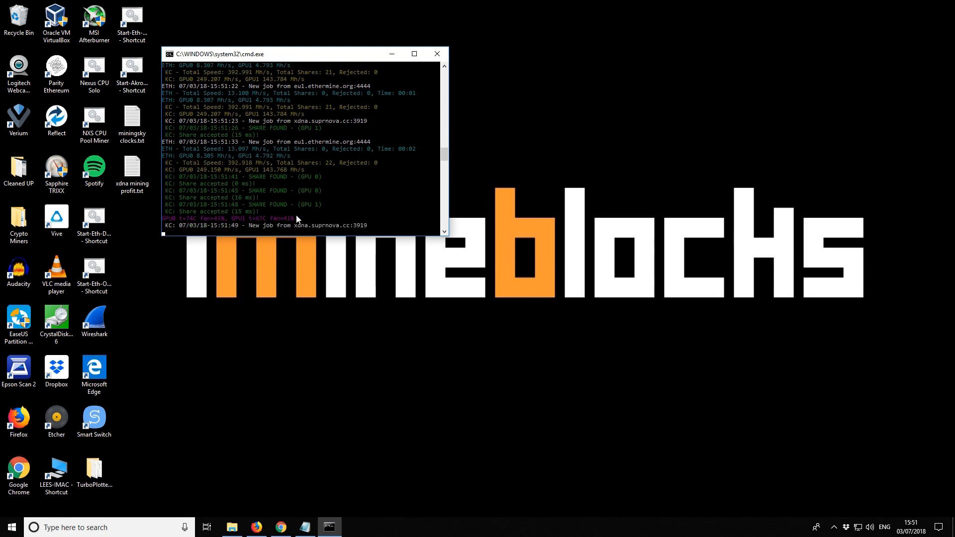
mouse_move(352, 199)
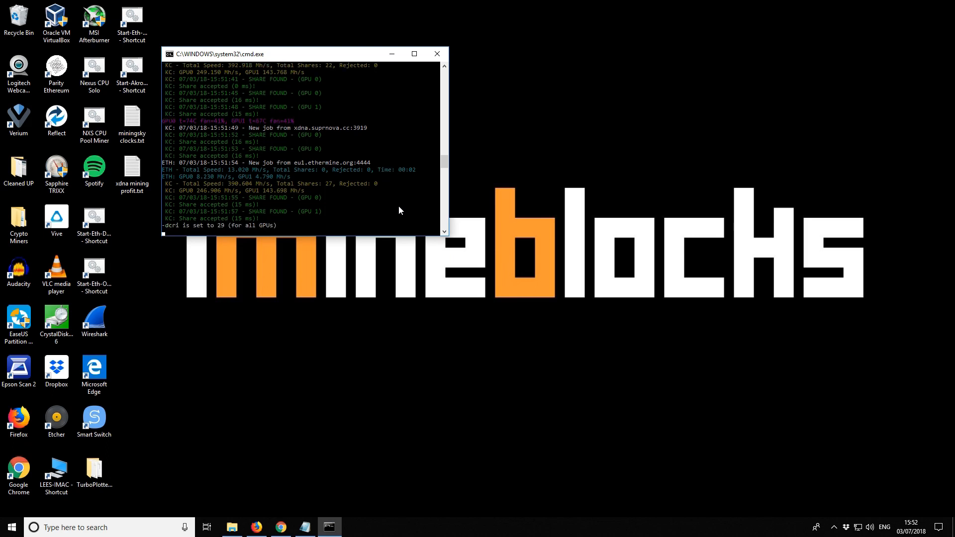
Step: Scroll the Claymore console showing -dcri lowered to 10 and the current share stats
scroll(down, 3)
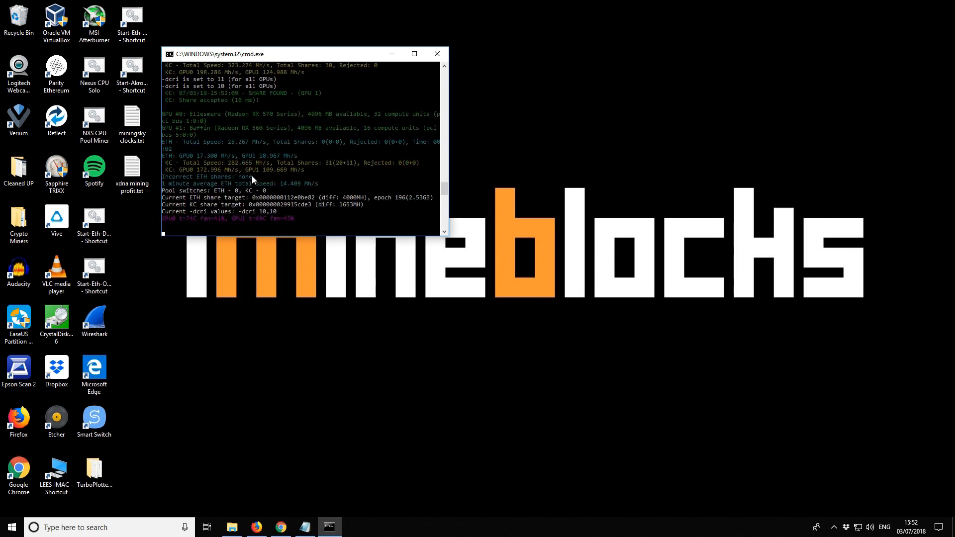
mouse_move(207, 160)
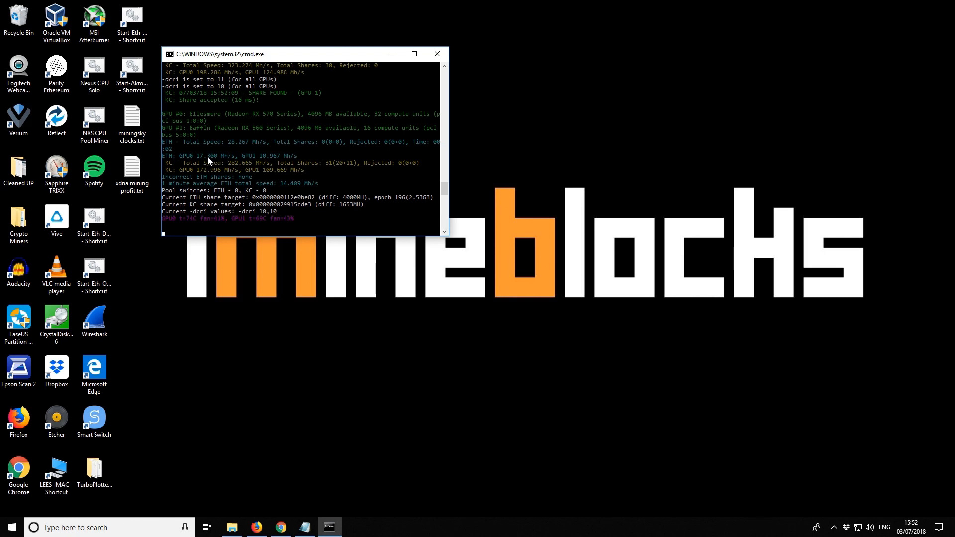
mouse_move(293, 164)
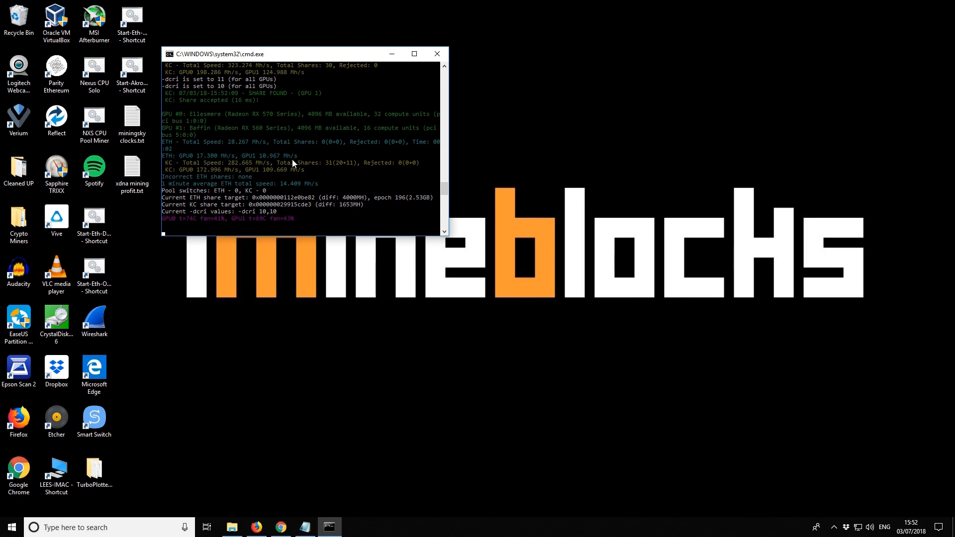
mouse_move(316, 147)
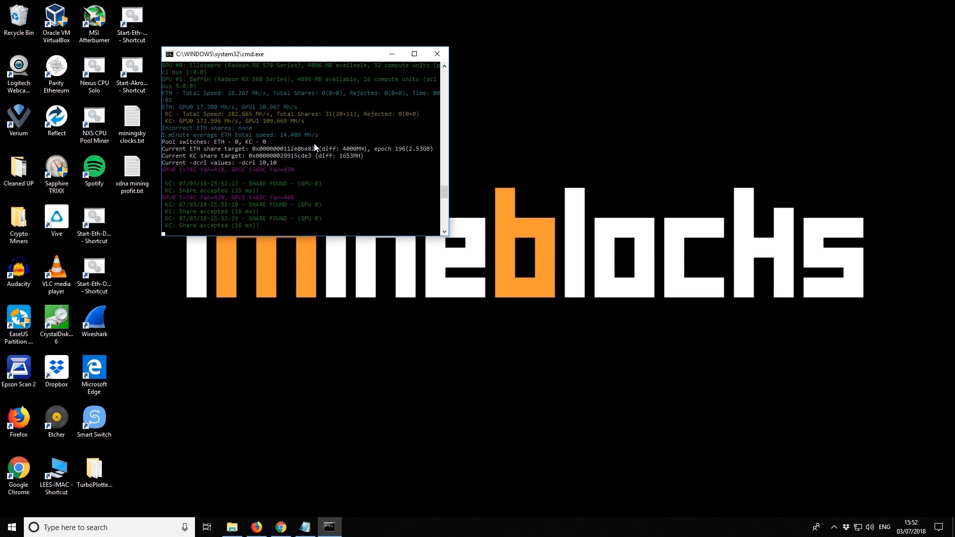
mouse_move(384, 292)
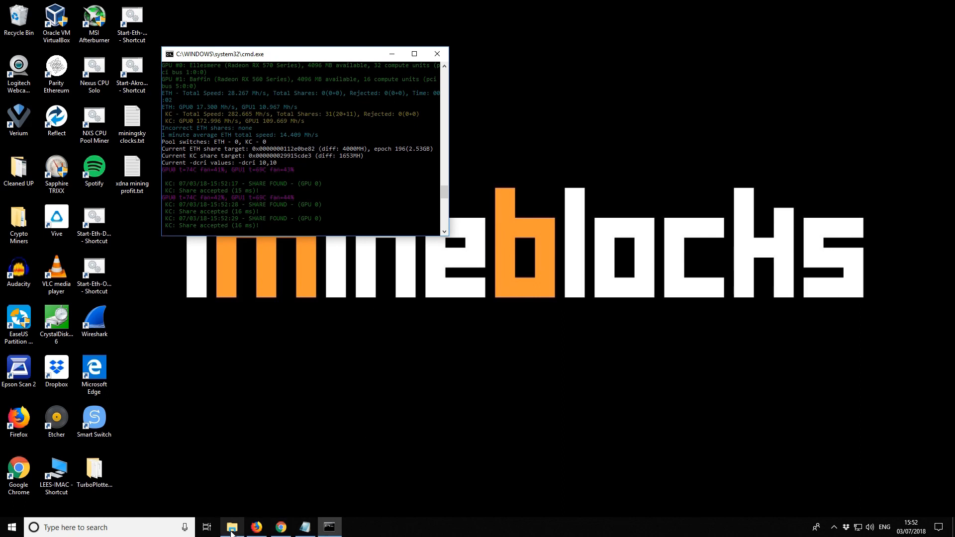
Step: Open Start-Eth-XDNA IMineBlocks Donation.bat from the Claymore miner folder in Notepad
click(232, 527)
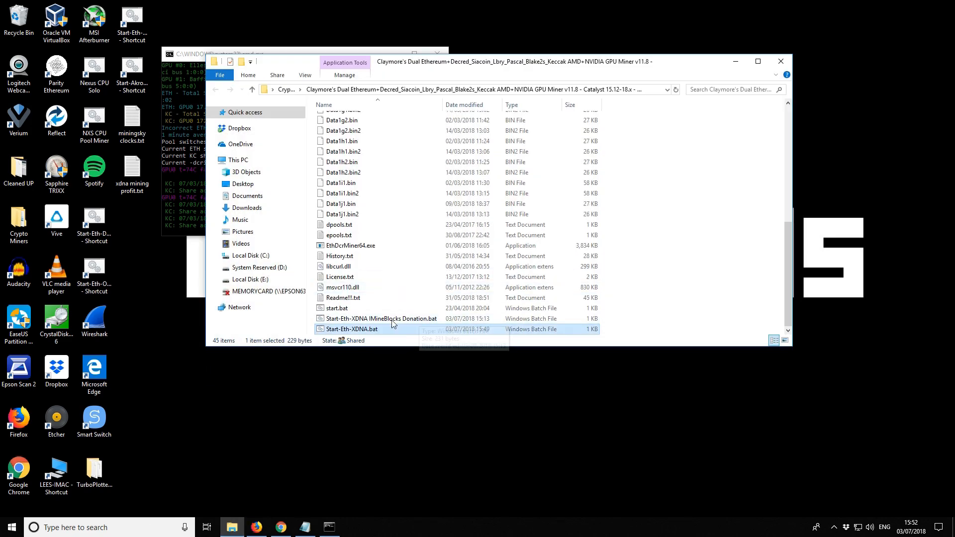
click(380, 318)
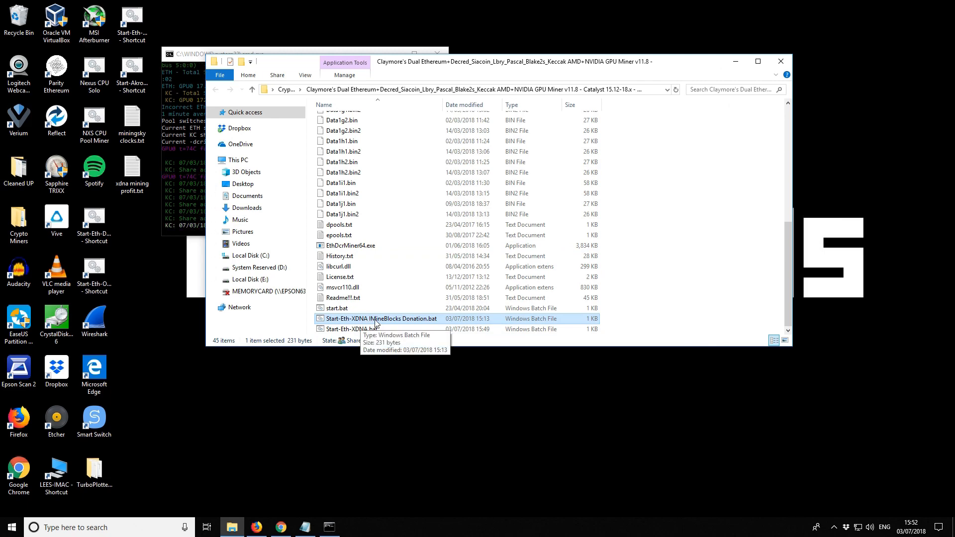
mouse_move(403, 324)
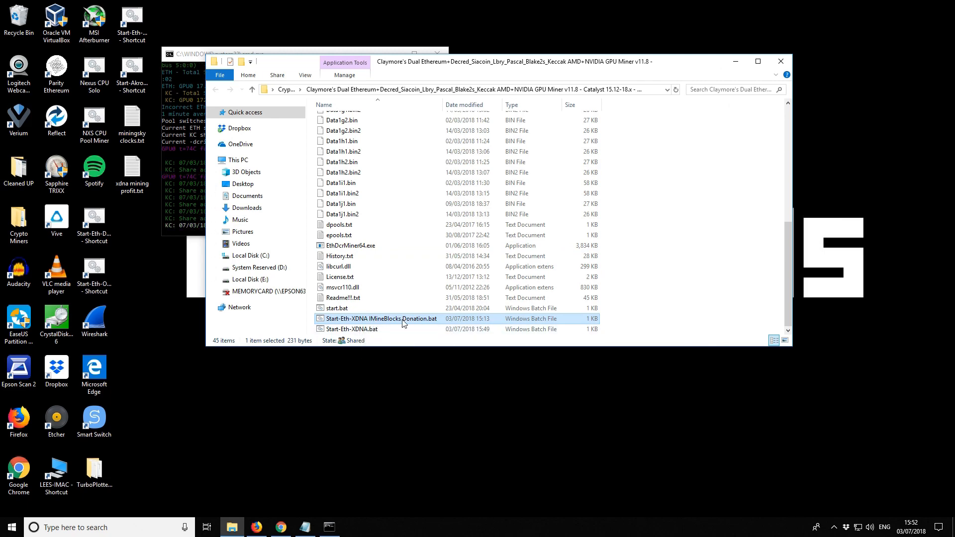
double_click(378, 318)
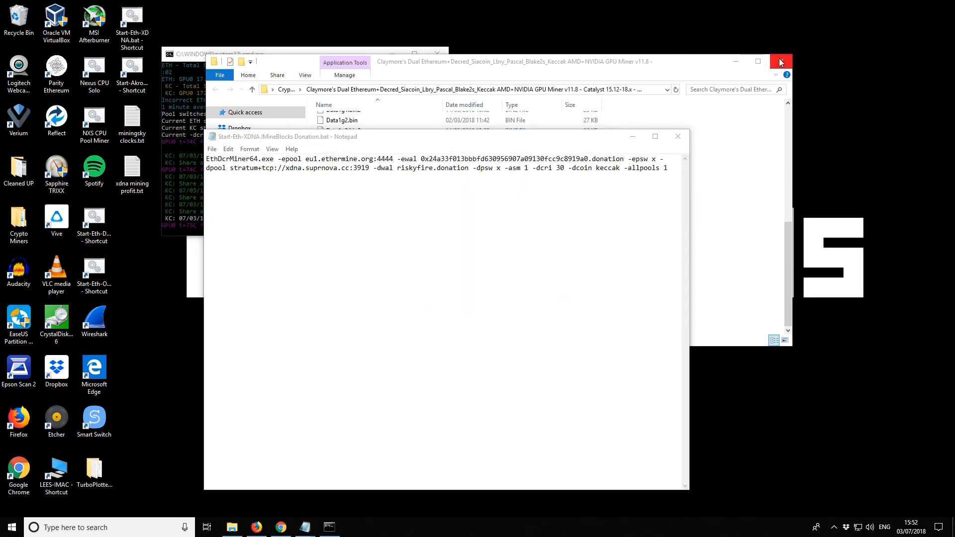
Step: Close the miner folder window, leaving the donation batch file open in Notepad
click(780, 62)
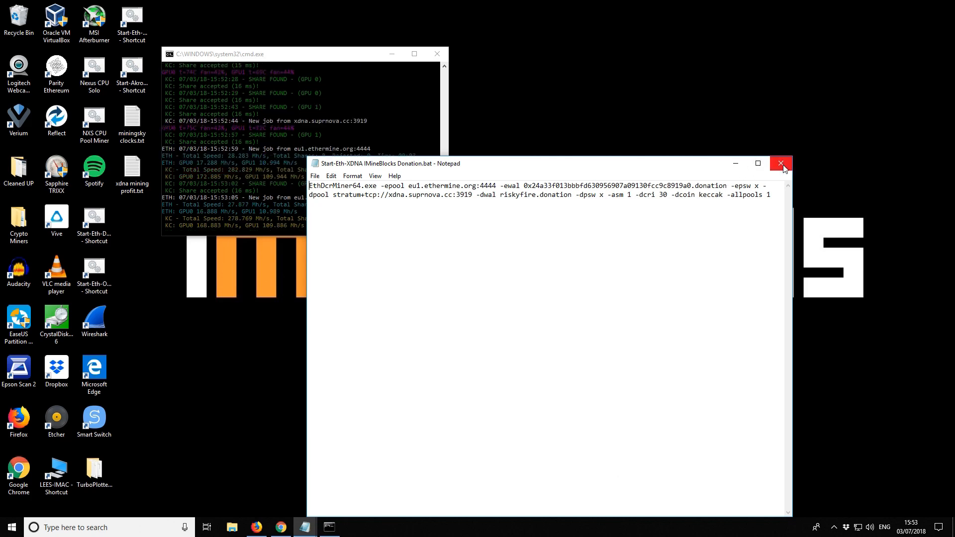
mouse_move(770, 181)
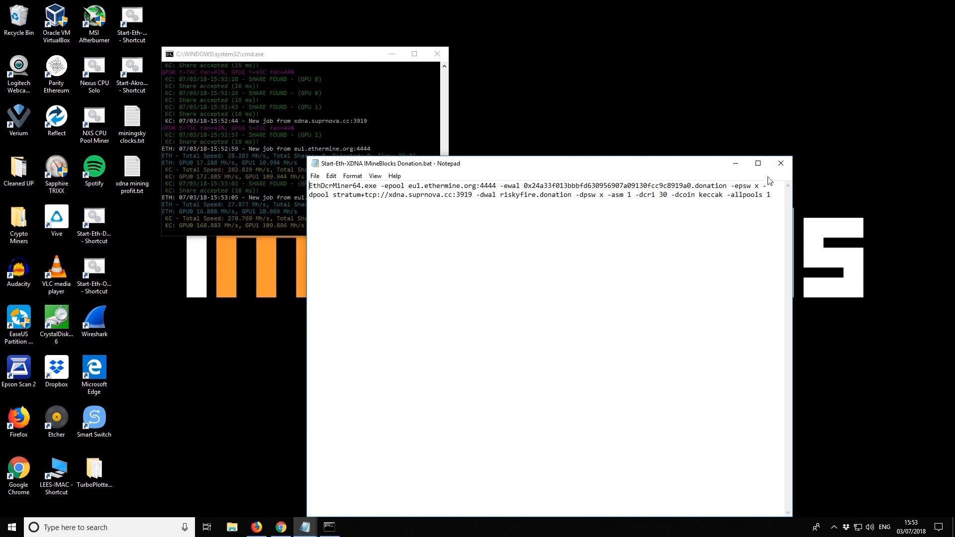
mouse_move(780, 164)
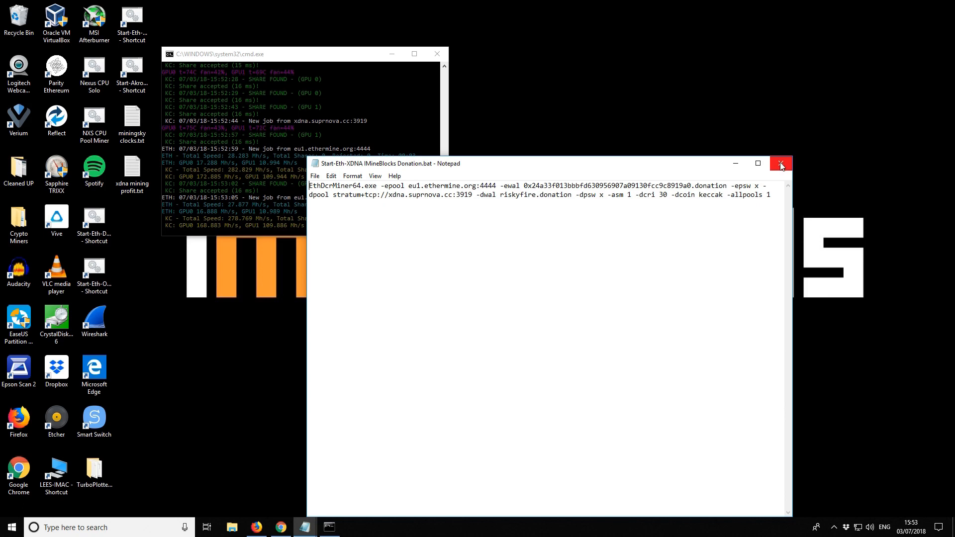
mouse_move(801, 147)
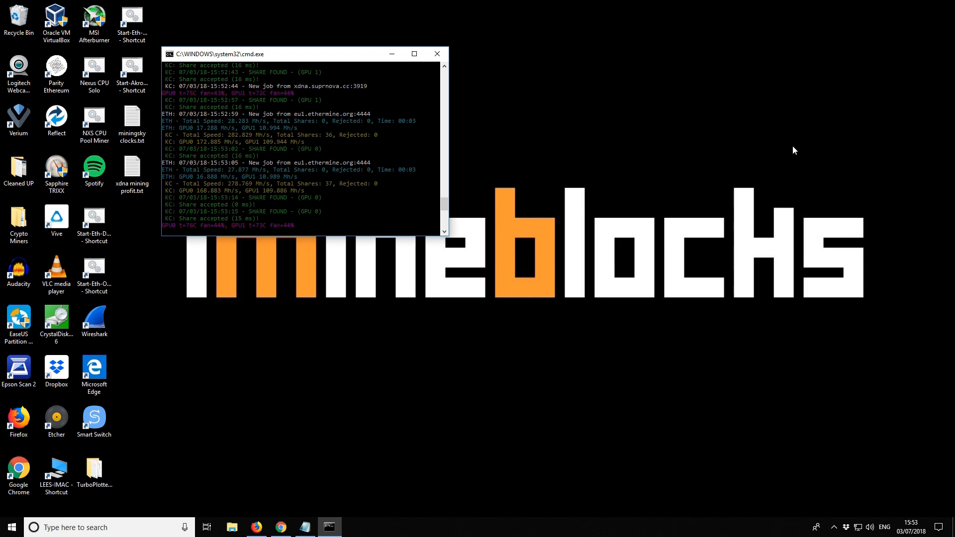
mouse_move(329, 436)
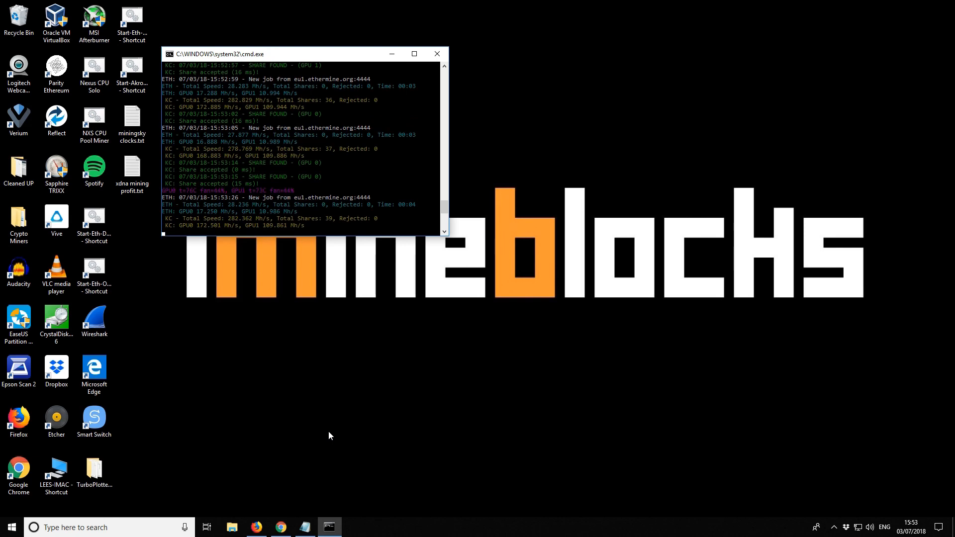
mouse_move(409, 330)
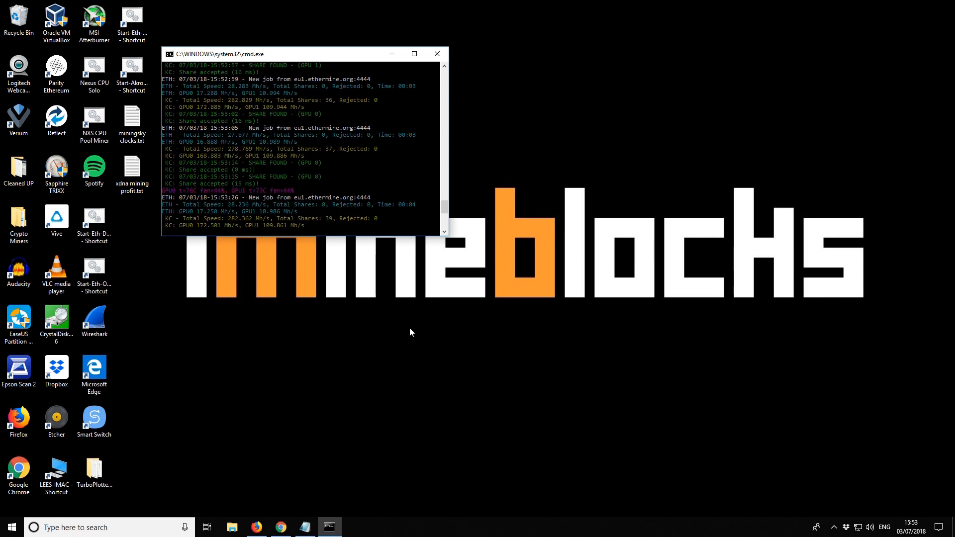
mouse_move(212, 210)
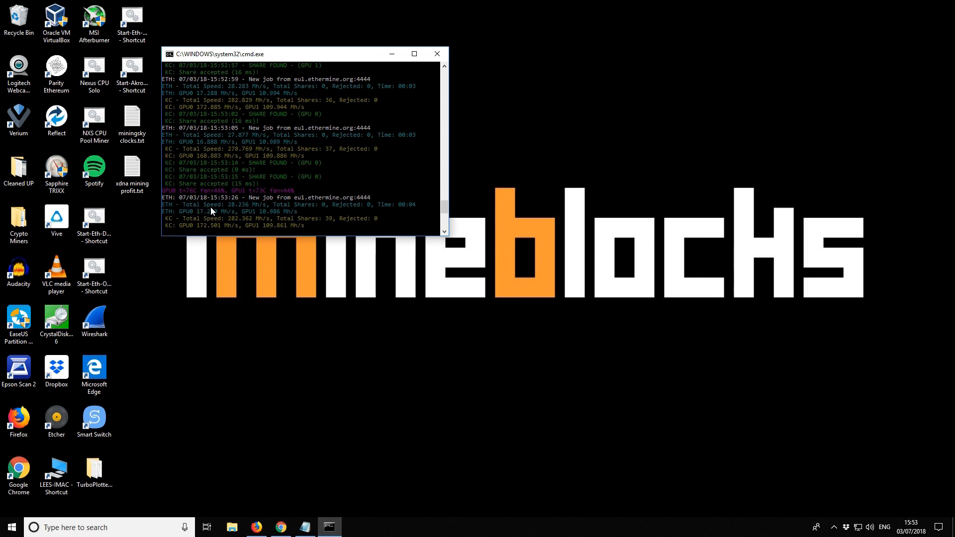
mouse_move(241, 210)
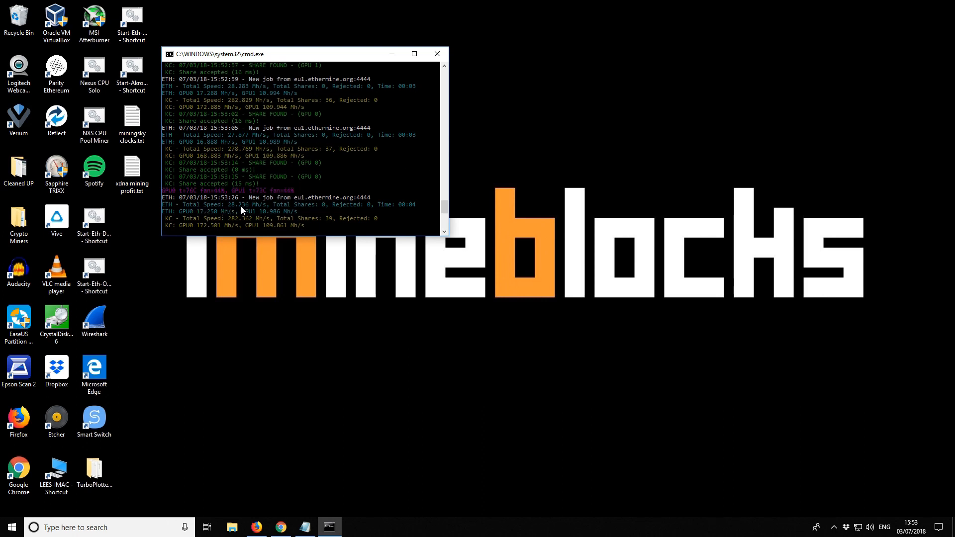
mouse_move(233, 210)
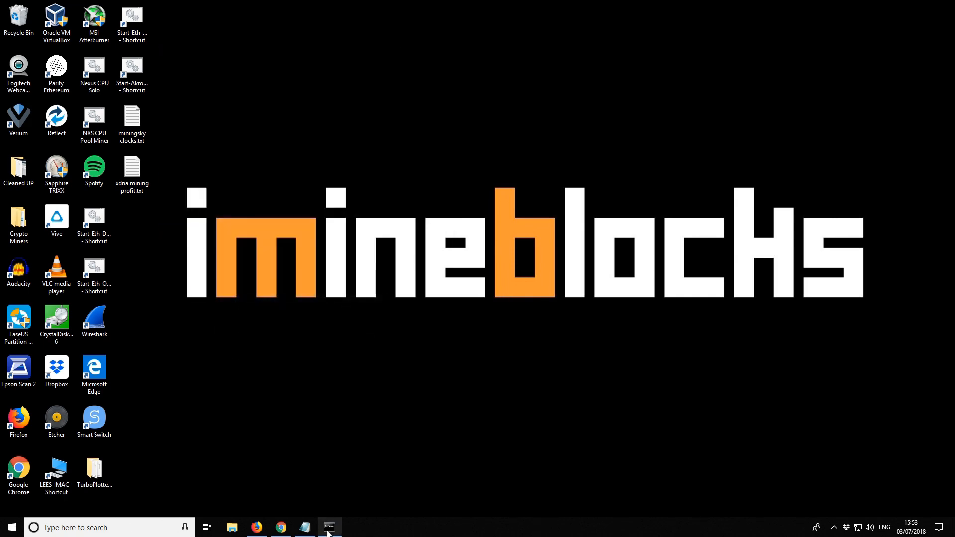
Step: Restore the miner console and close it, stopping the Claymore miner
click(329, 528)
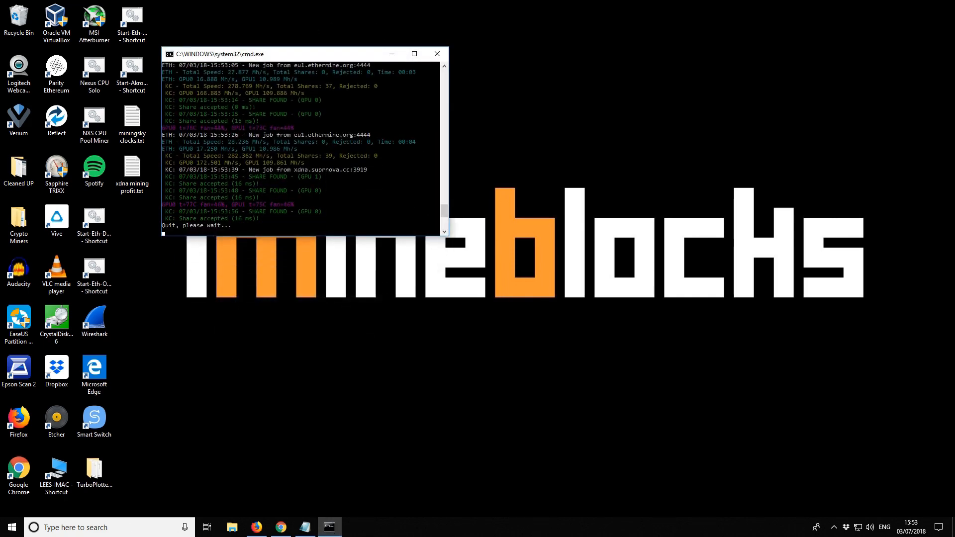
click(437, 54)
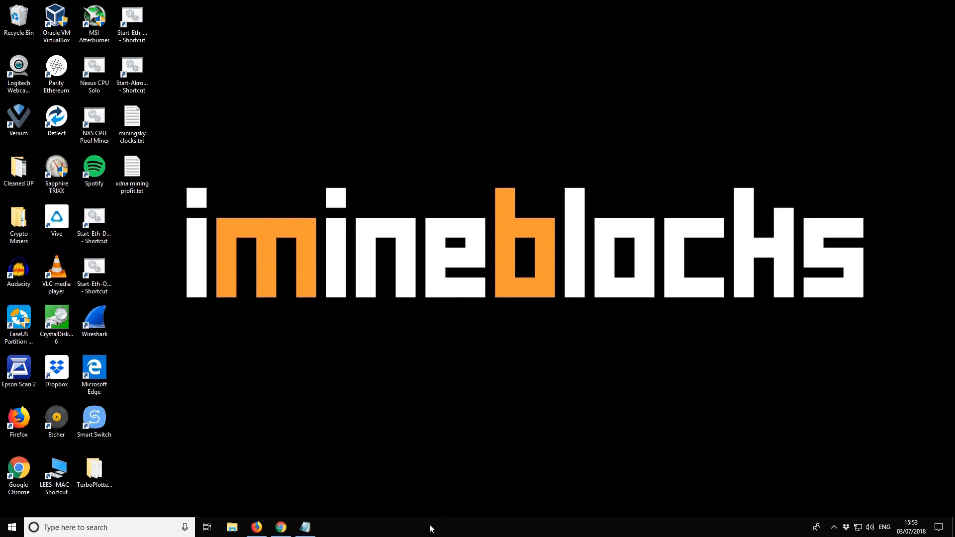